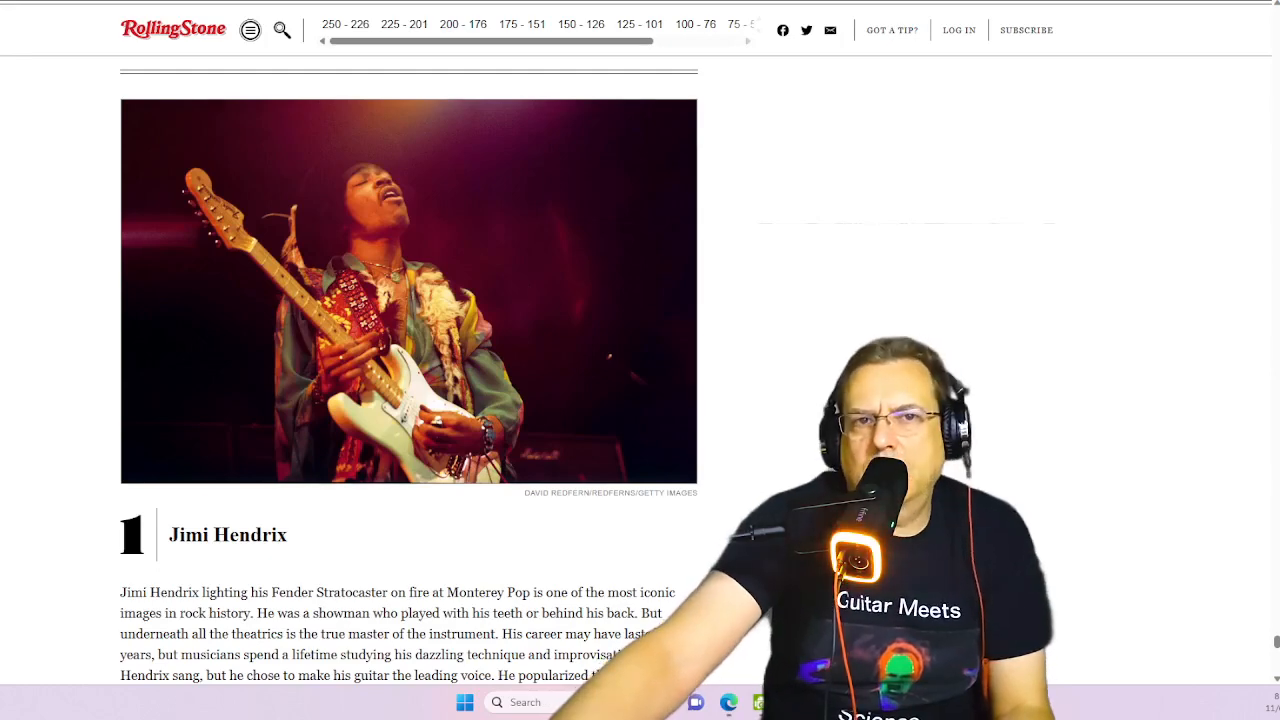
Scroll the article from Jimi Hendrix at number 1 down to the Chuck Berry photo at number 2.
scroll("down", 3)
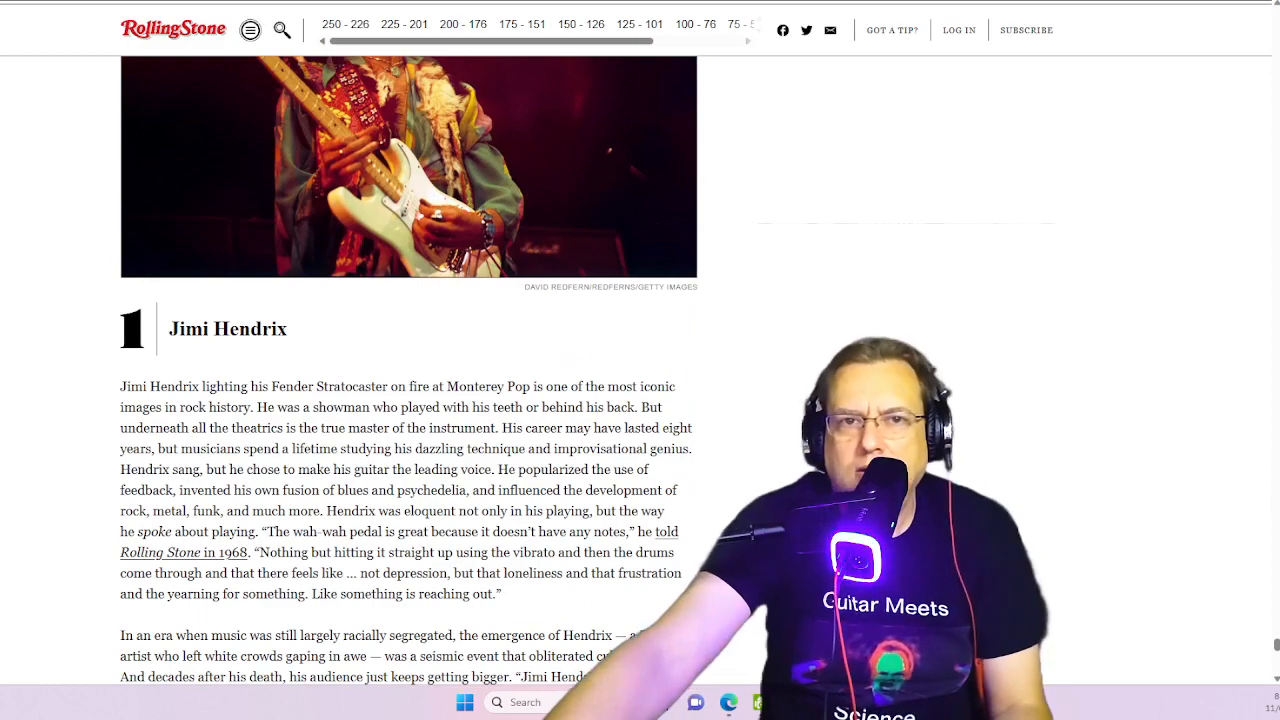
scroll("up", 3)
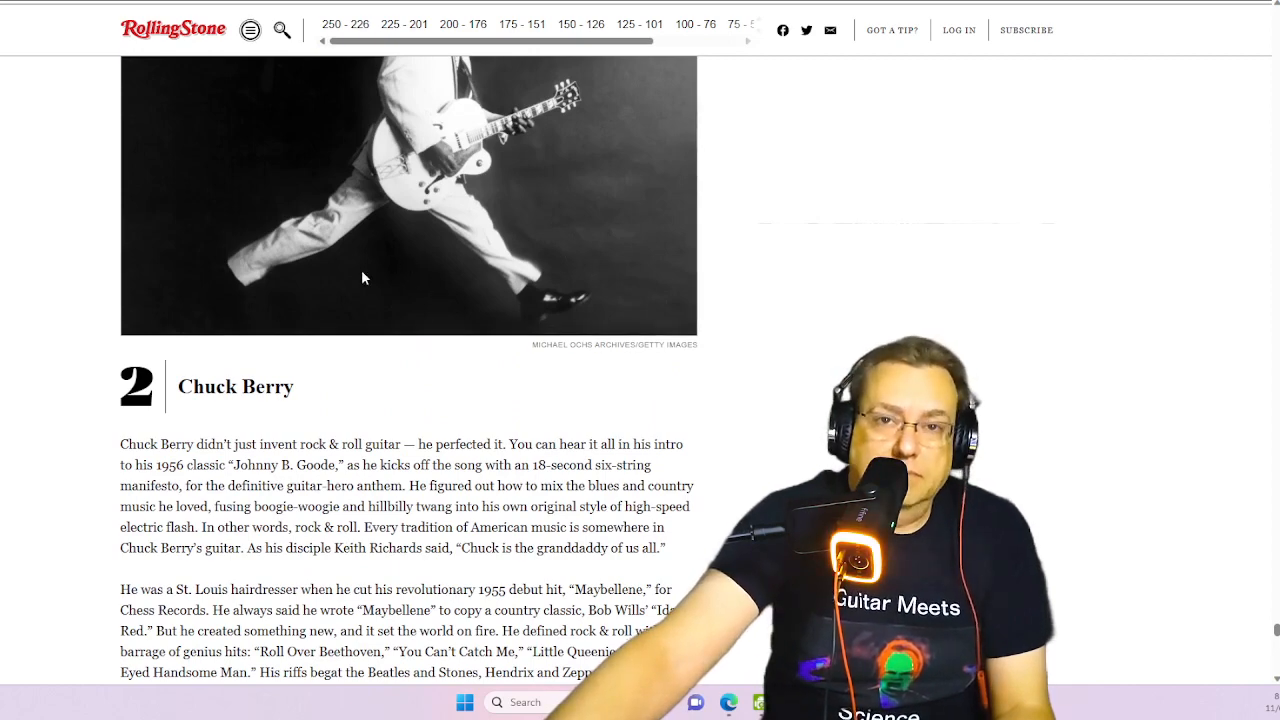
scroll("up", 3)
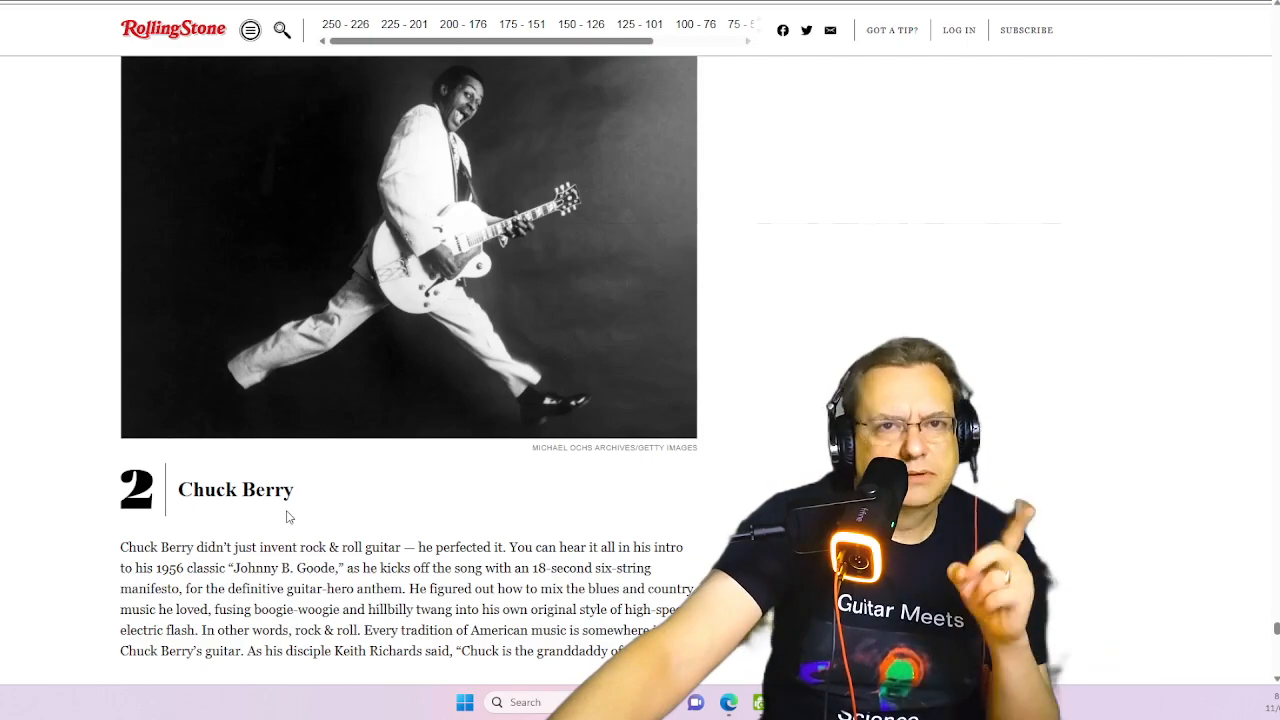
scroll("up", 3)
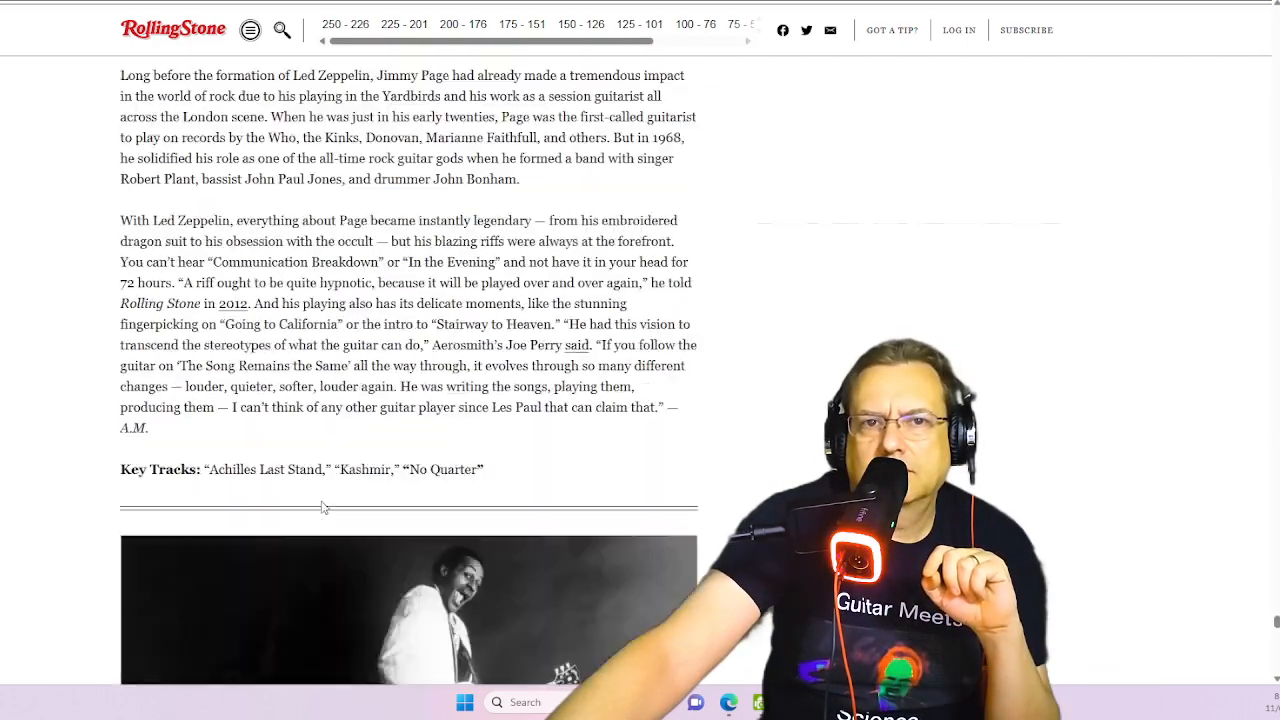
scroll("down", 3)
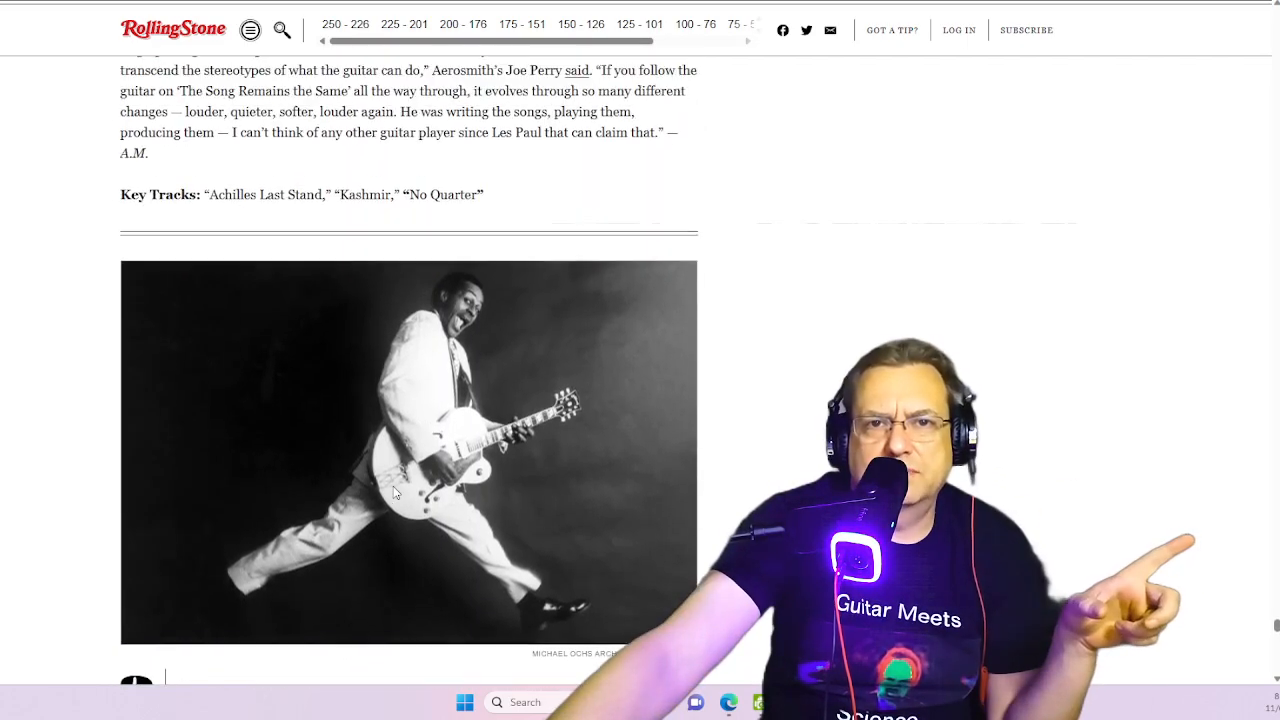
Scroll down through the number 3 Jimmy Page entry of the list.
scroll("down", 3)
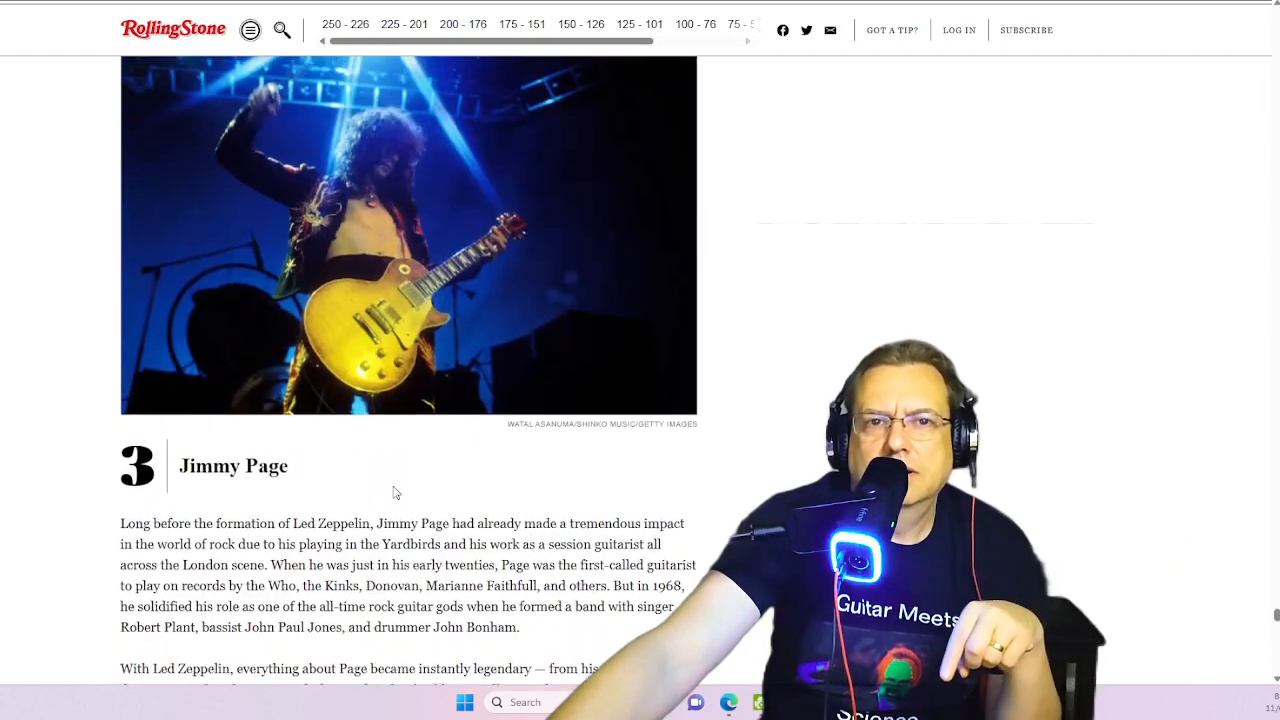
mouse_move(404, 480)
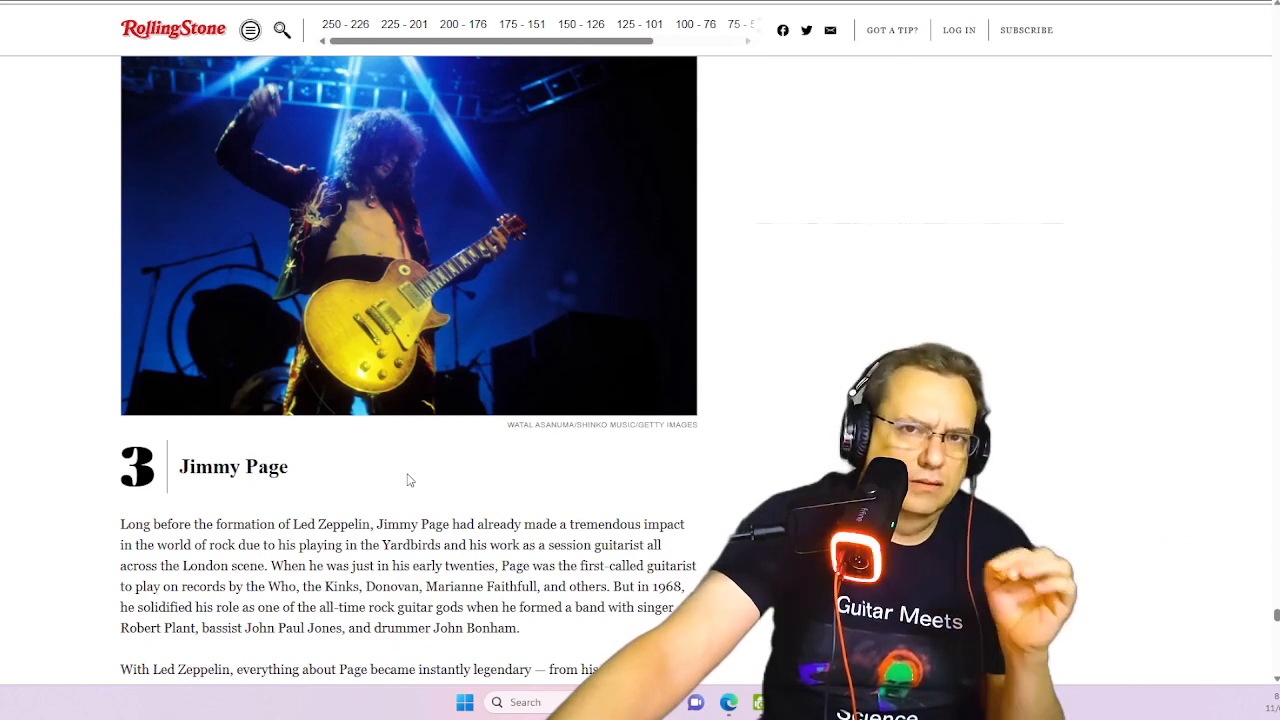
scroll("down", 3)
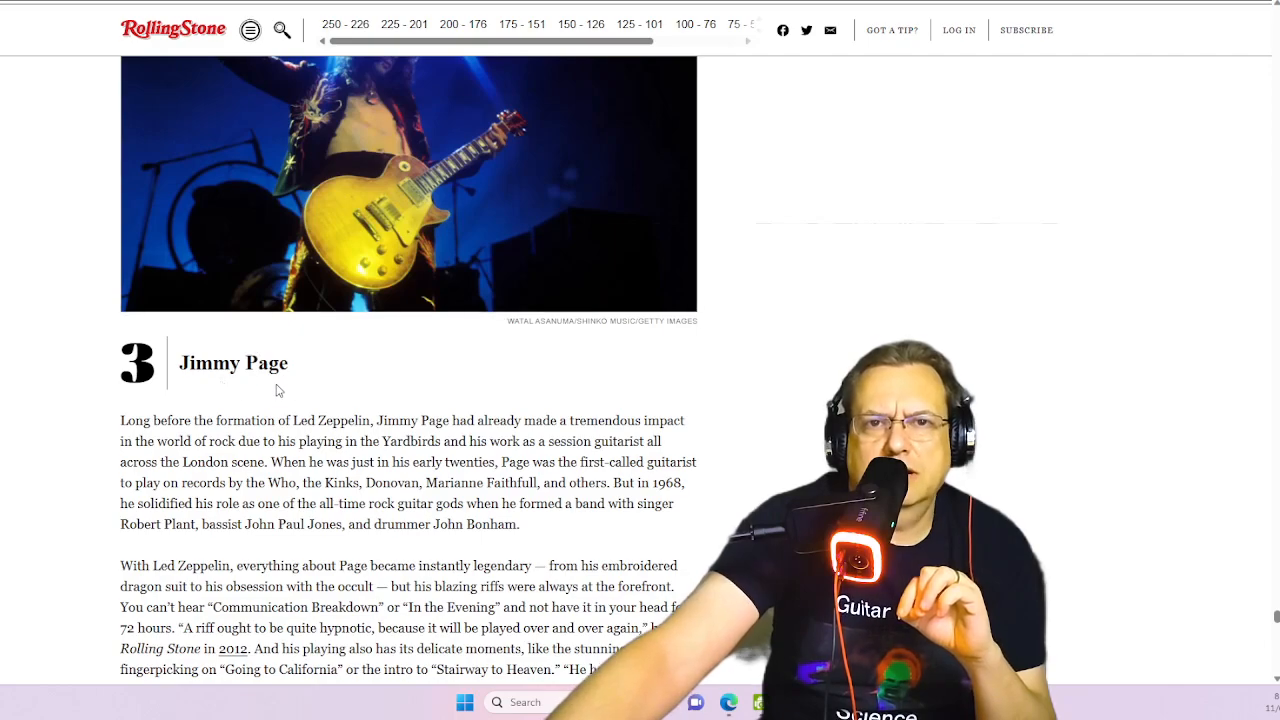
scroll("down", 3)
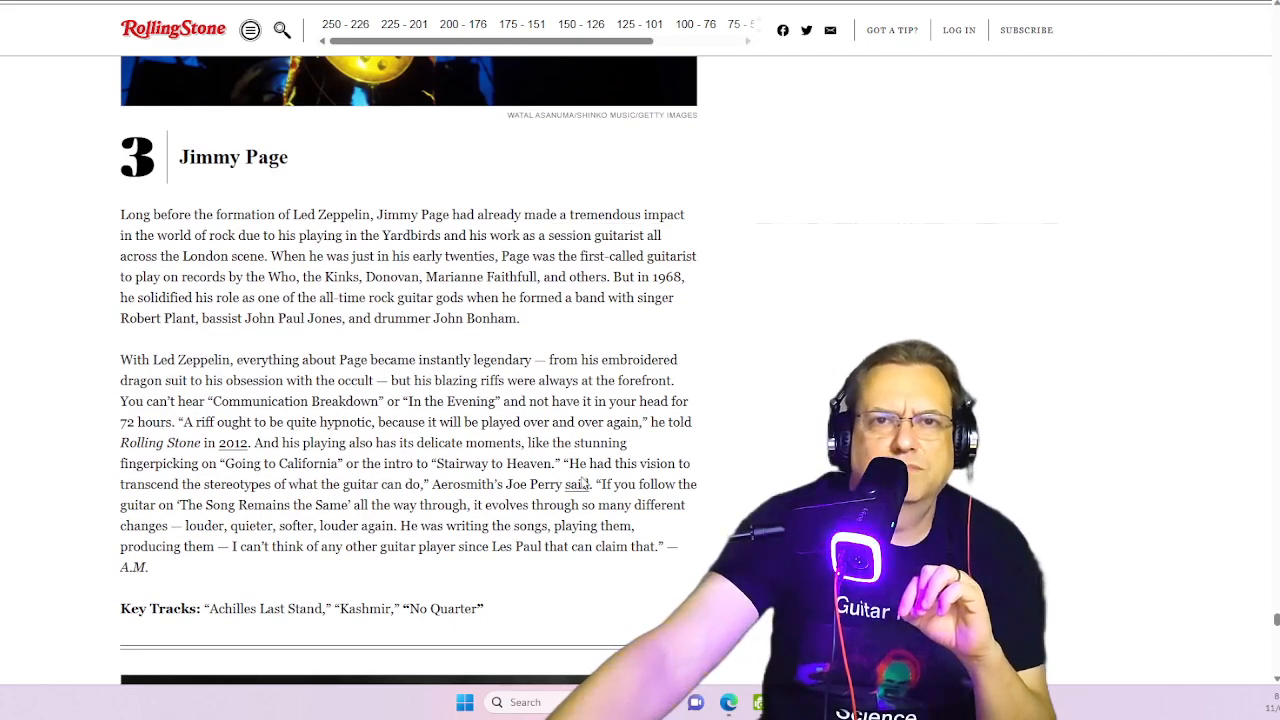
scroll("down", 3)
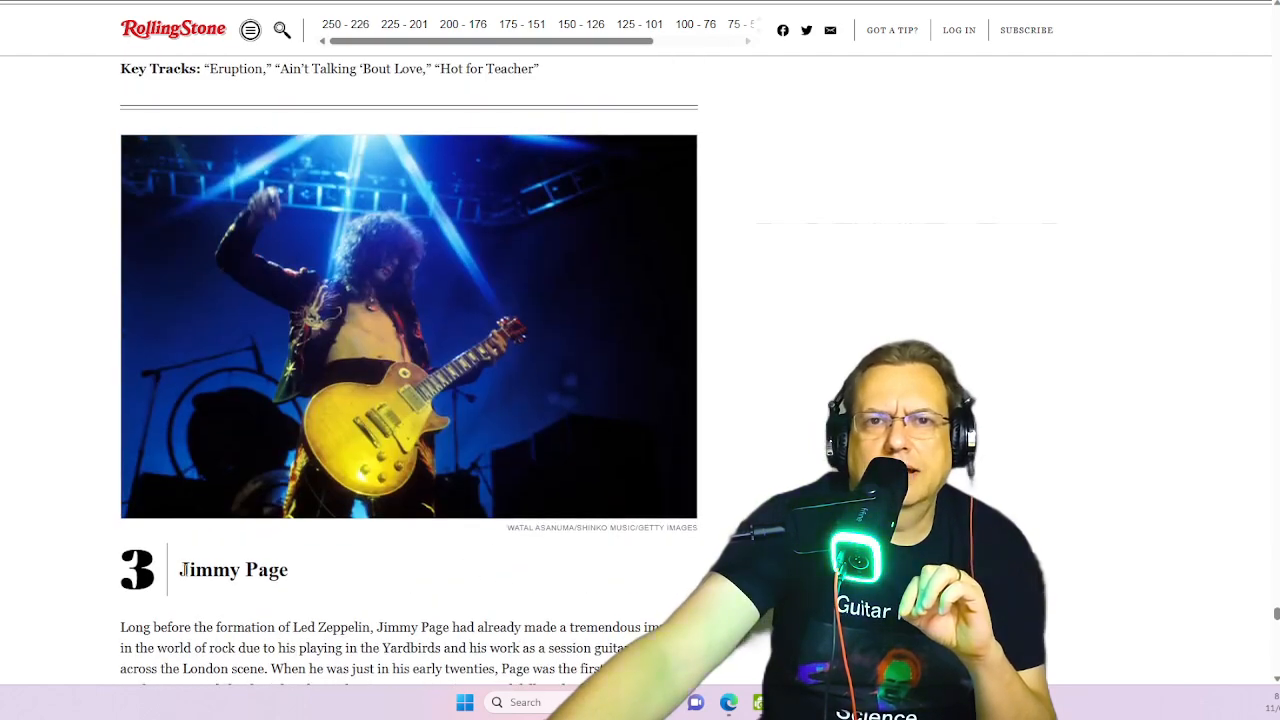
scroll("up", 3)
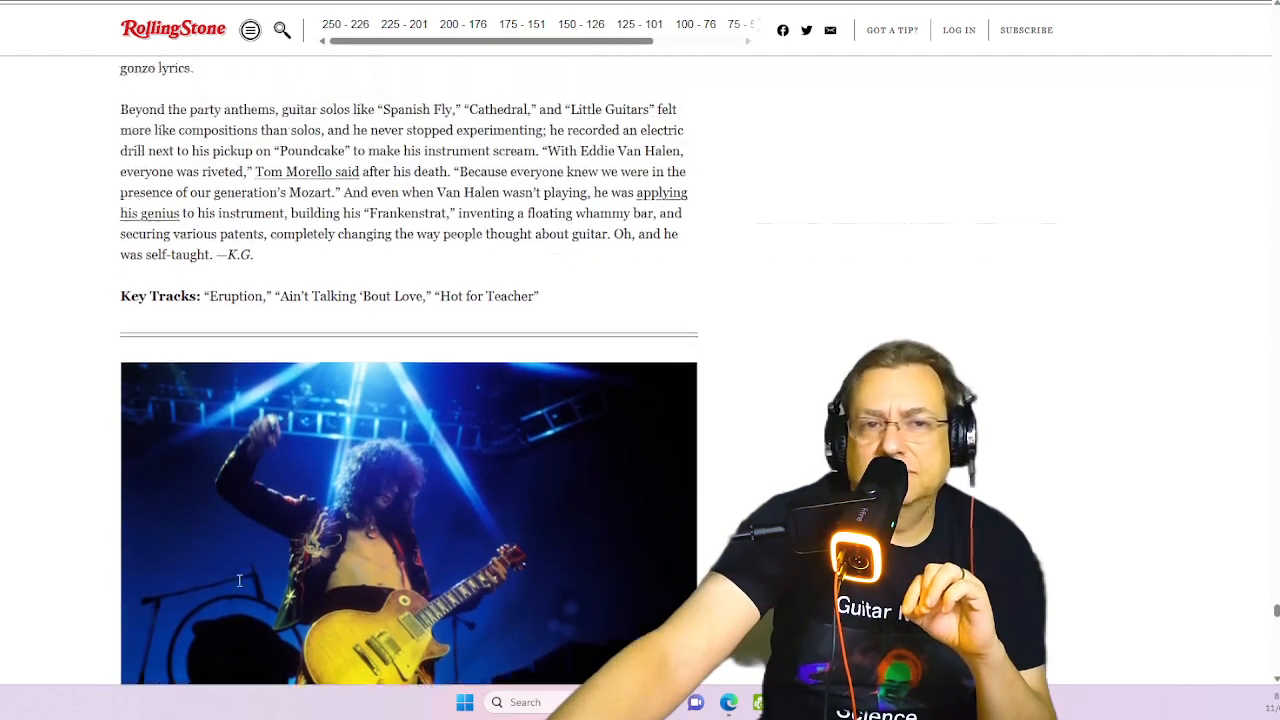
Continue scrolling until the Eddie Van Halen photo at number 4 is in view.
scroll("down", 3)
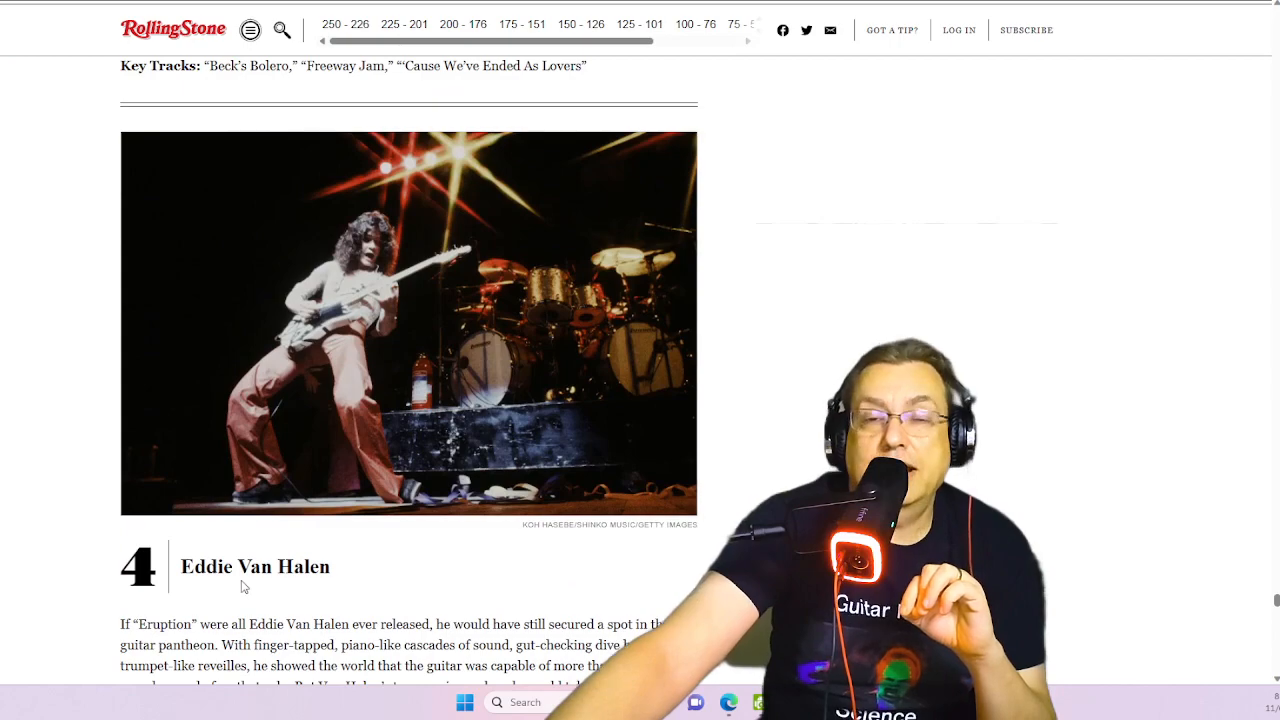
scroll("down", 3)
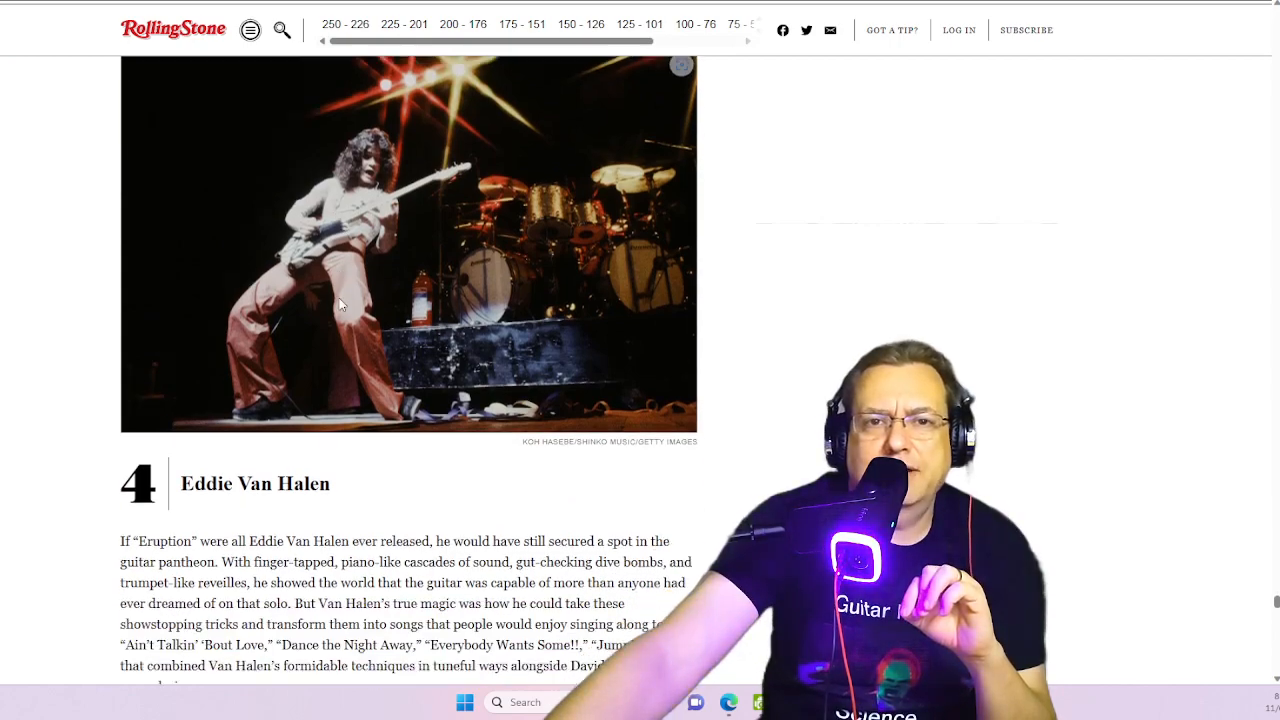
scroll("down", 3)
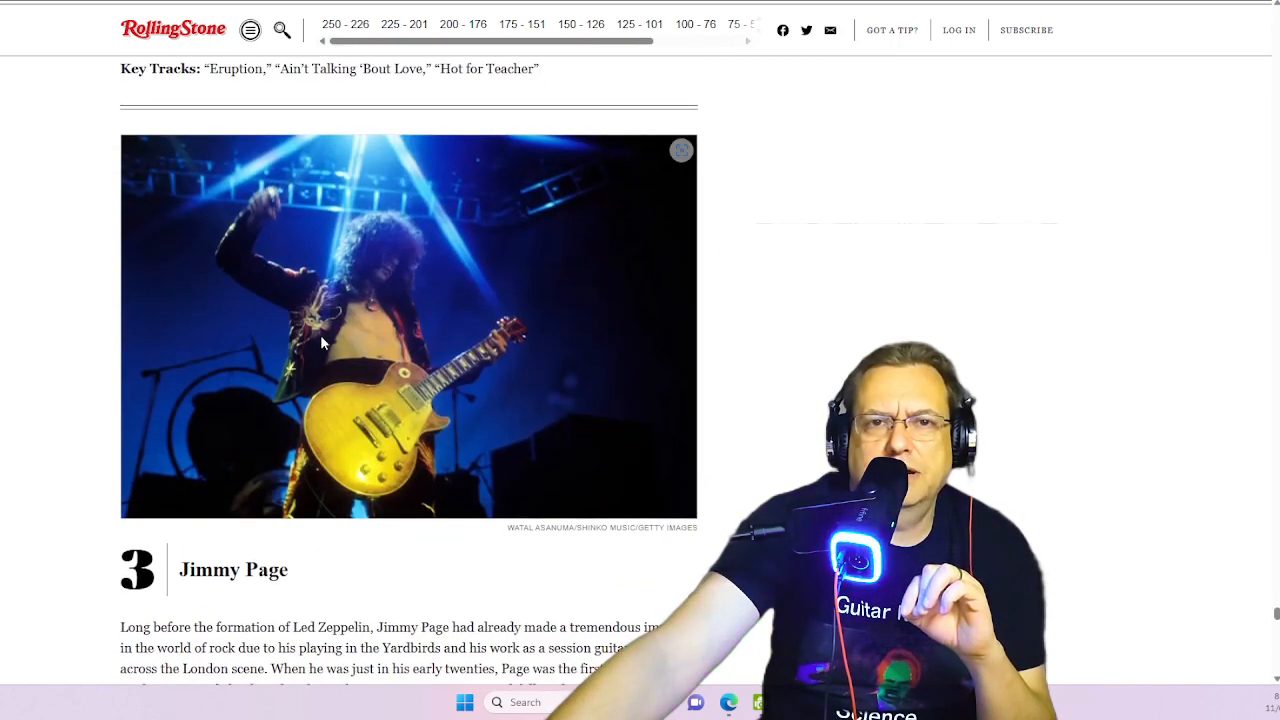
scroll("down", 3)
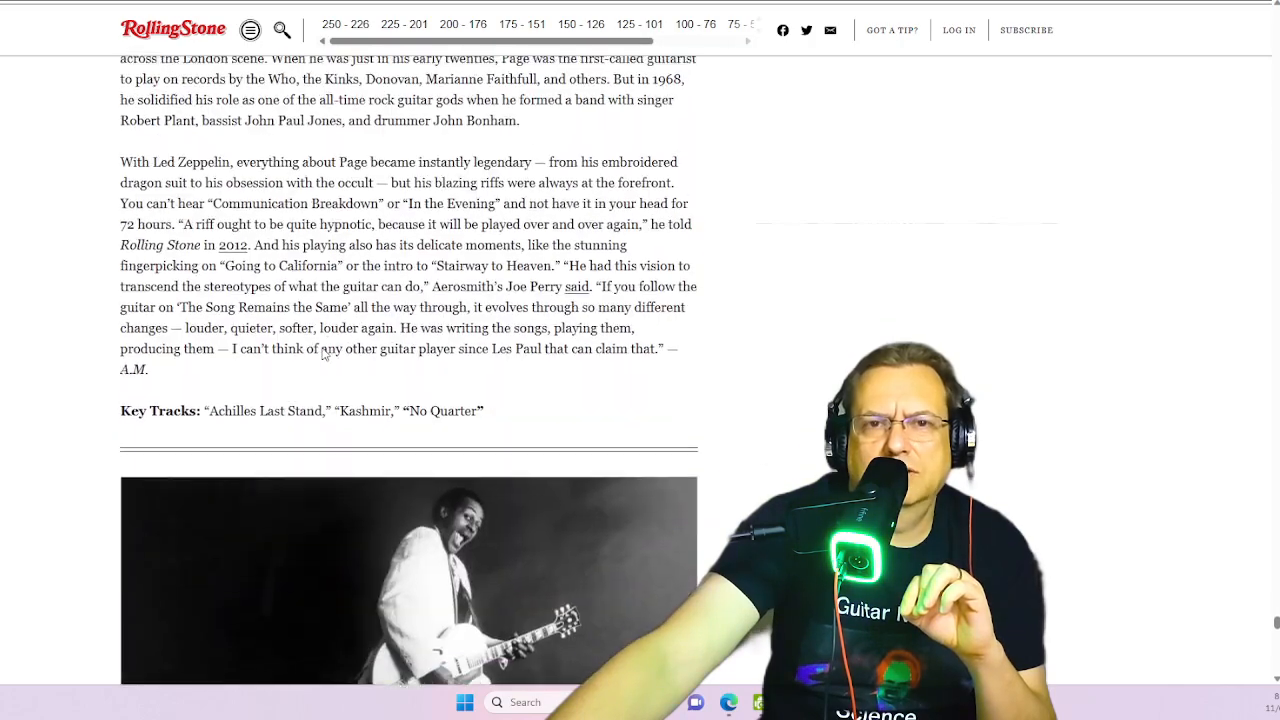
scroll("down", 3)
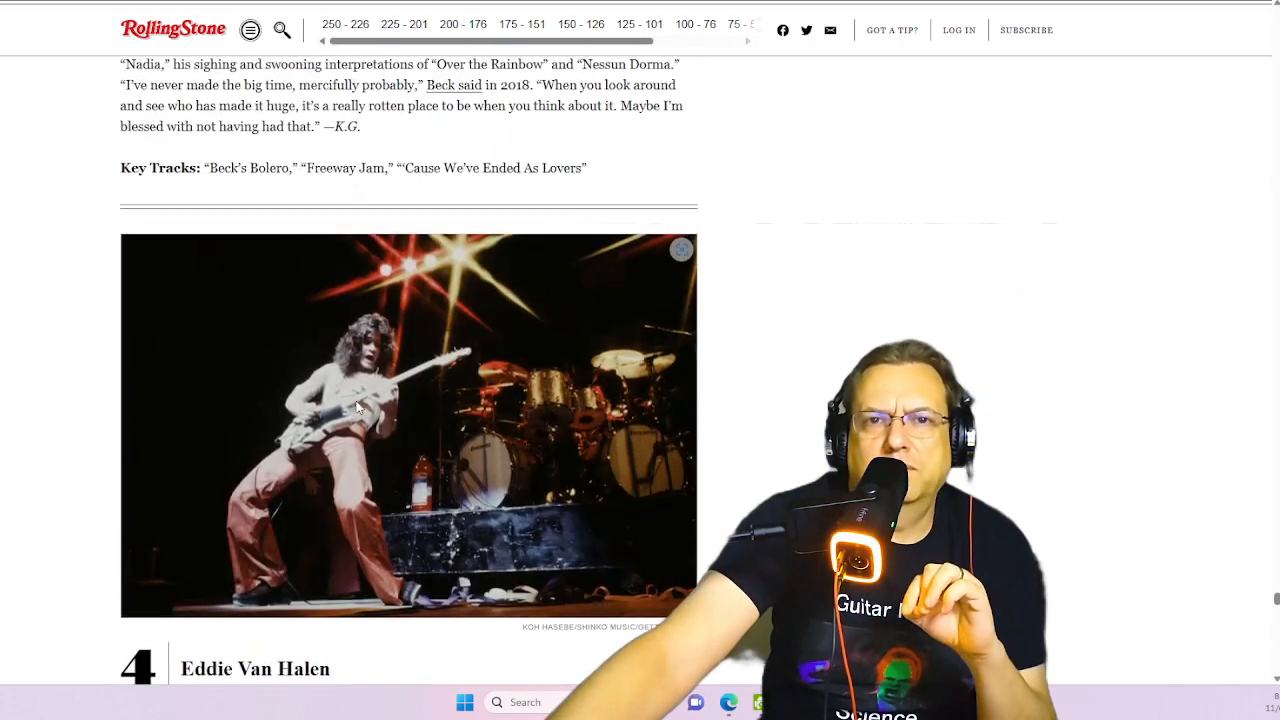
scroll("up", 3)
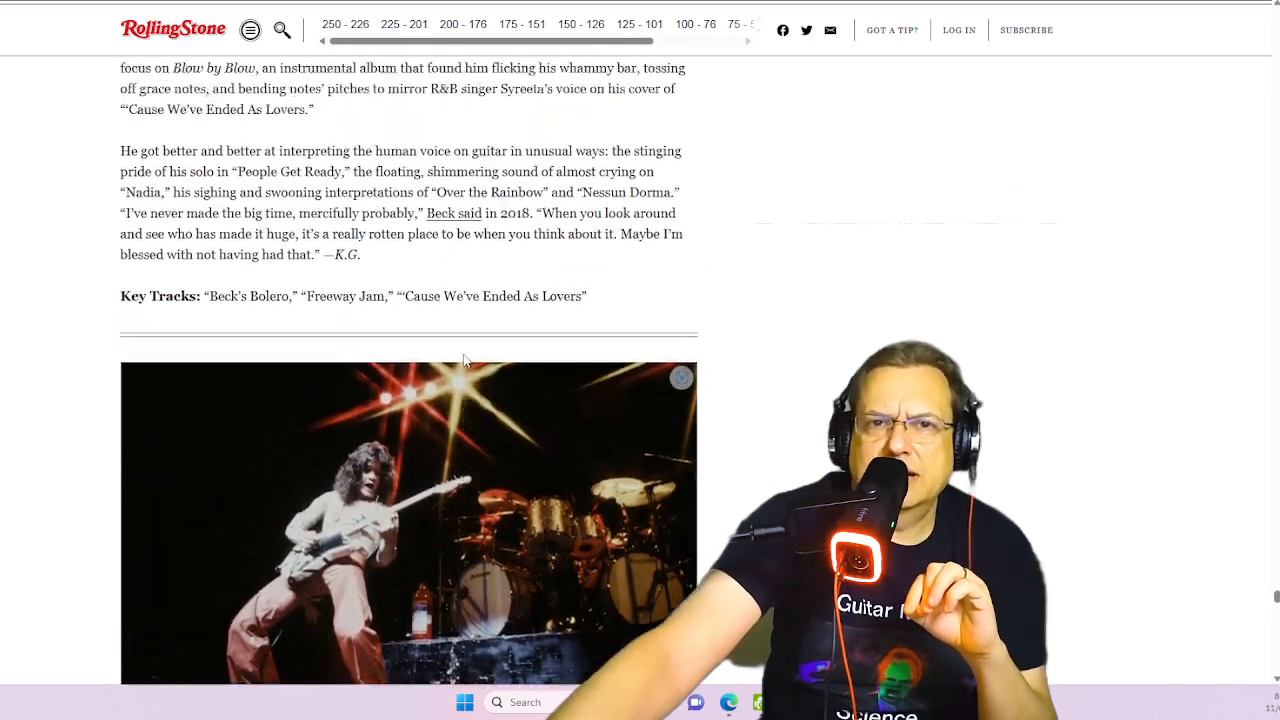
Scroll back up from Jeff Beck's number 5 entry toward Jimmy Page and Jimi Hendrix.
scroll("up", 3)
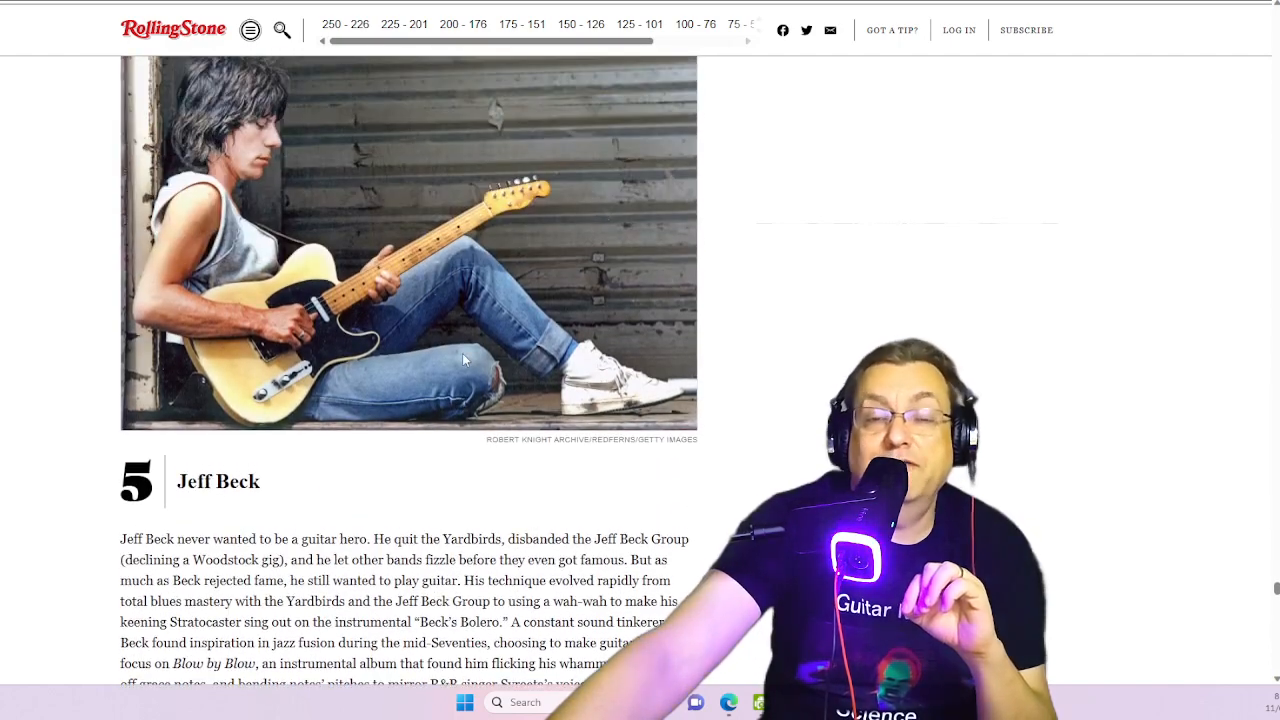
mouse_move(464, 296)
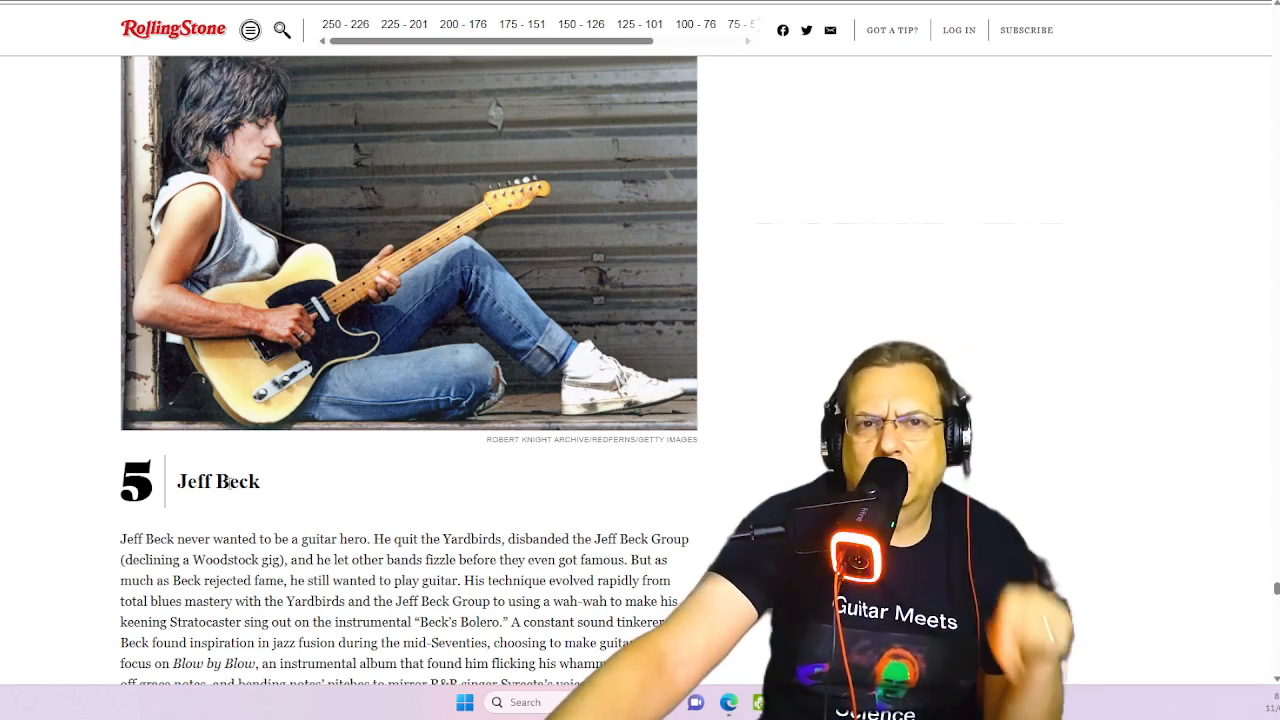
scroll("down", 3)
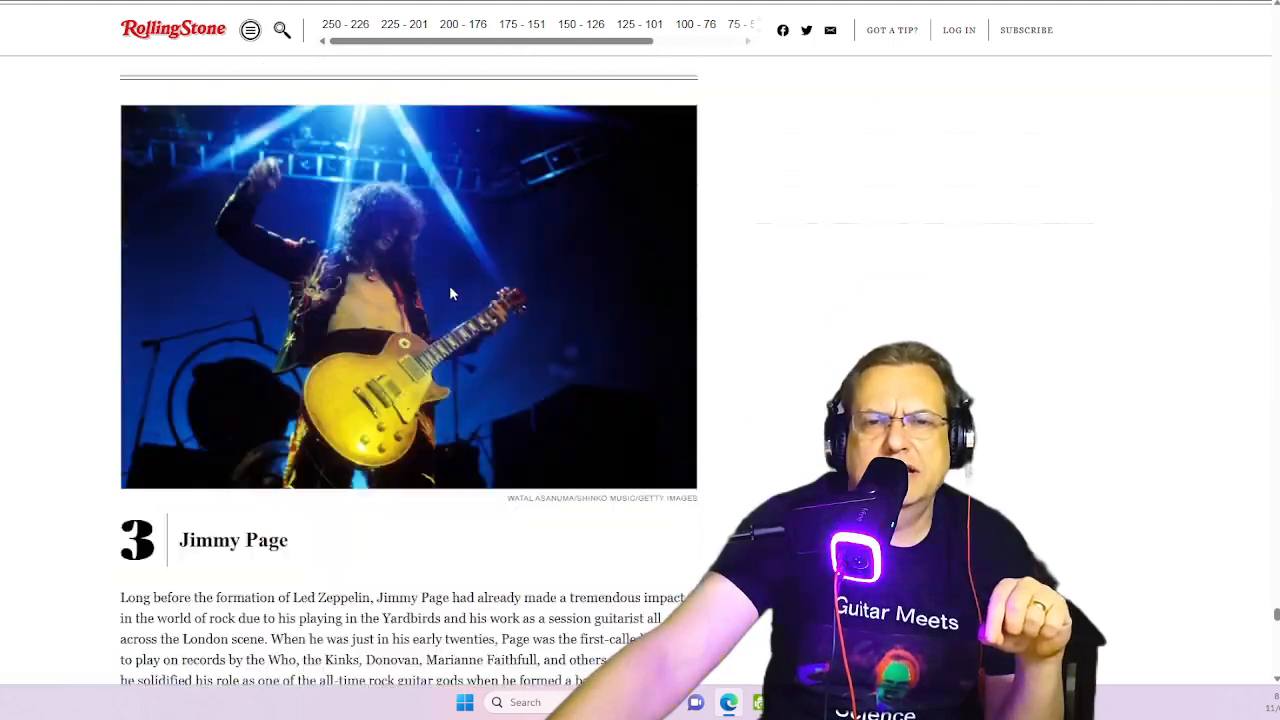
scroll("down", 3)
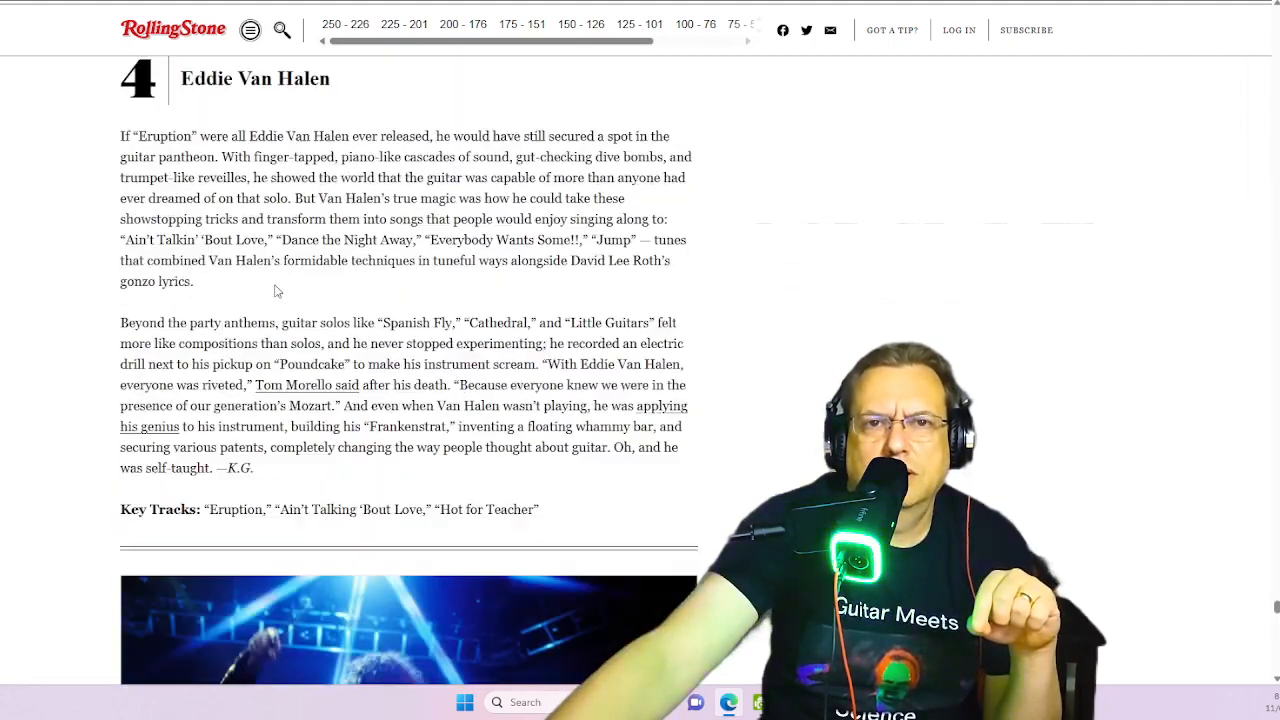
scroll("down", 3)
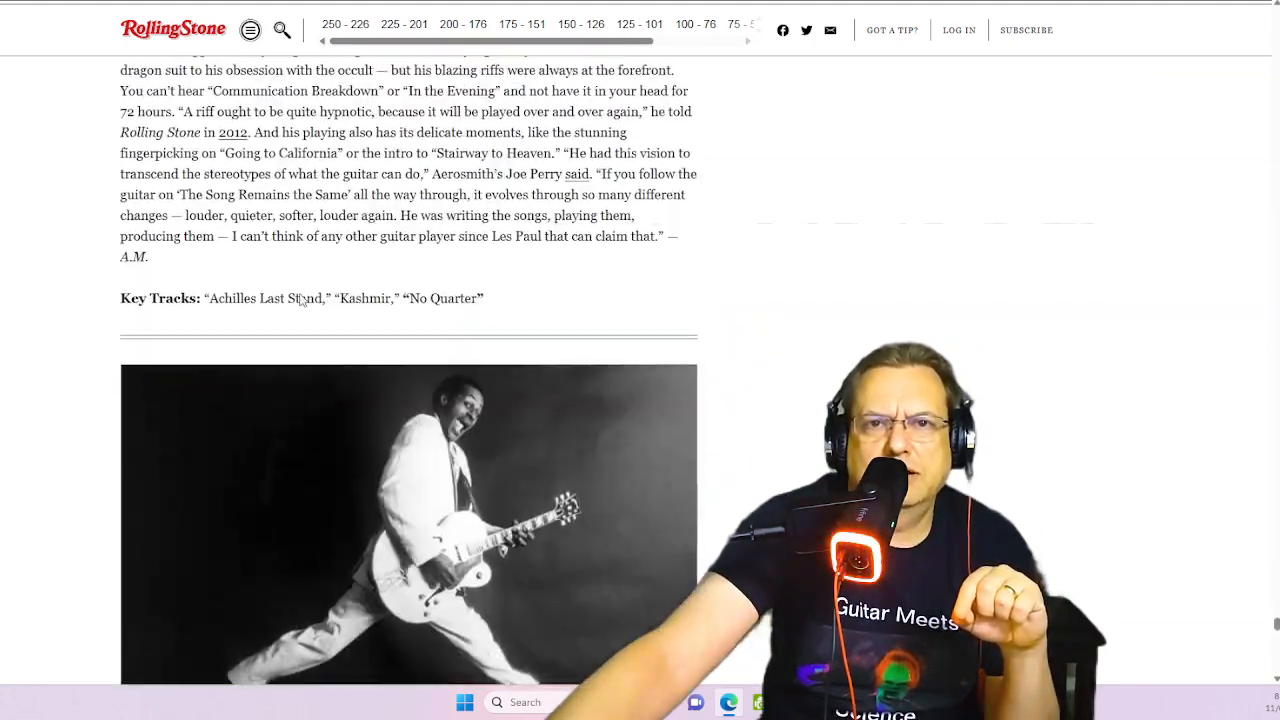
scroll("up", 3)
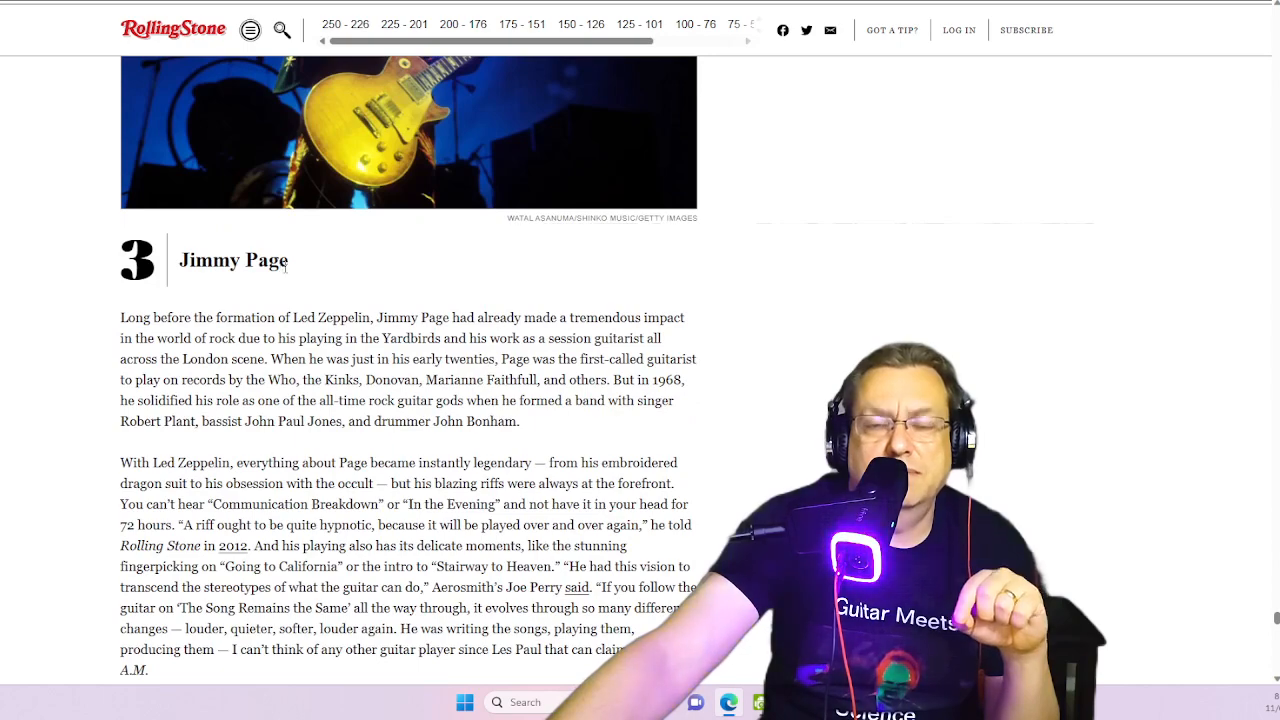
mouse_move(294, 284)
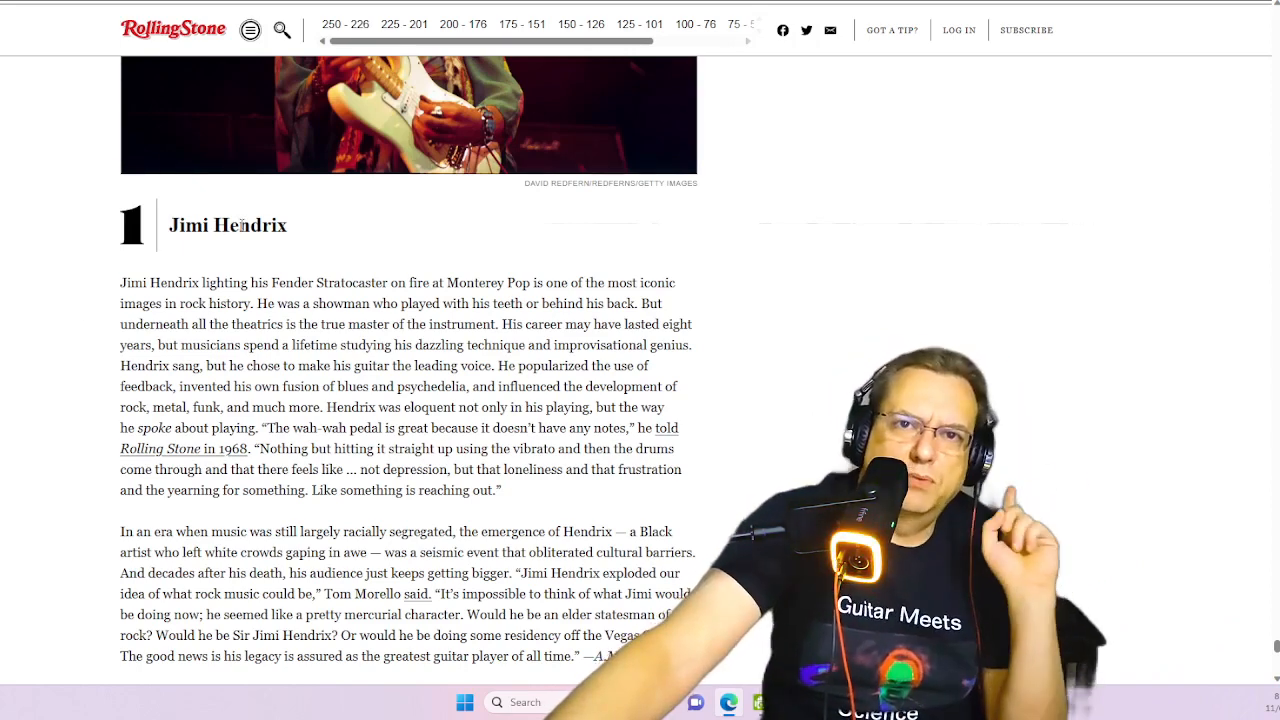
Highlight the name Hendrix in the first entry while scrolling down past it.
scroll("down", 3)
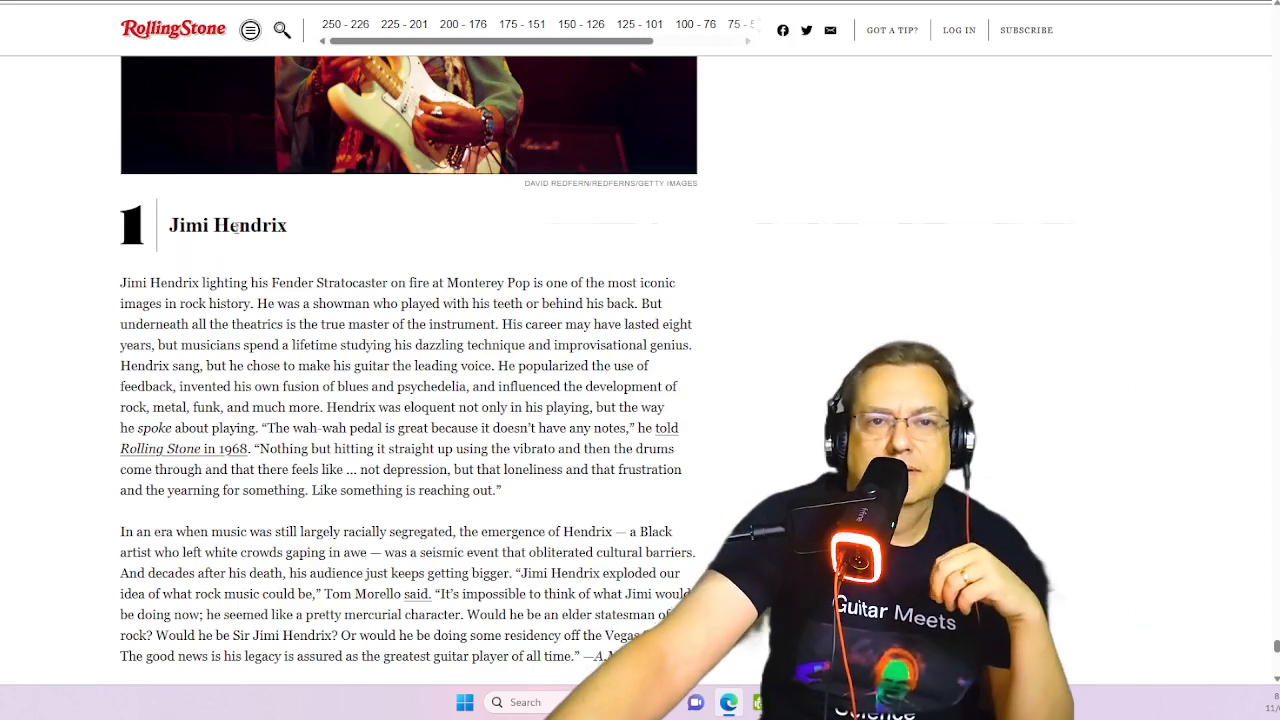
double_click(252, 224)
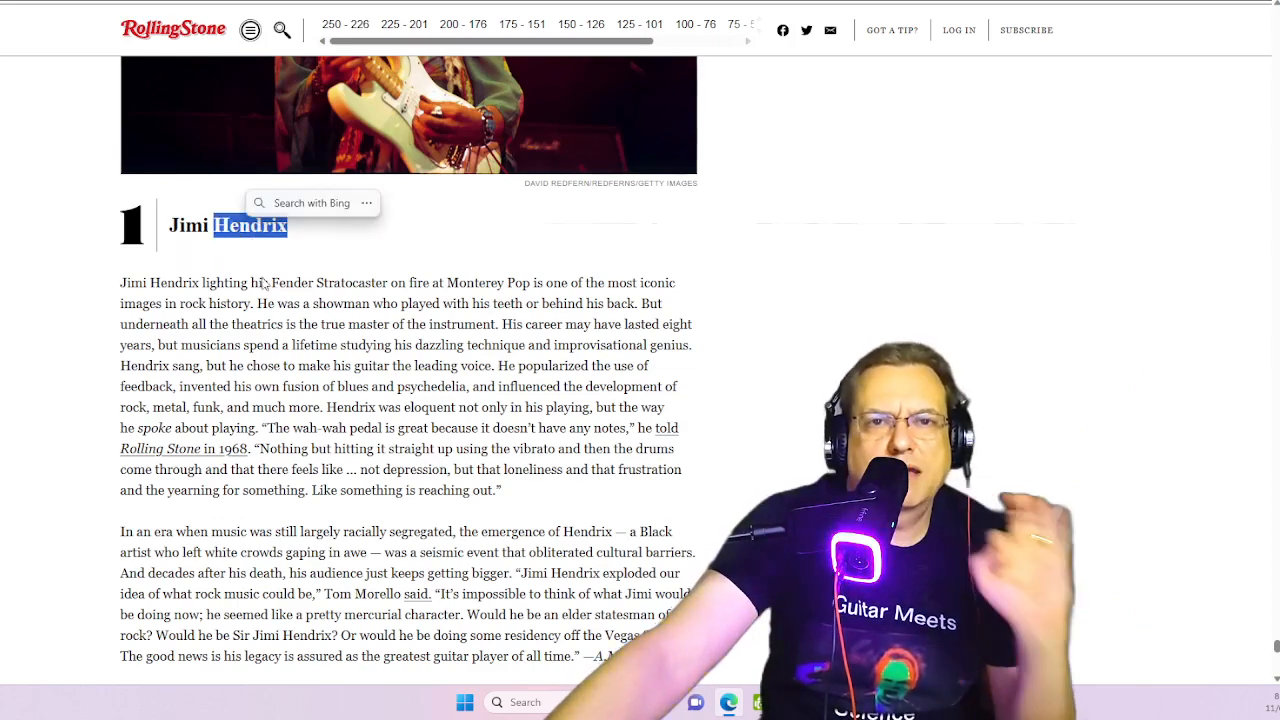
scroll("down", 3)
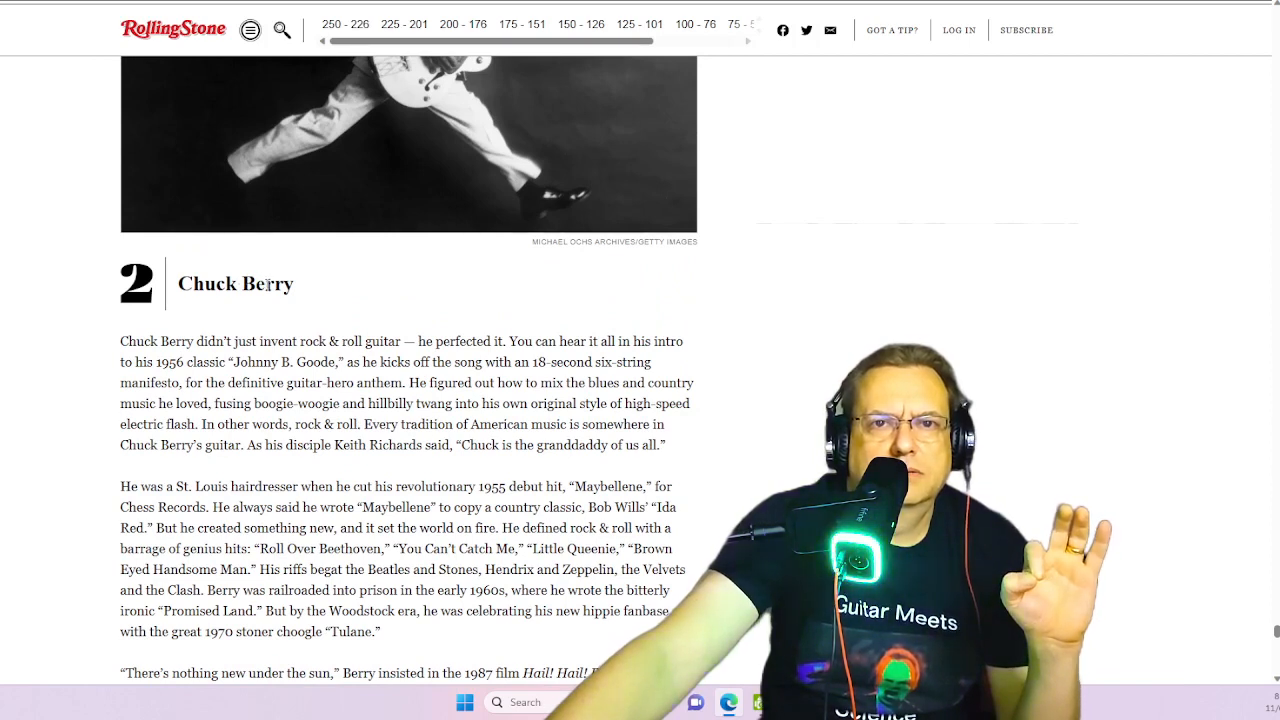
double_click(268, 284)
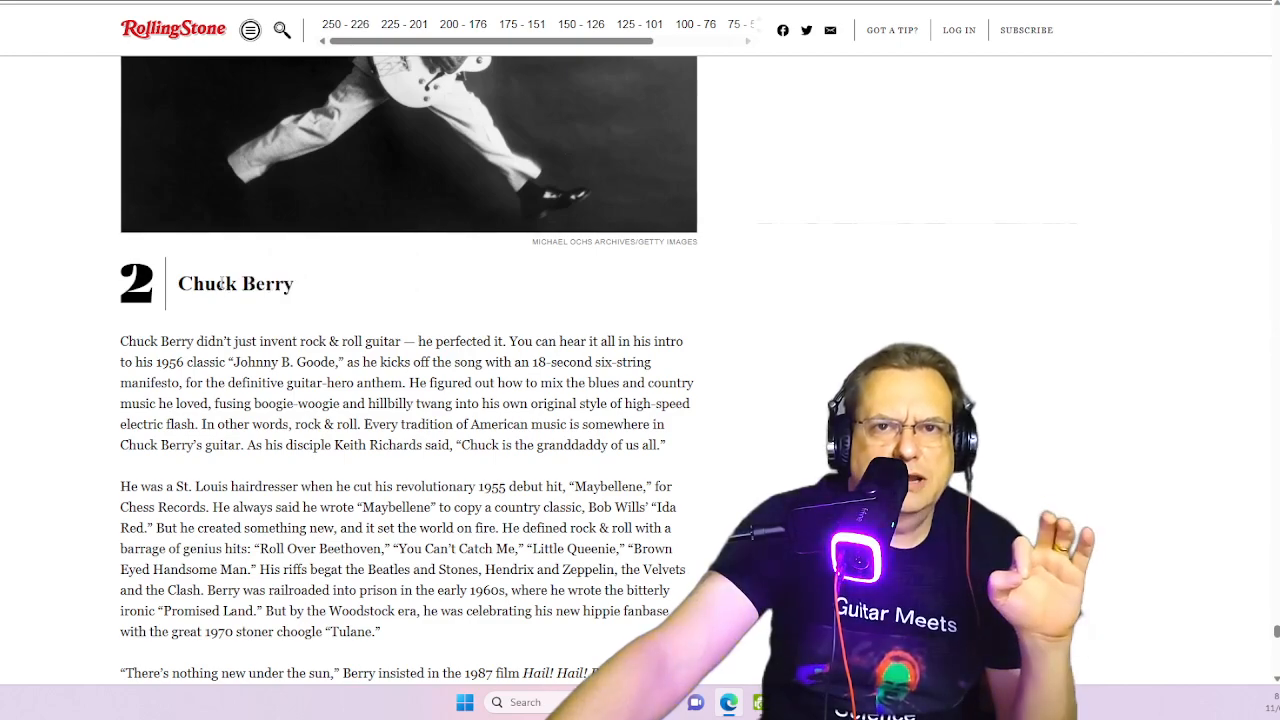
Scroll down the article to the number 3 Jimmy Page entry.
scroll("down", 3)
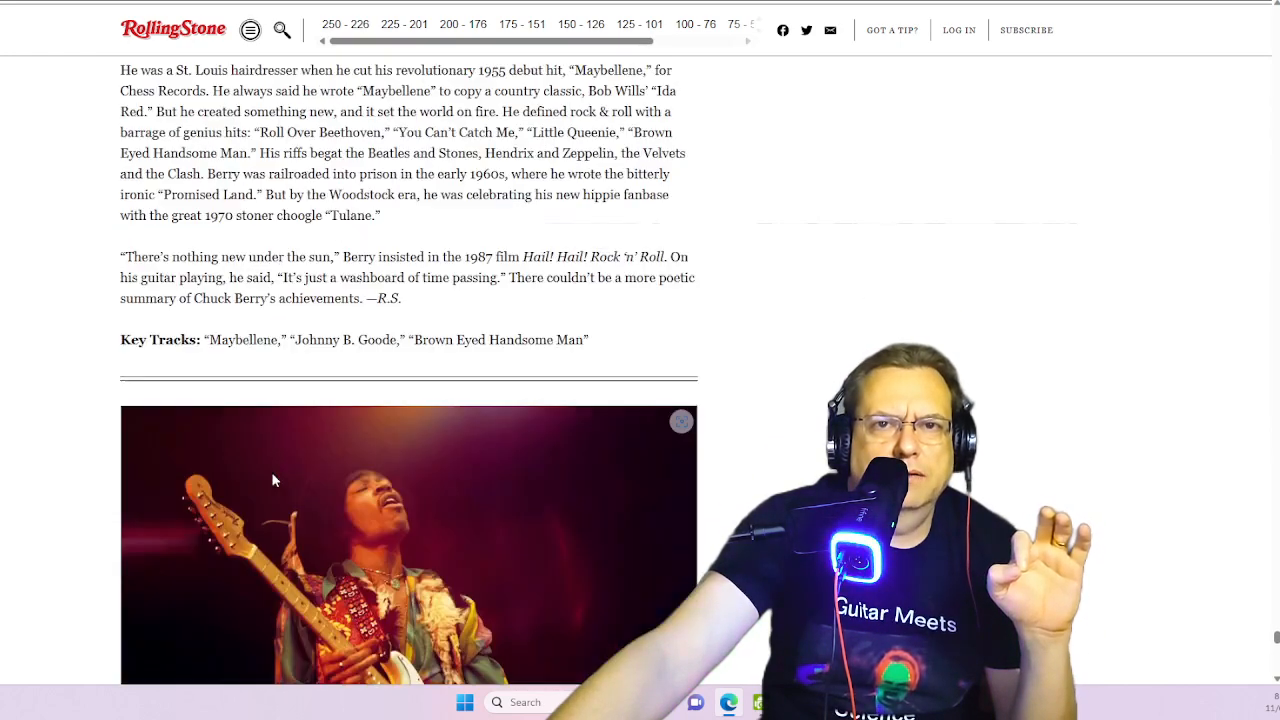
scroll("up", 3)
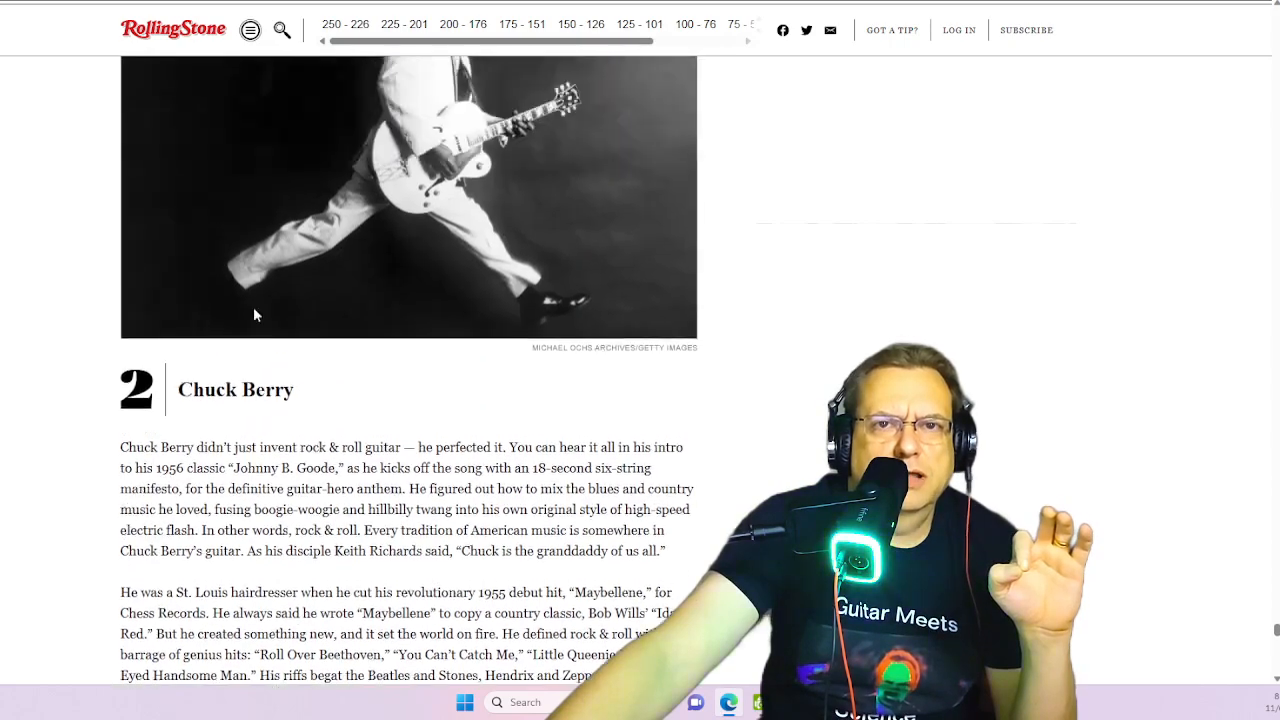
scroll("down", 3)
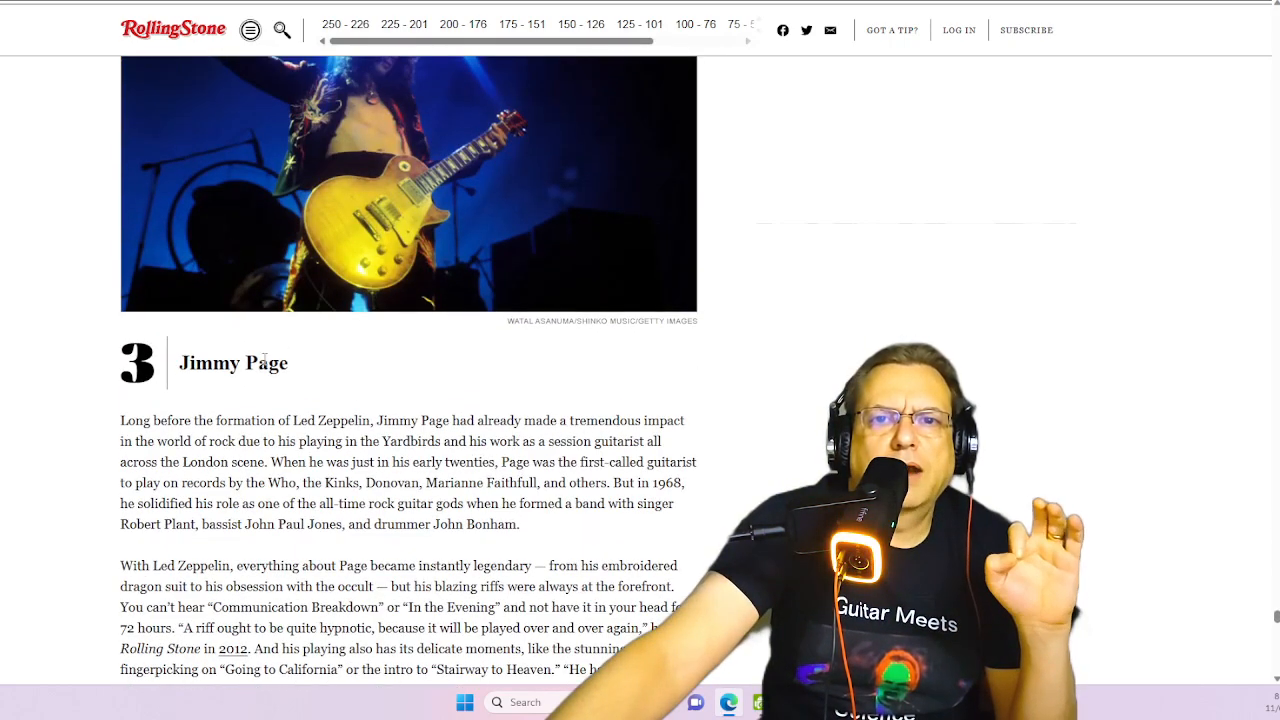
scroll("up", 3)
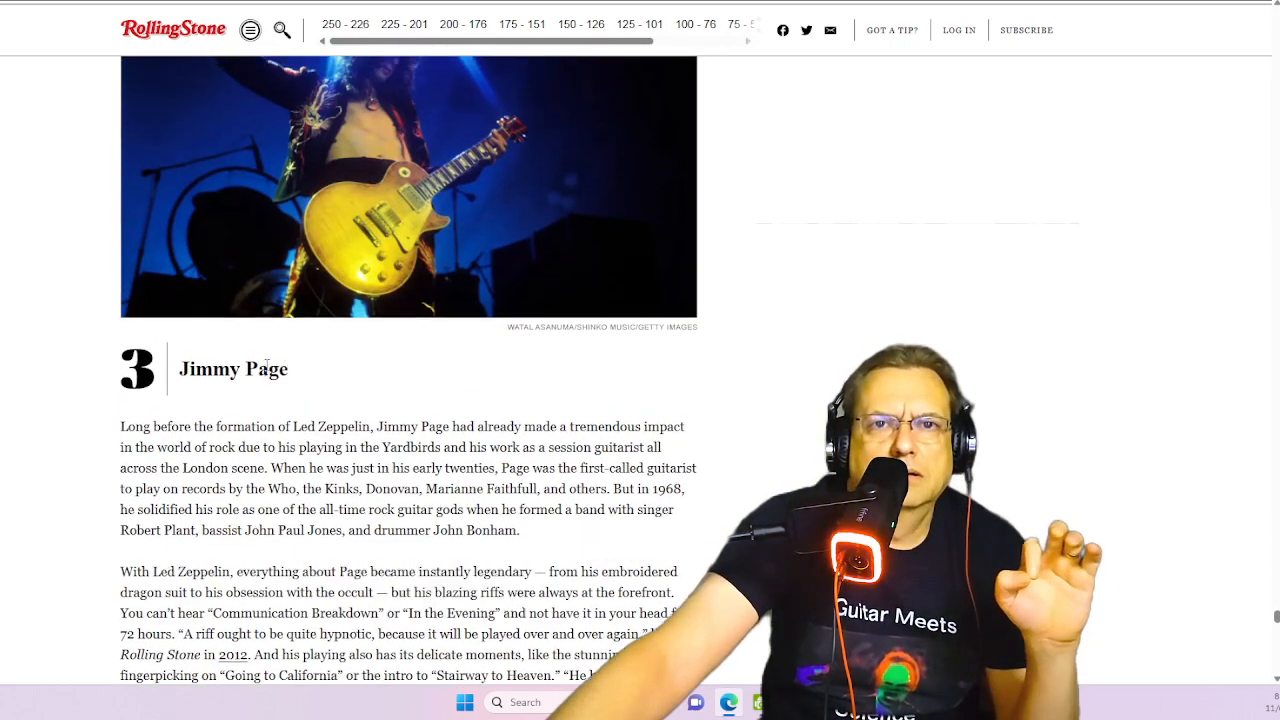
scroll("down", 3)
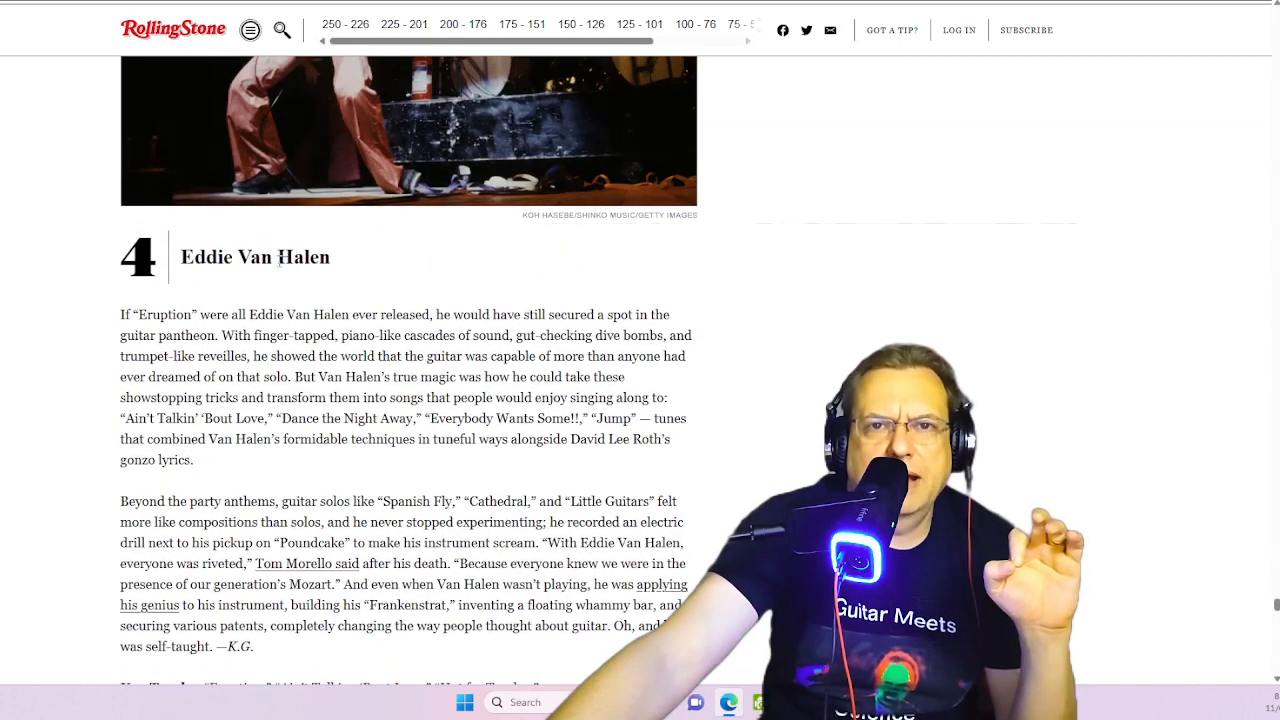
Highlight Jeff Beck's name at number 5 and scroll on to Sister Rosetta Tharpe at 6.
scroll("up", 3)
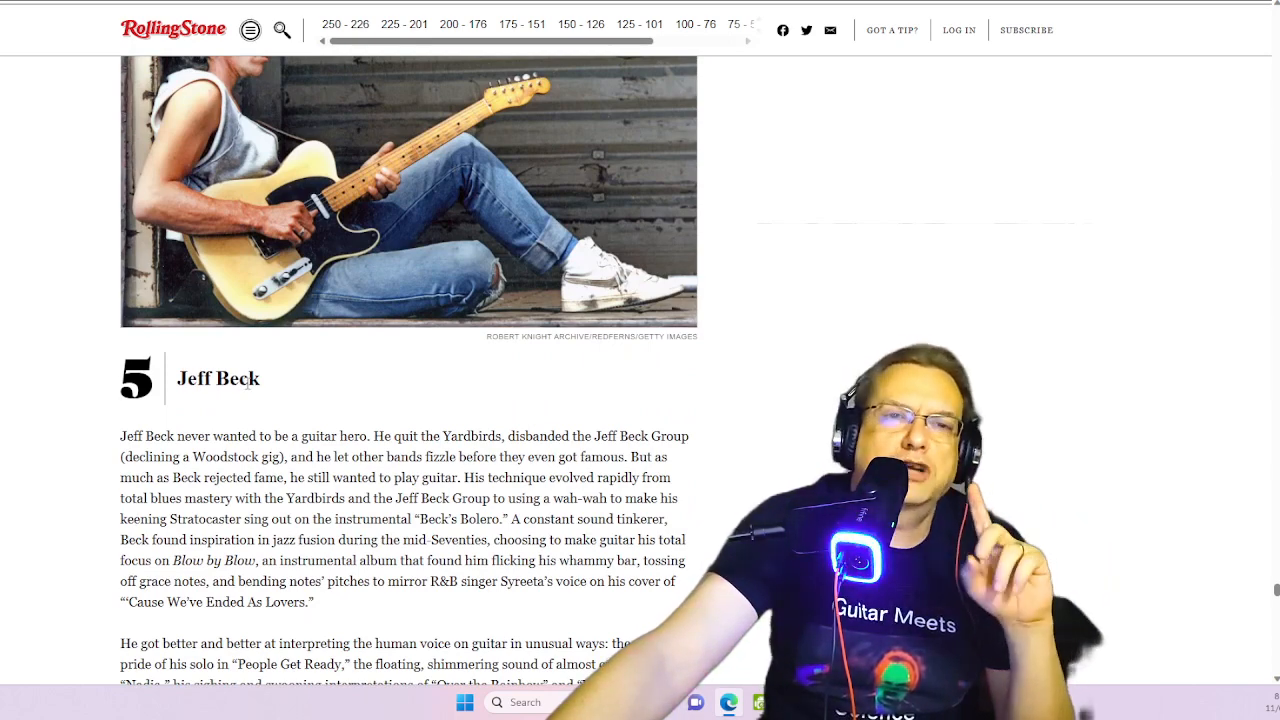
double_click(218, 378)
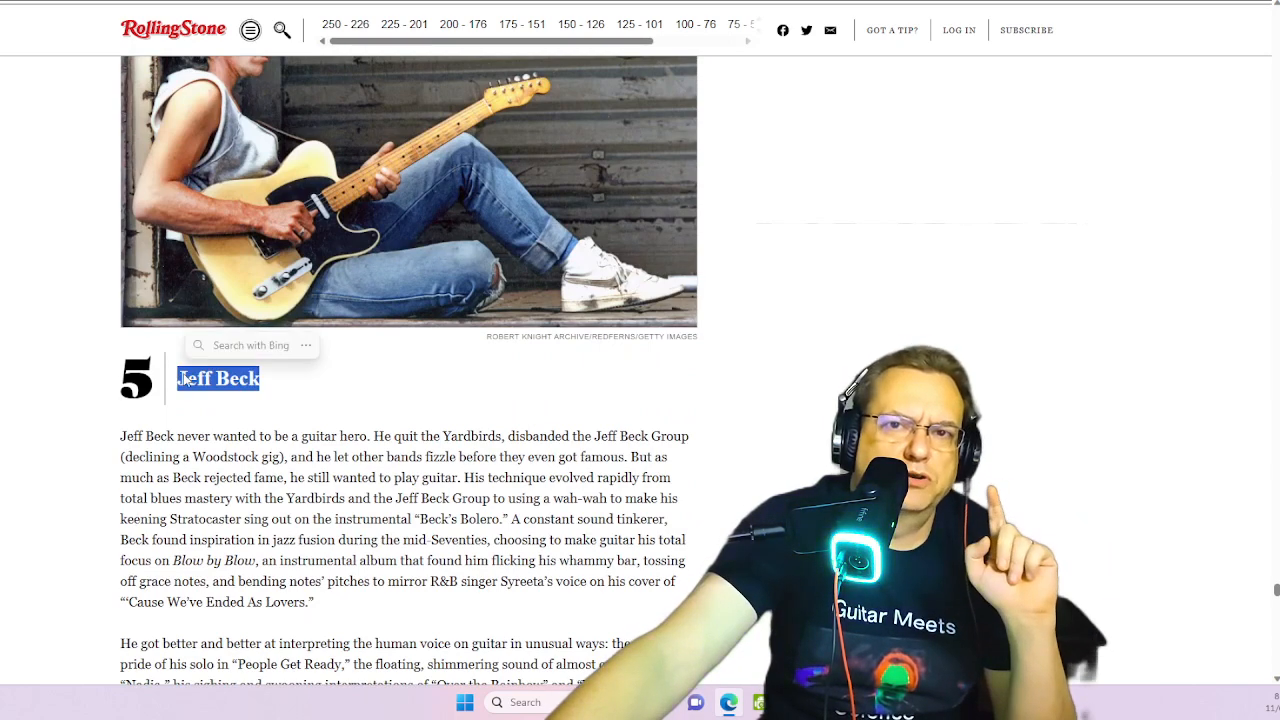
scroll("down", 3)
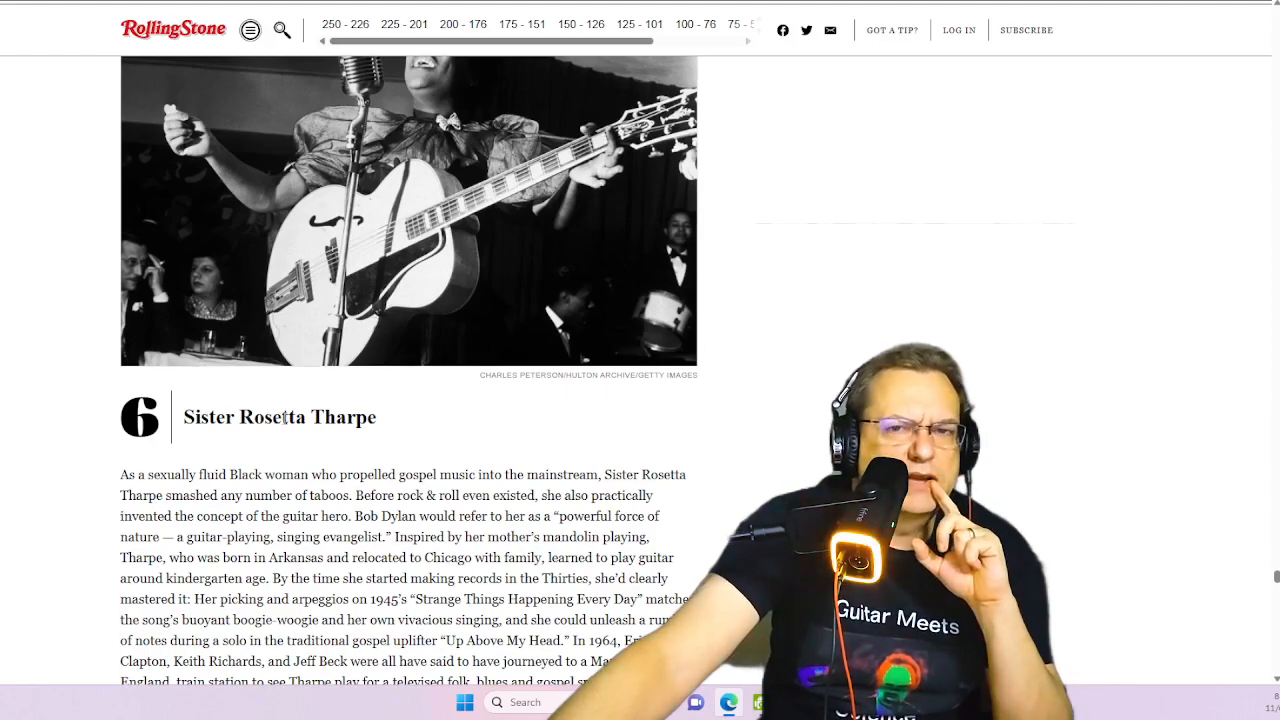
Scroll down through the Nile Rodgers and B.B. King entries at numbers 7 and 8.
scroll("up", 3)
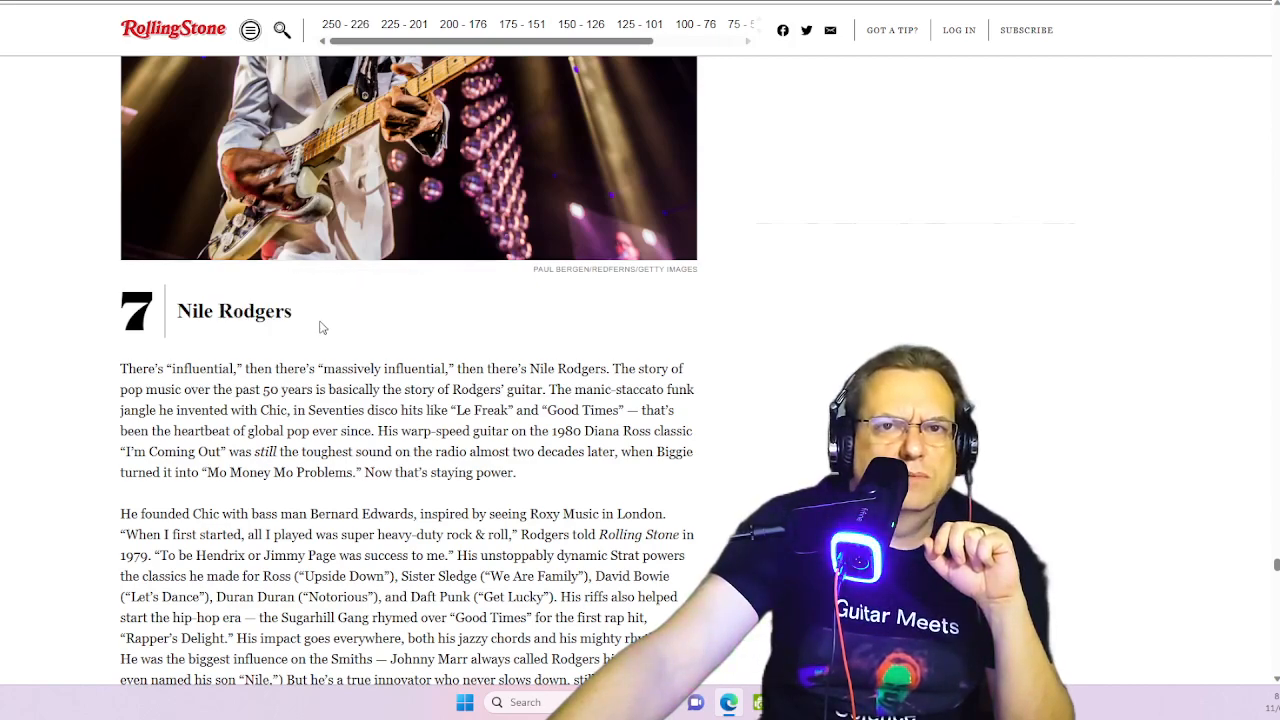
scroll("up", 3)
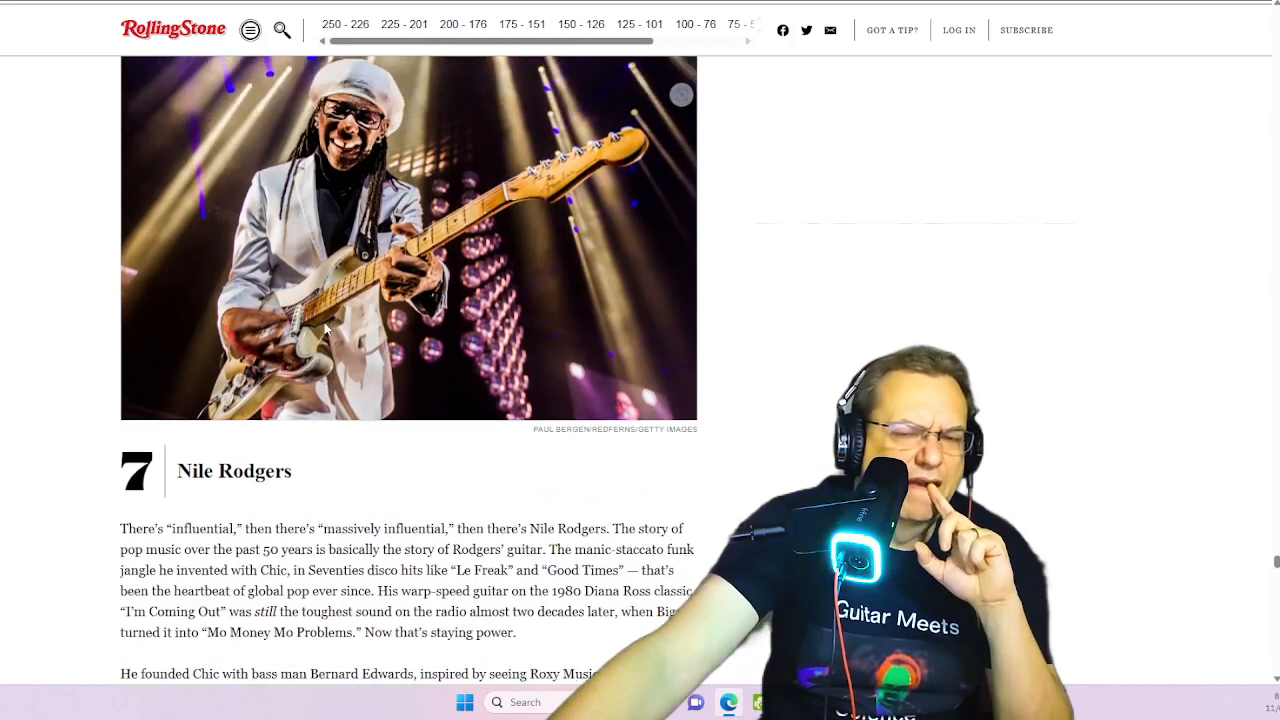
scroll("up", 3)
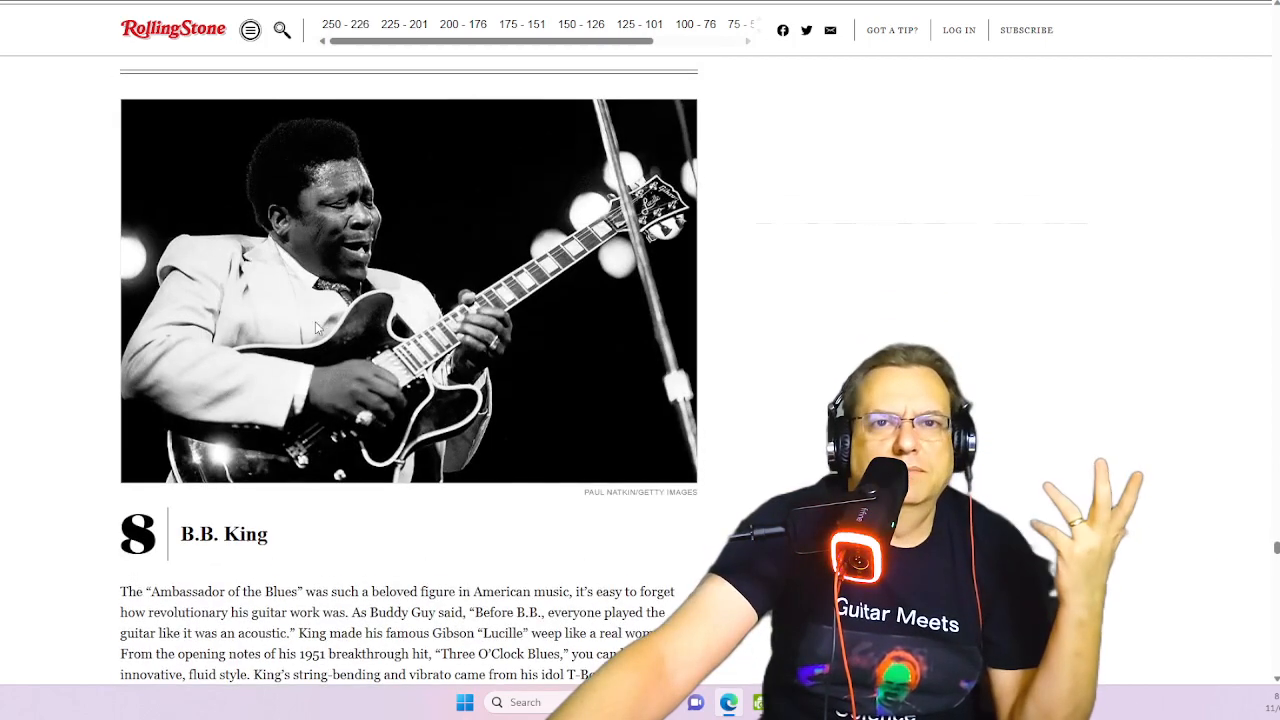
scroll("down", 3)
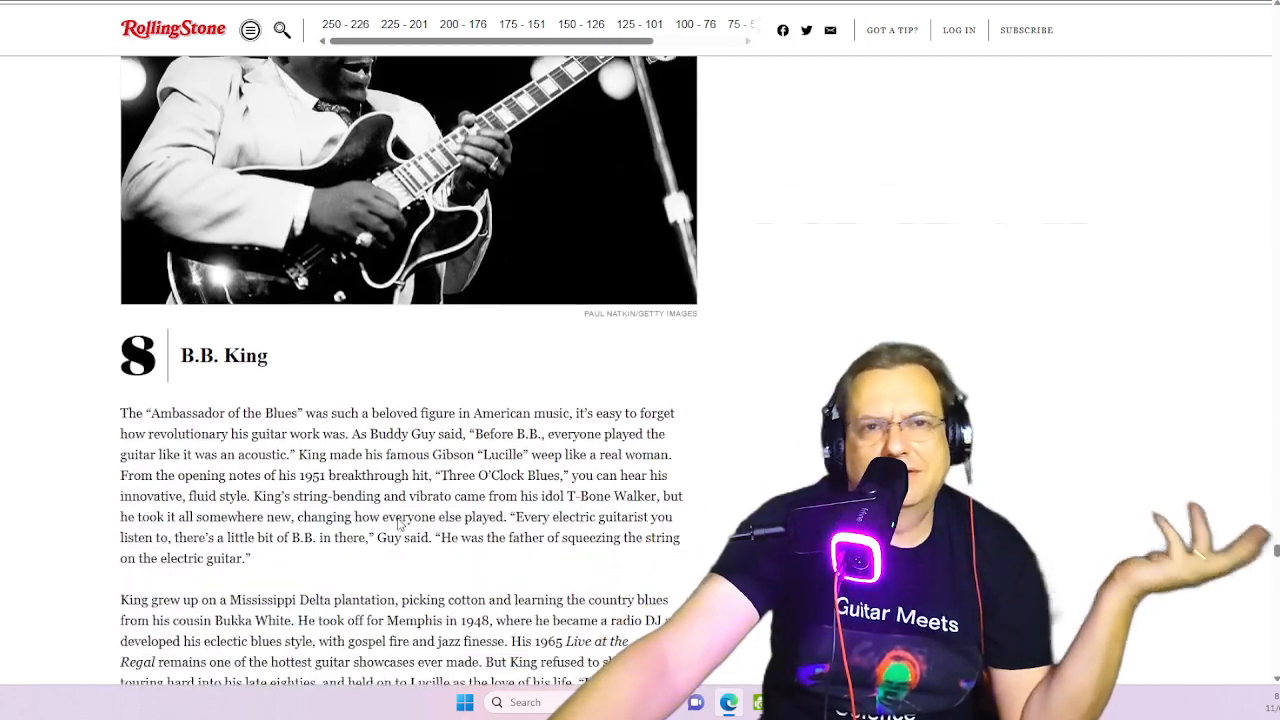
scroll("down", 3)
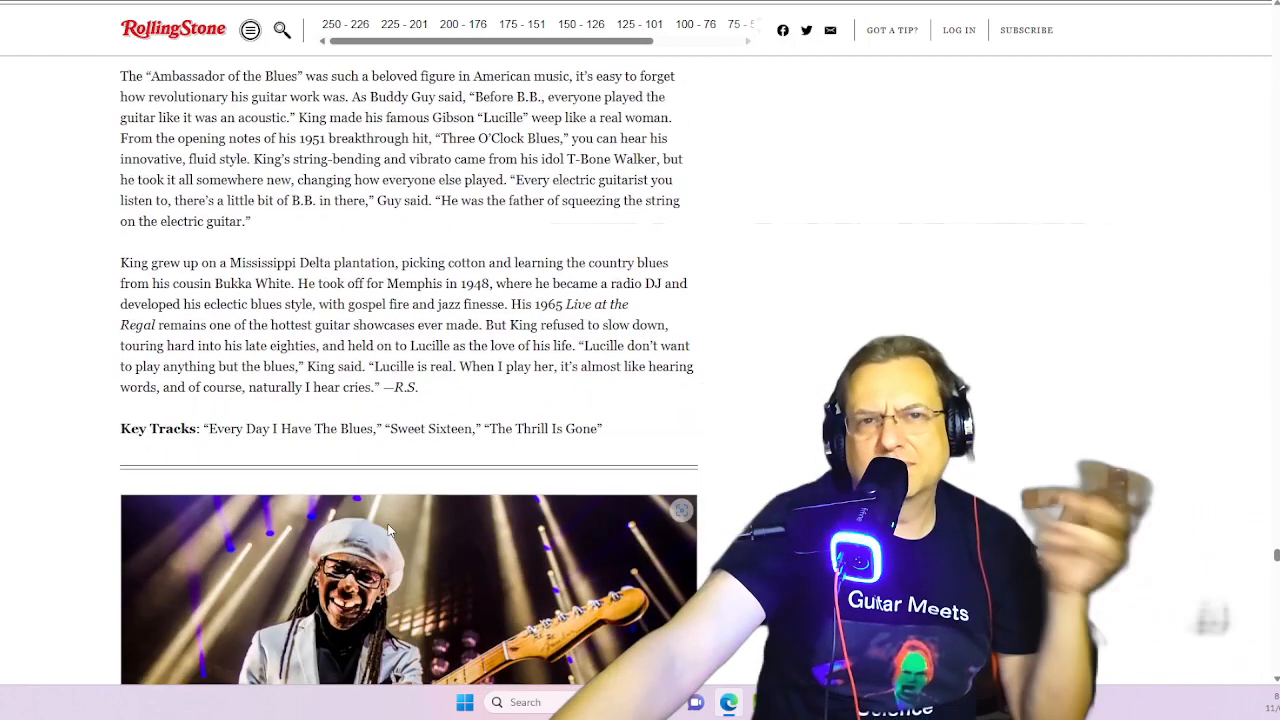
scroll("down", 3)
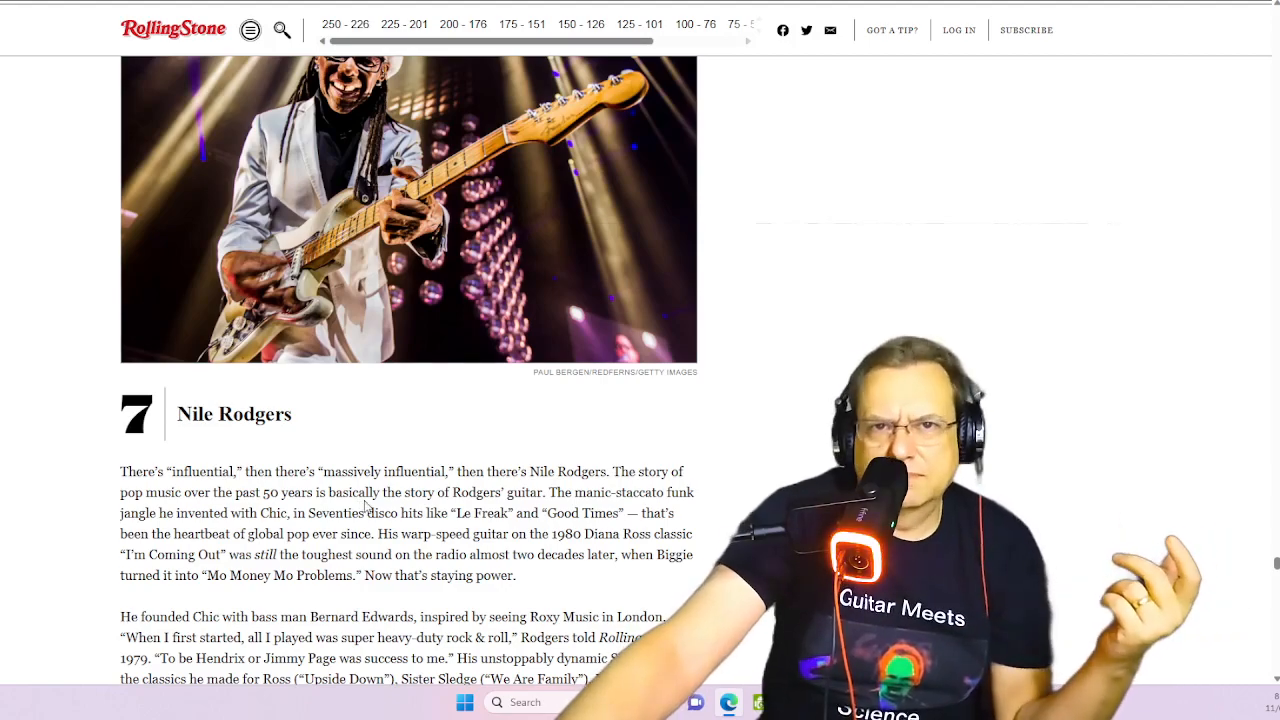
scroll("down", 3)
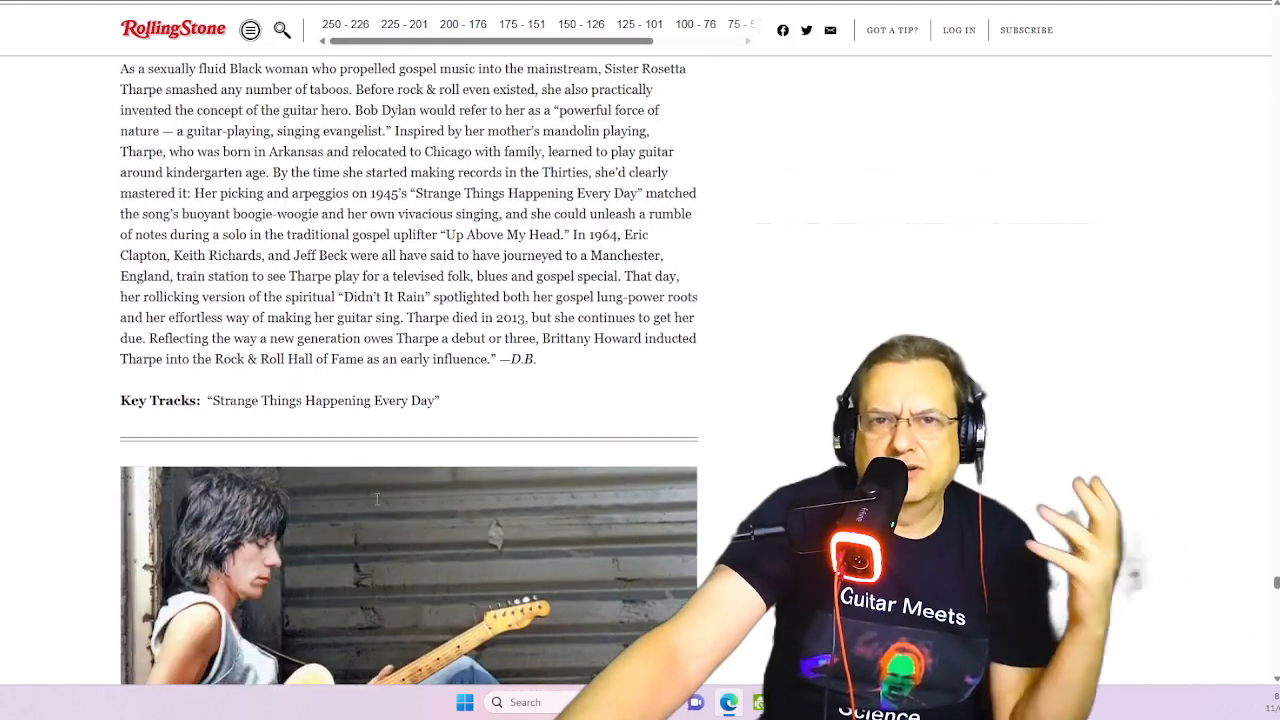
Scroll back up briefly, then down to the number 9 Joni Mitchell entry.
scroll("up", 3)
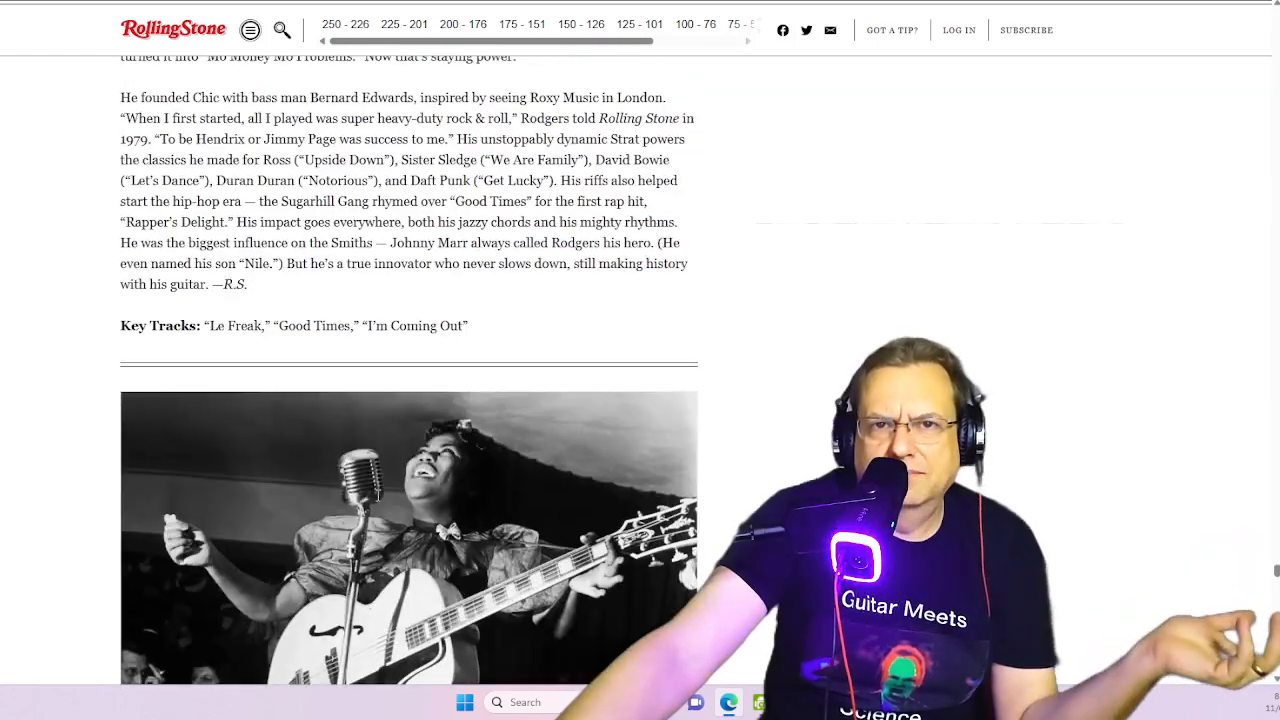
scroll("down", 3)
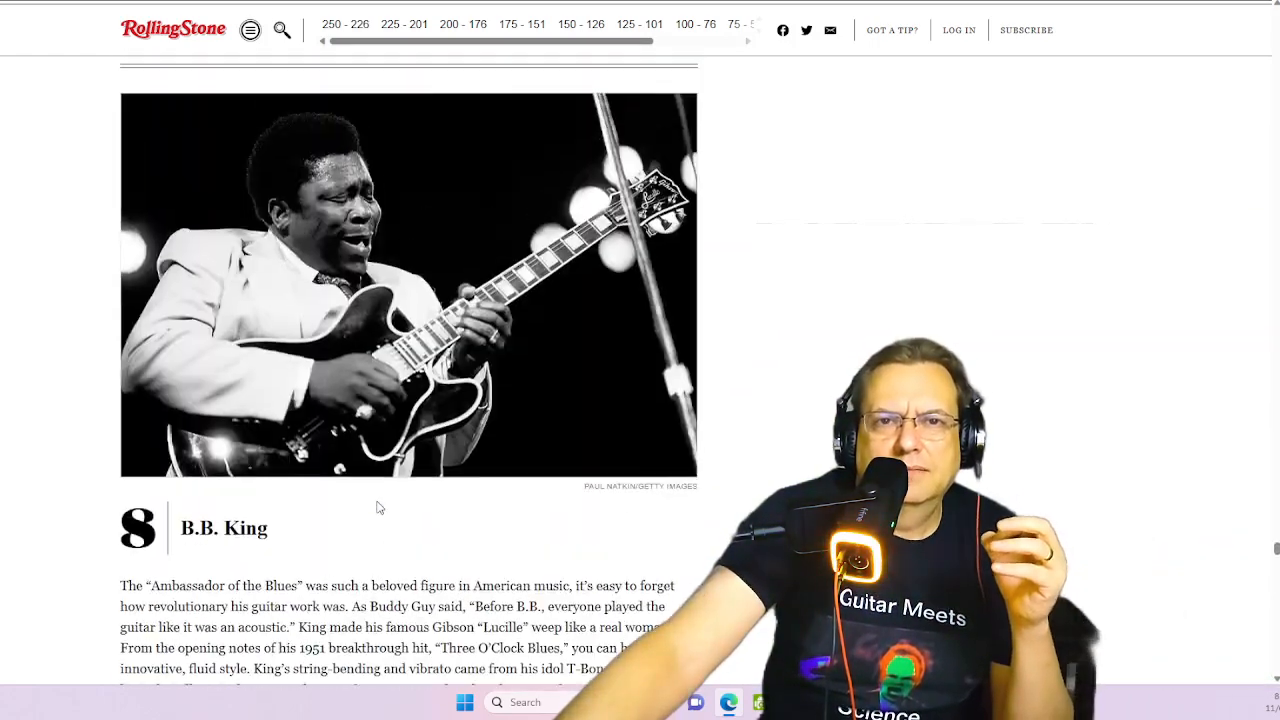
scroll("up", 3)
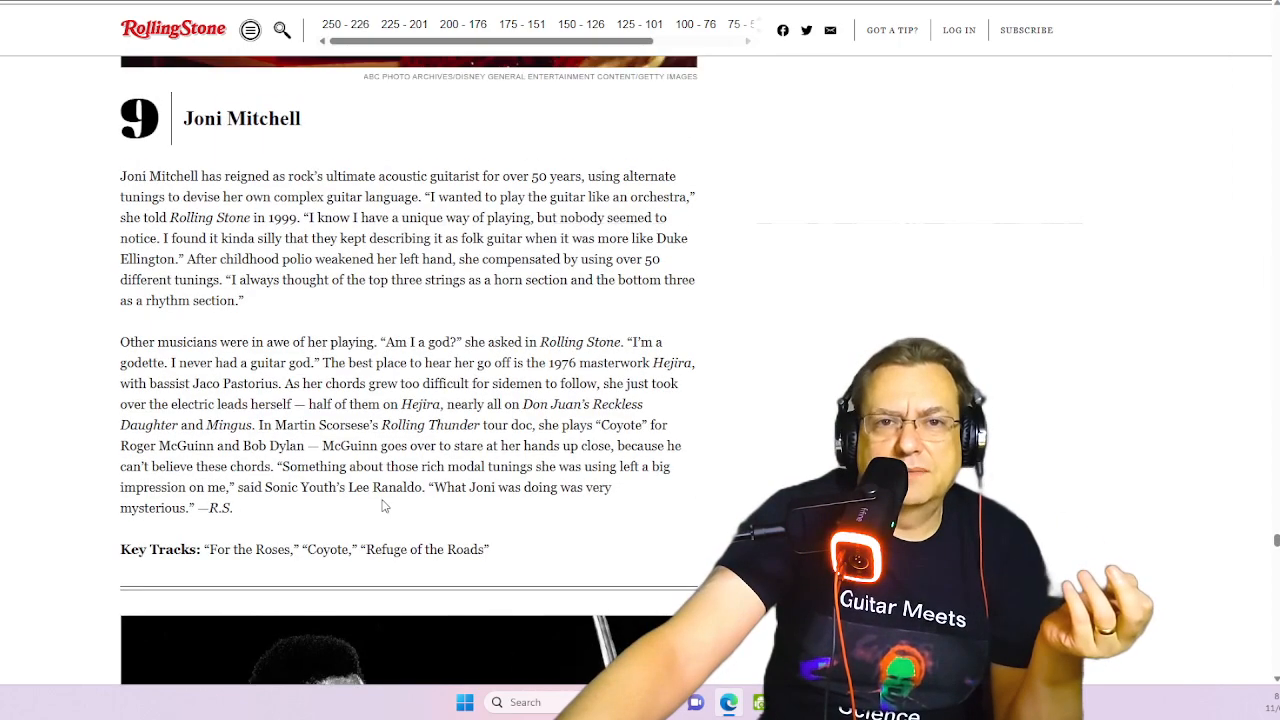
scroll("up", 3)
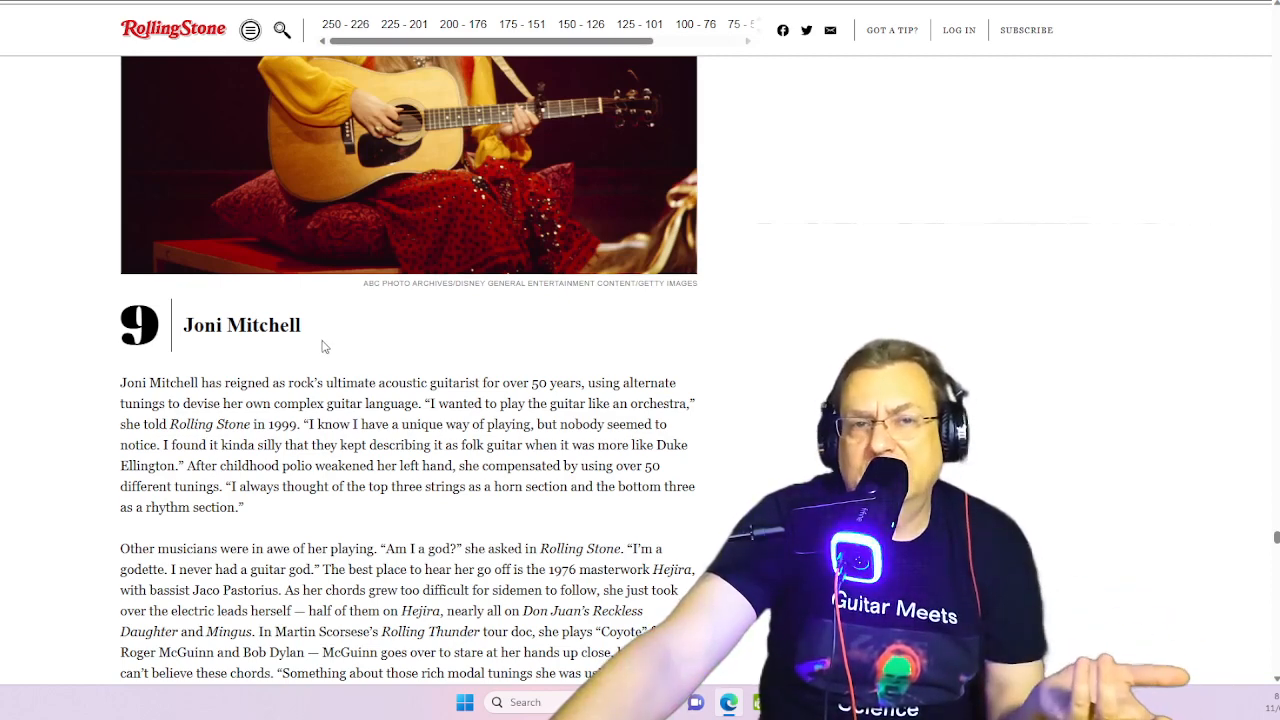
mouse_move(340, 332)
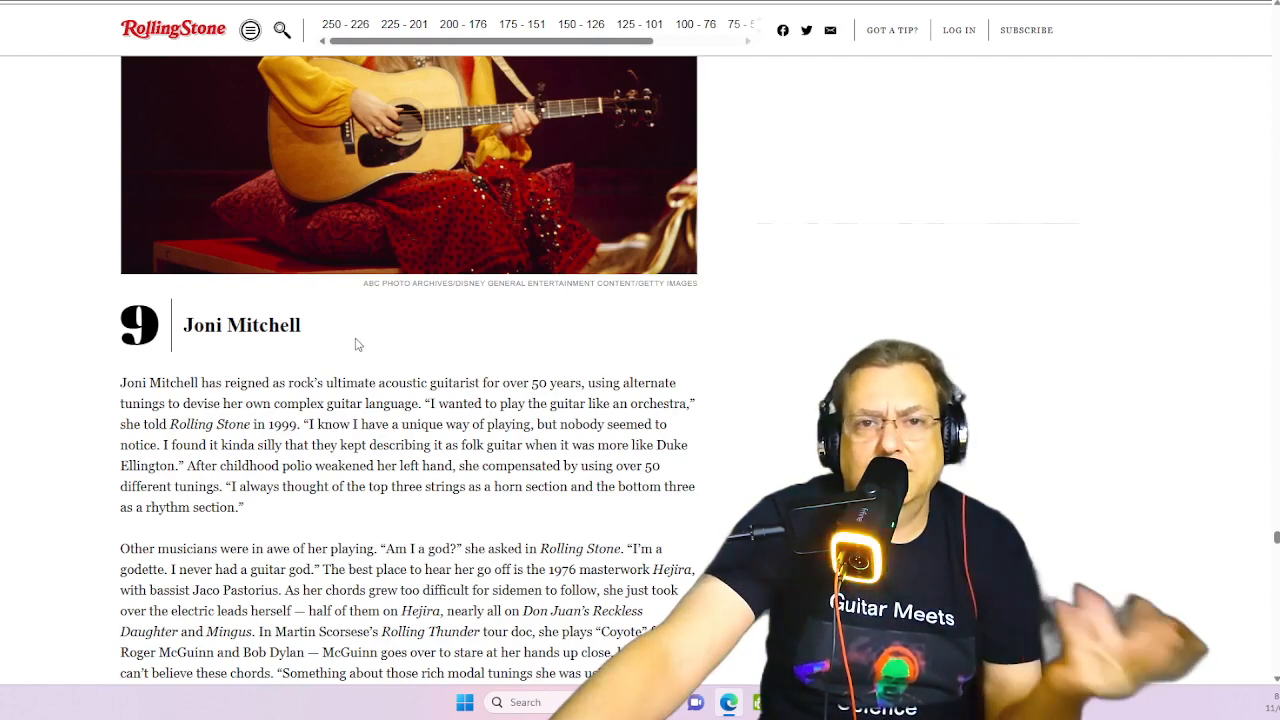
scroll("down", 3)
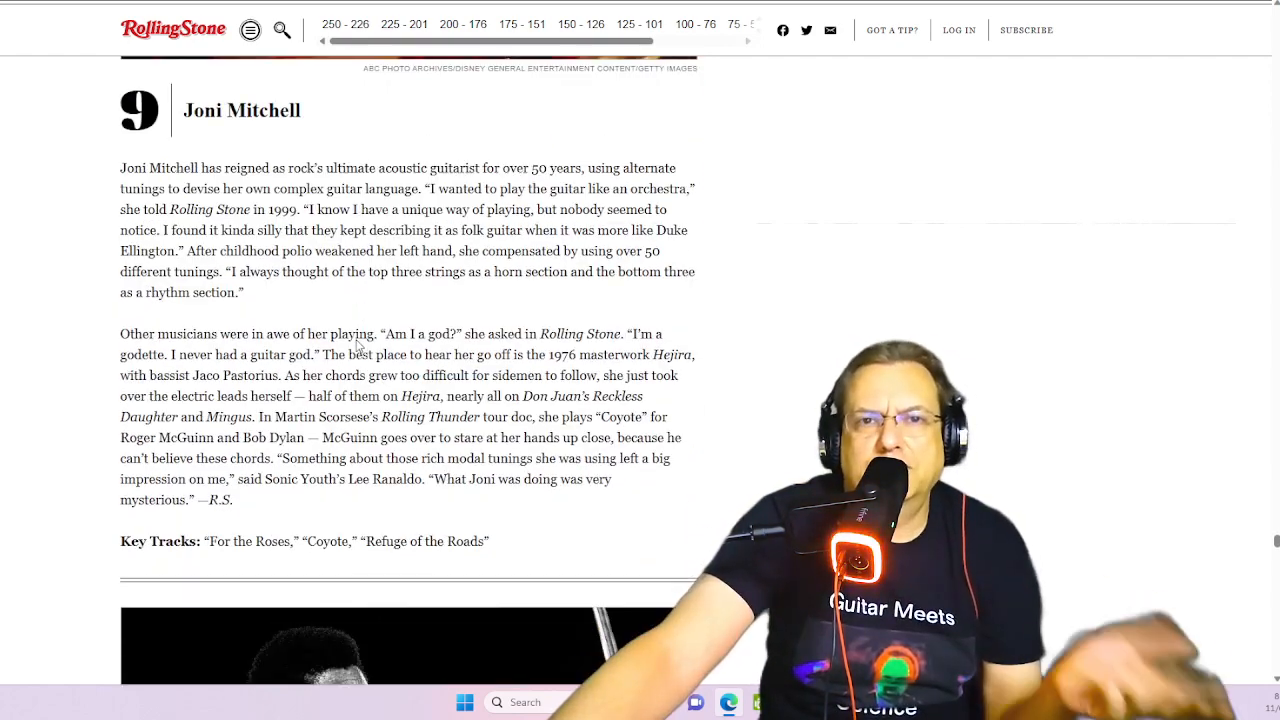
scroll("up", 3)
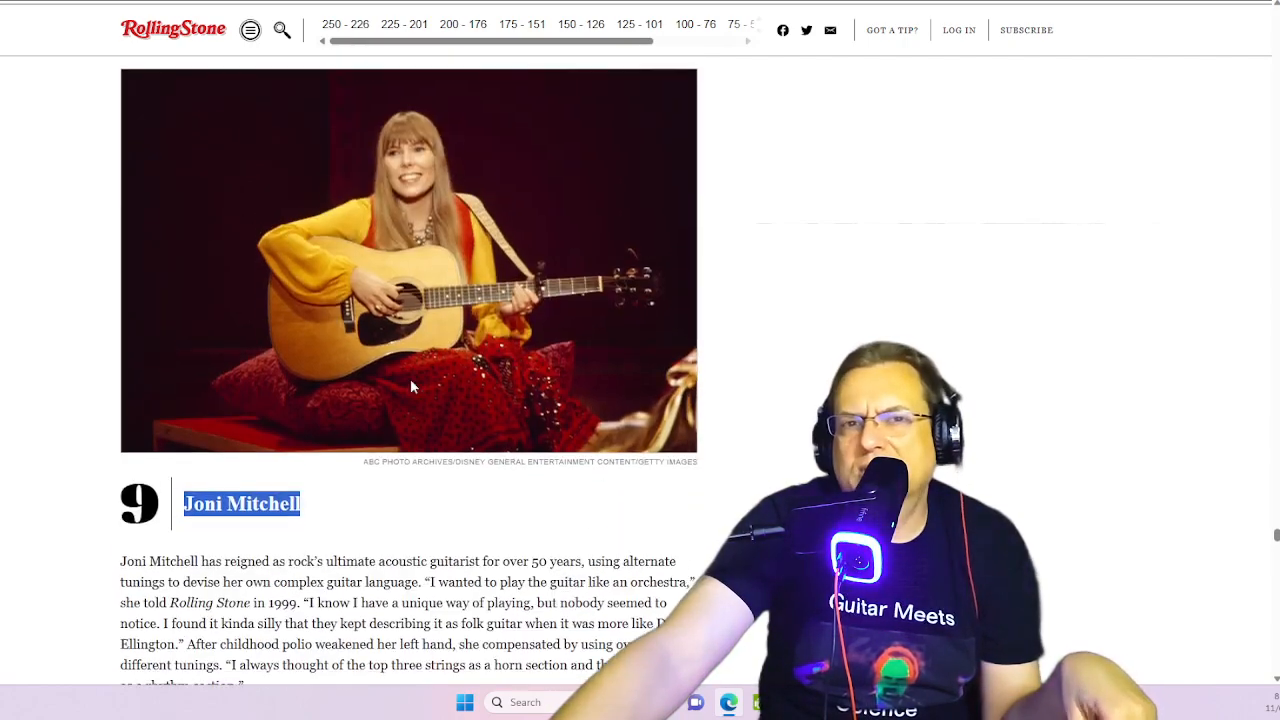
Highlight Joni Mitchell's and Duane Allman's names in their entry headings.
scroll("up", 3)
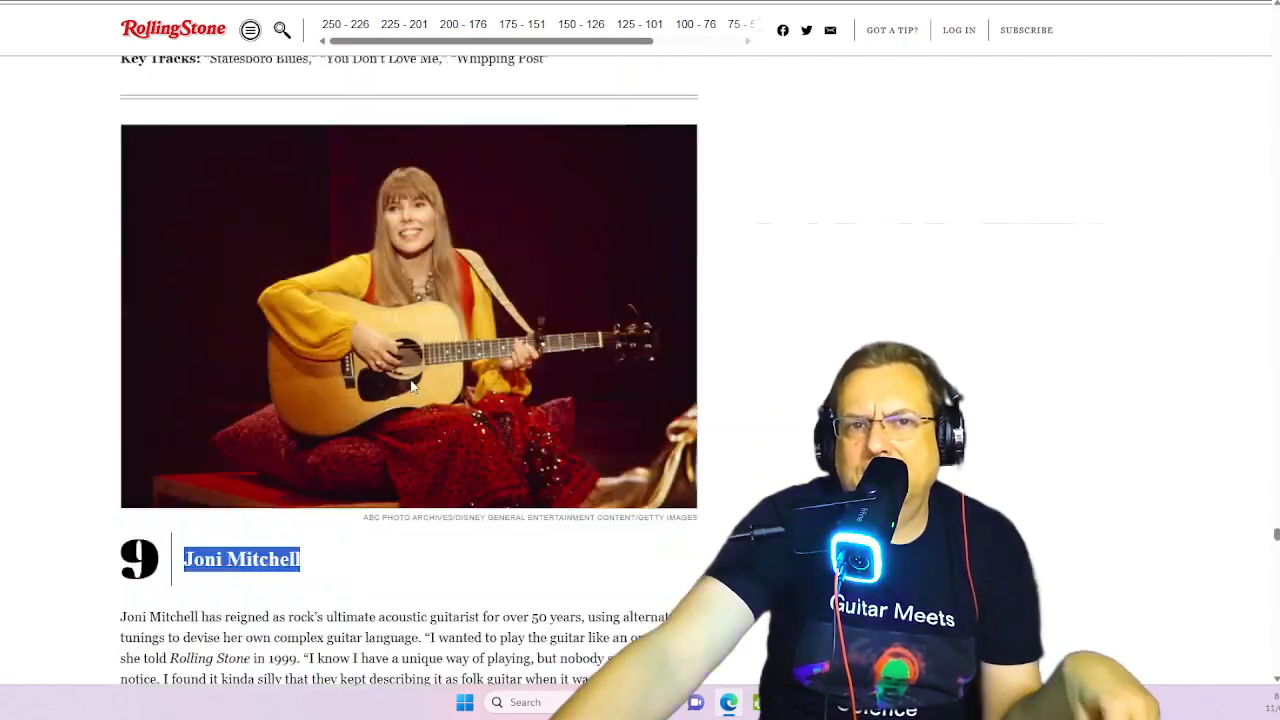
scroll("down", 3)
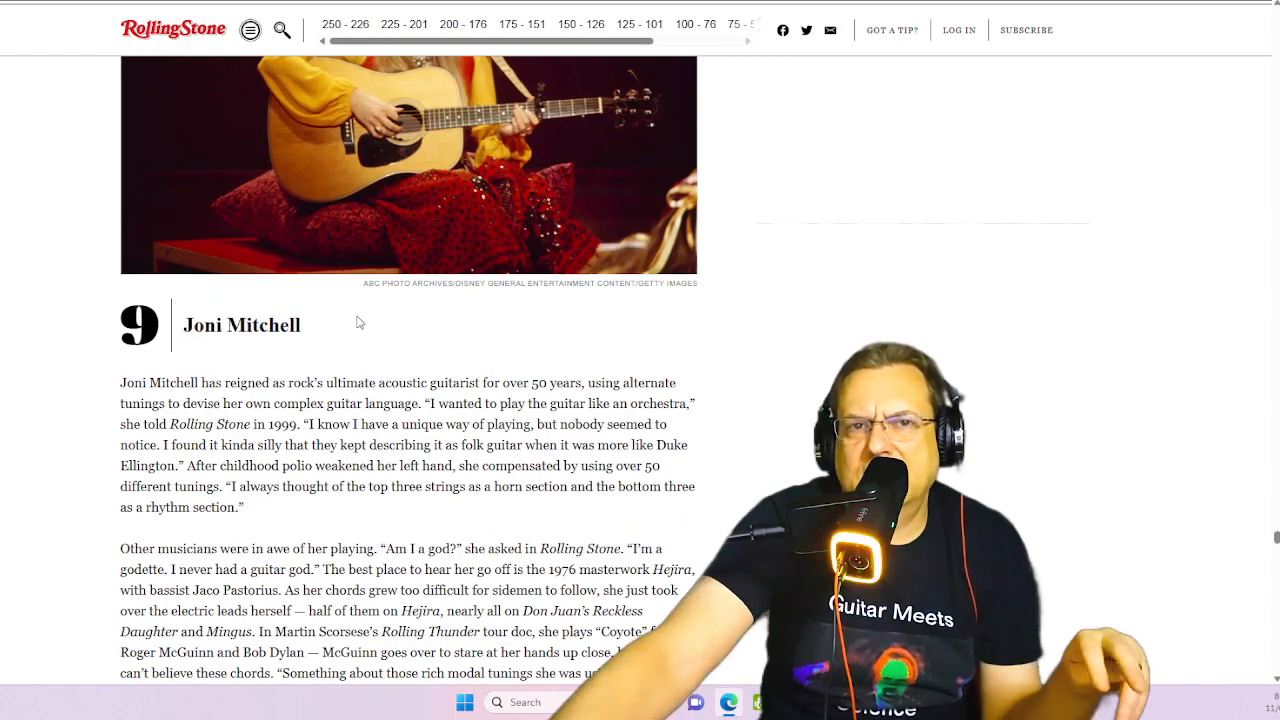
double_click(240, 324)
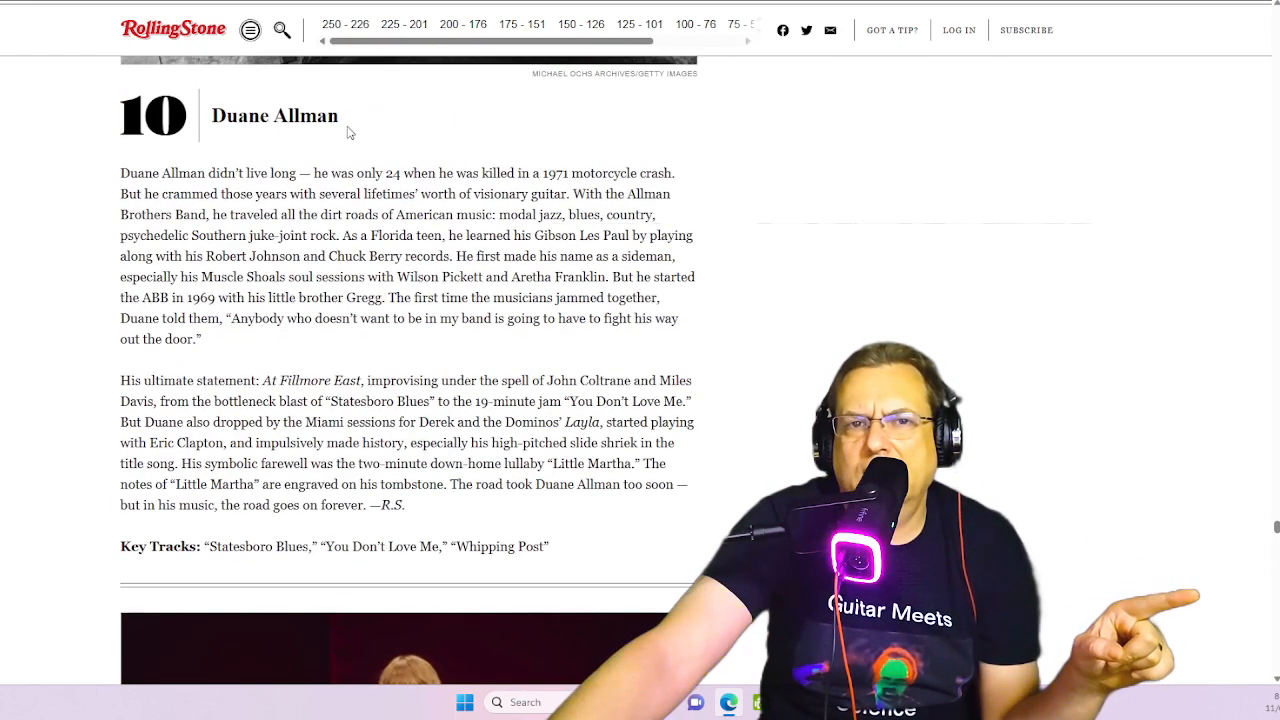
double_click(276, 114)
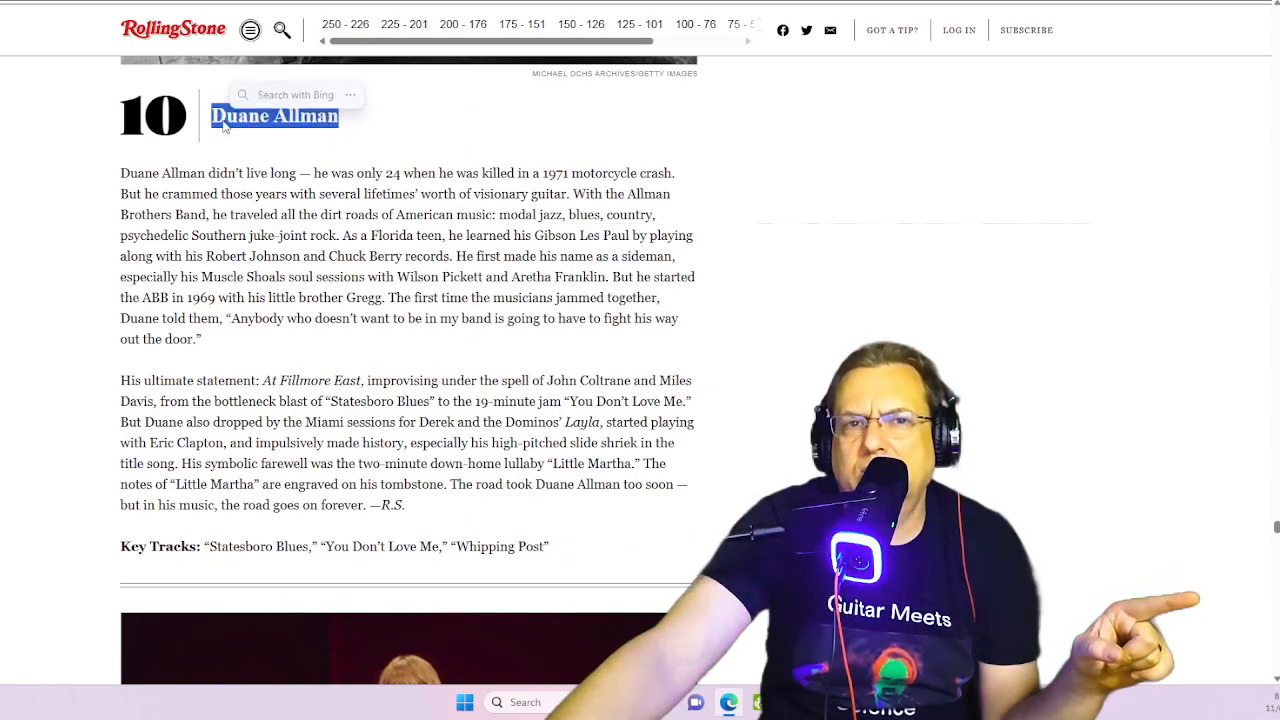
scroll("up", 3)
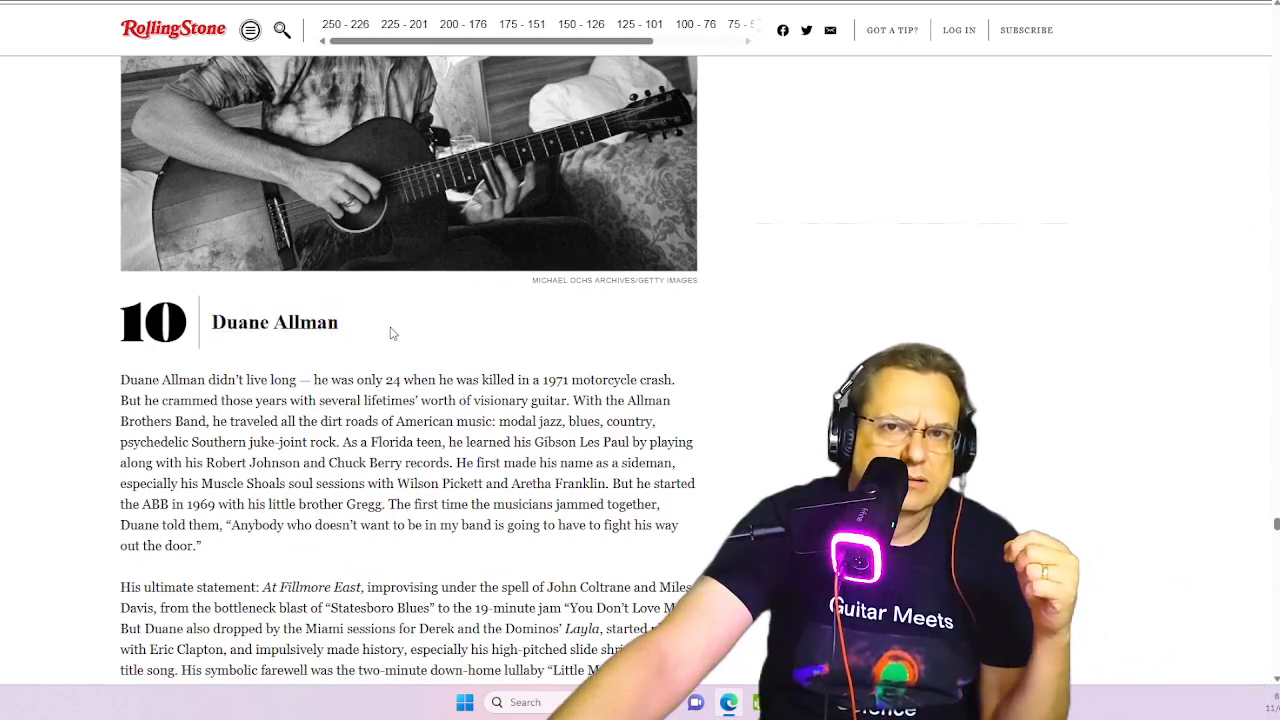
Scroll to entry 11 and highlight Carlos Santana's name in the heading.
scroll("down", 3)
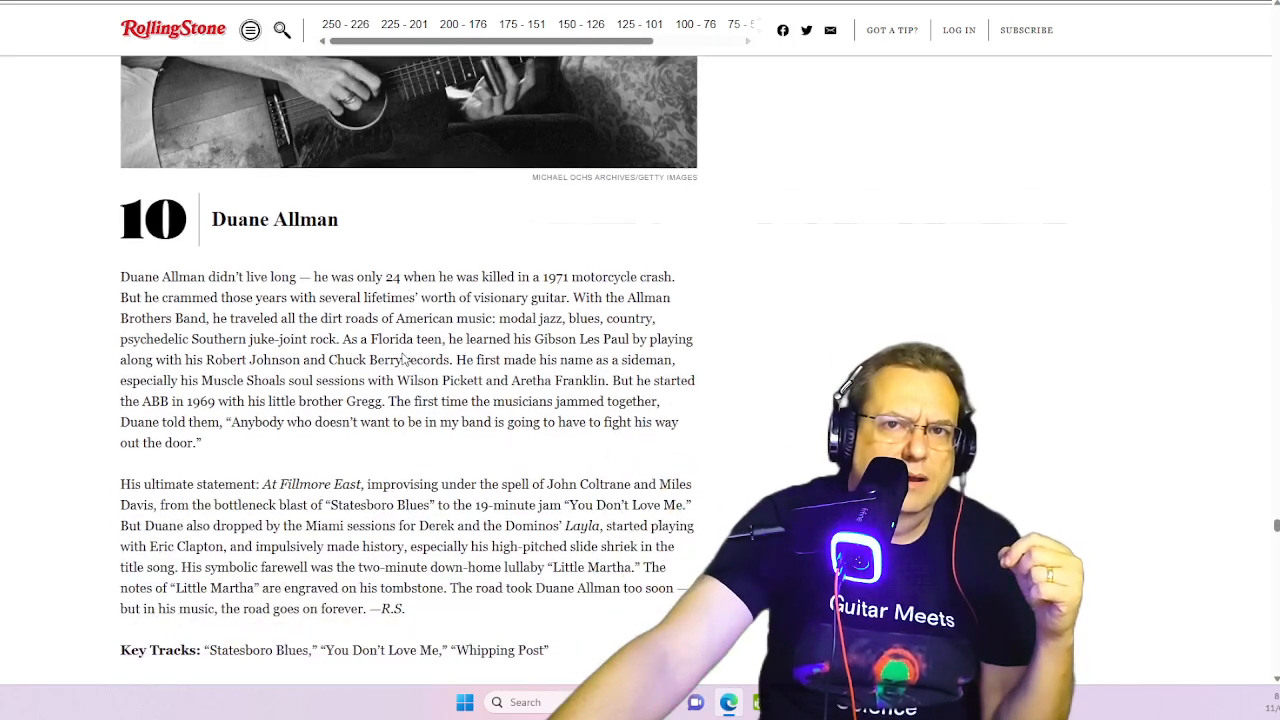
scroll("down", 3)
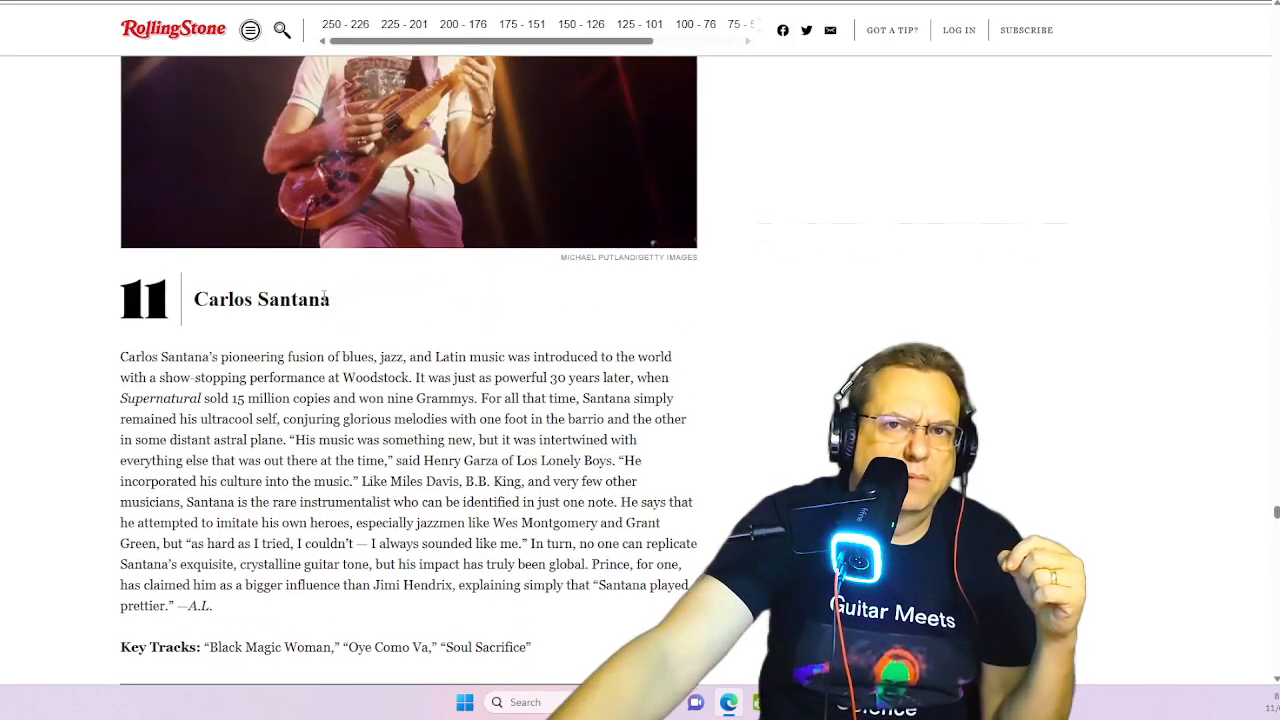
double_click(260, 300)
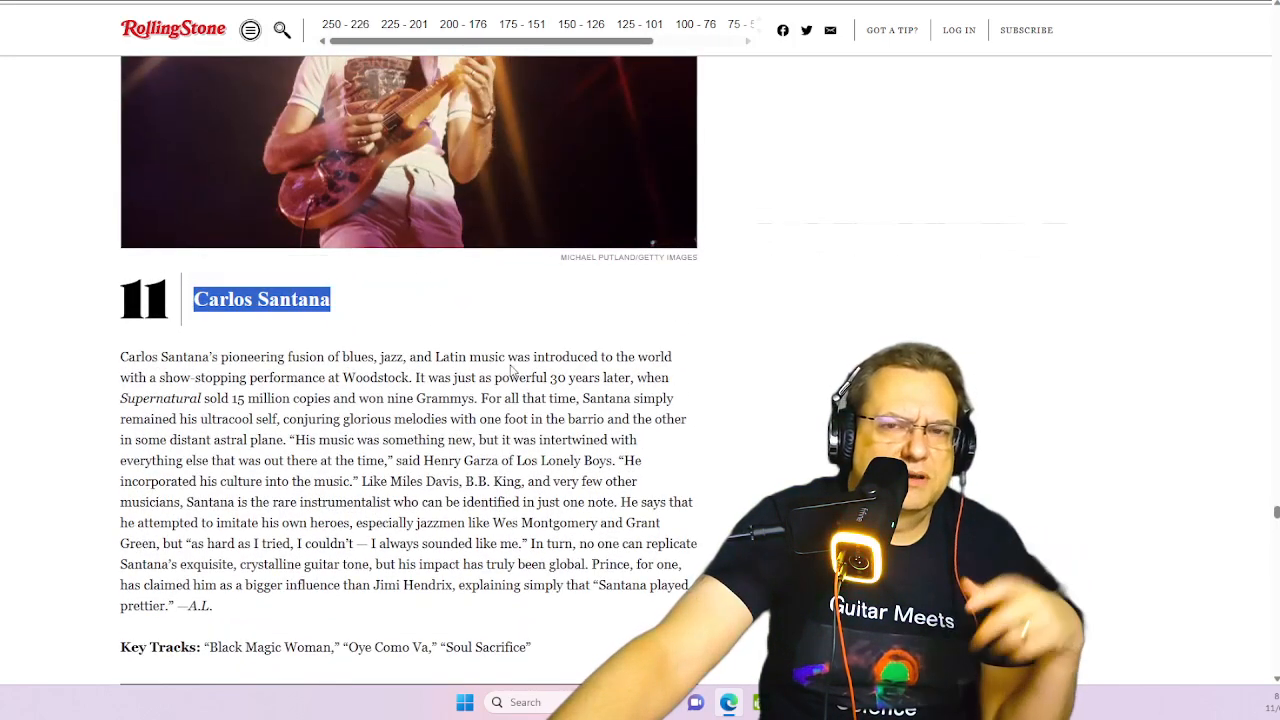
mouse_move(364, 314)
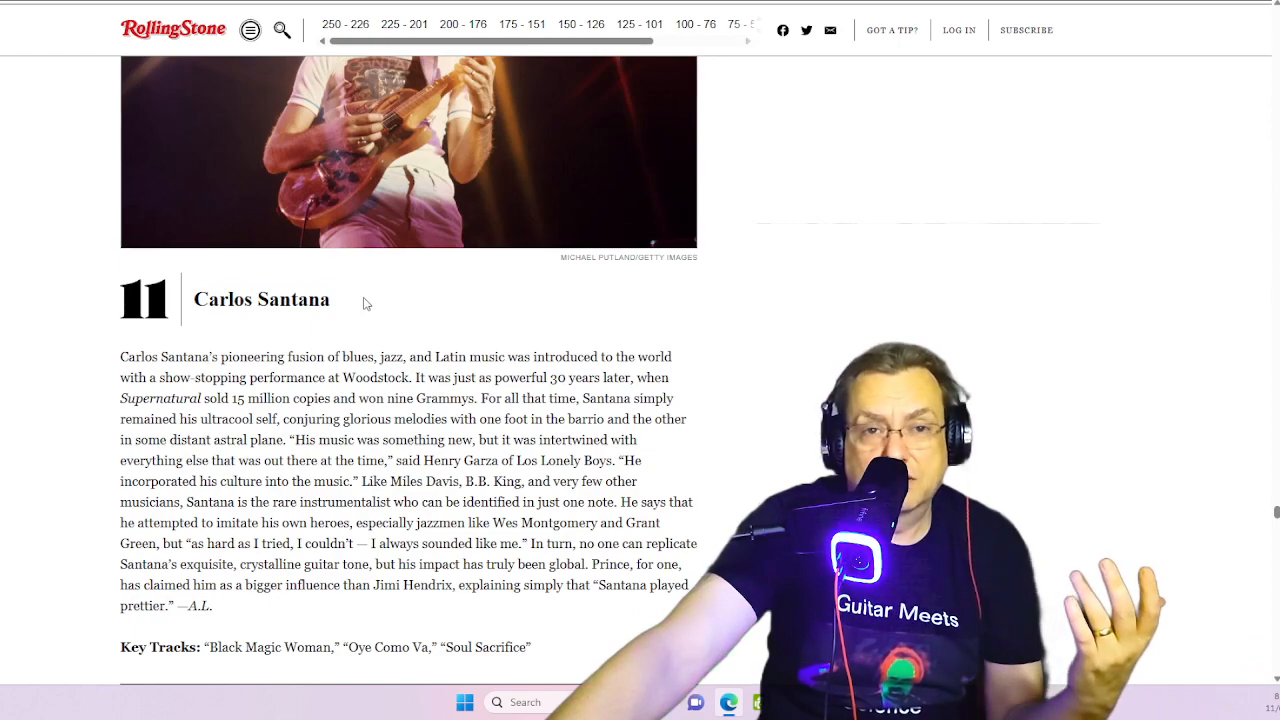
double_click(260, 300)
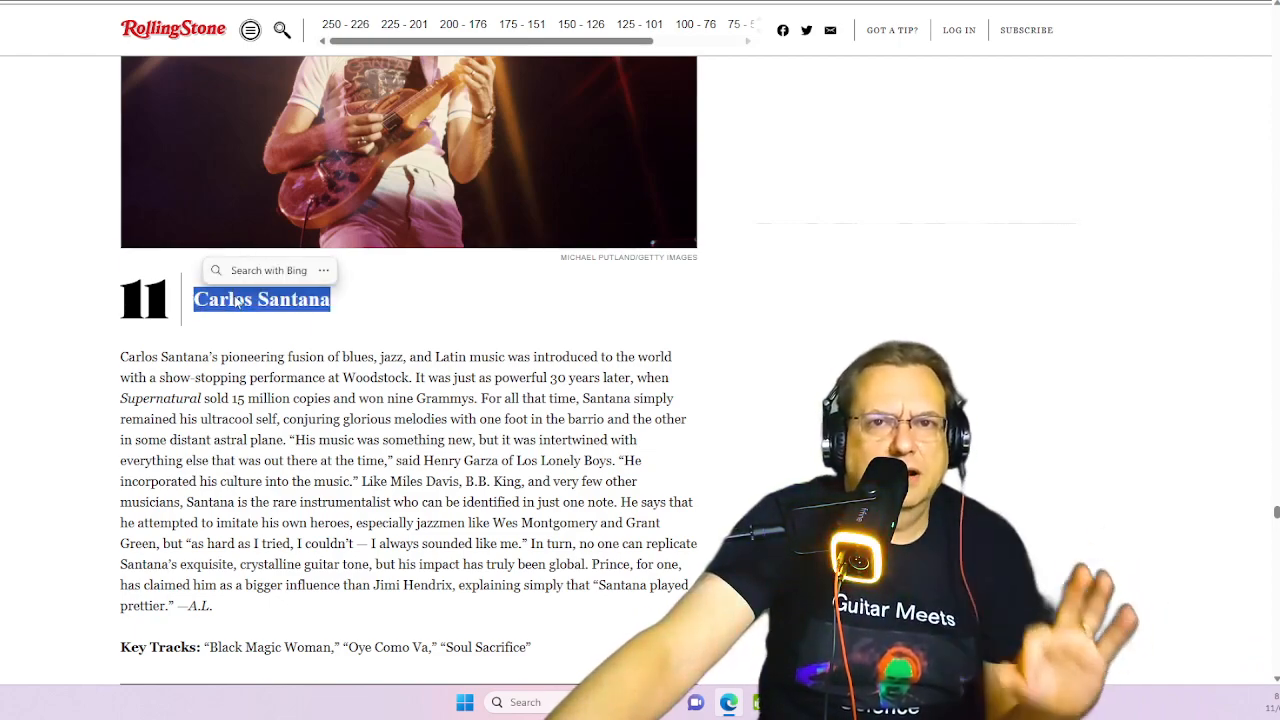
Scroll to entry 12 and highlight Jimmy Nolen's name, then clear the highlight.
scroll("down", 3)
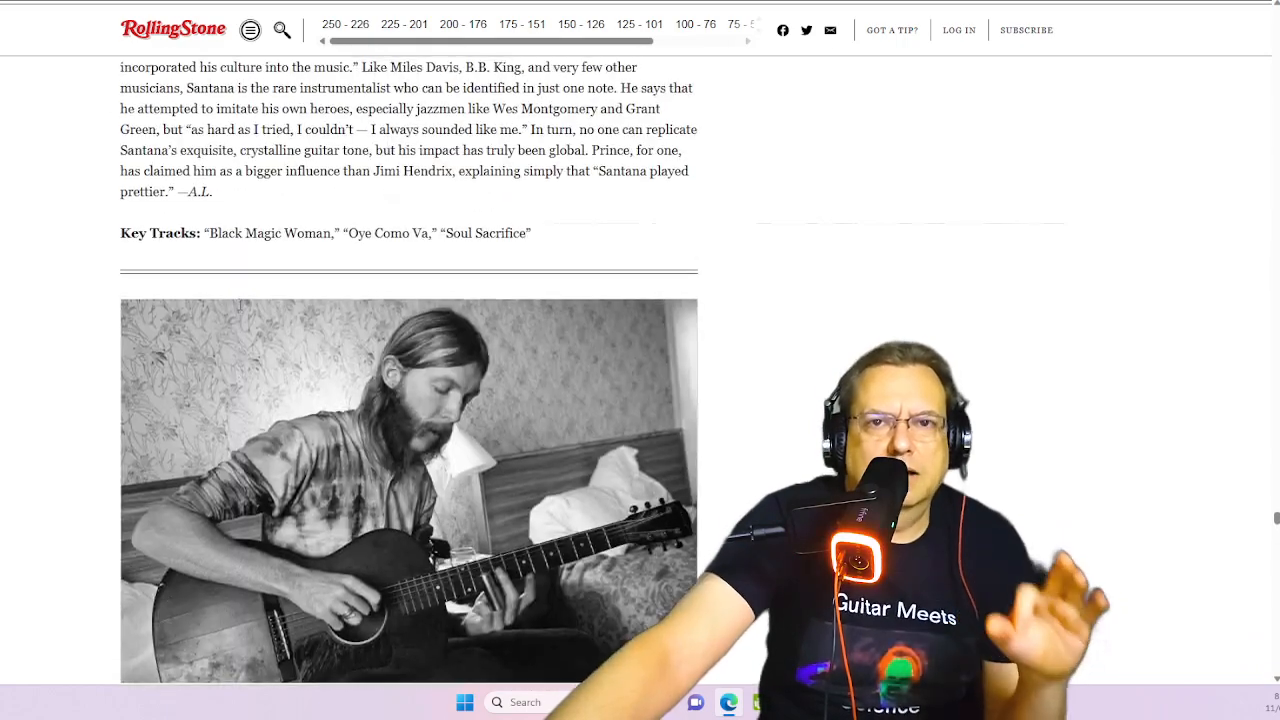
scroll("down", 3)
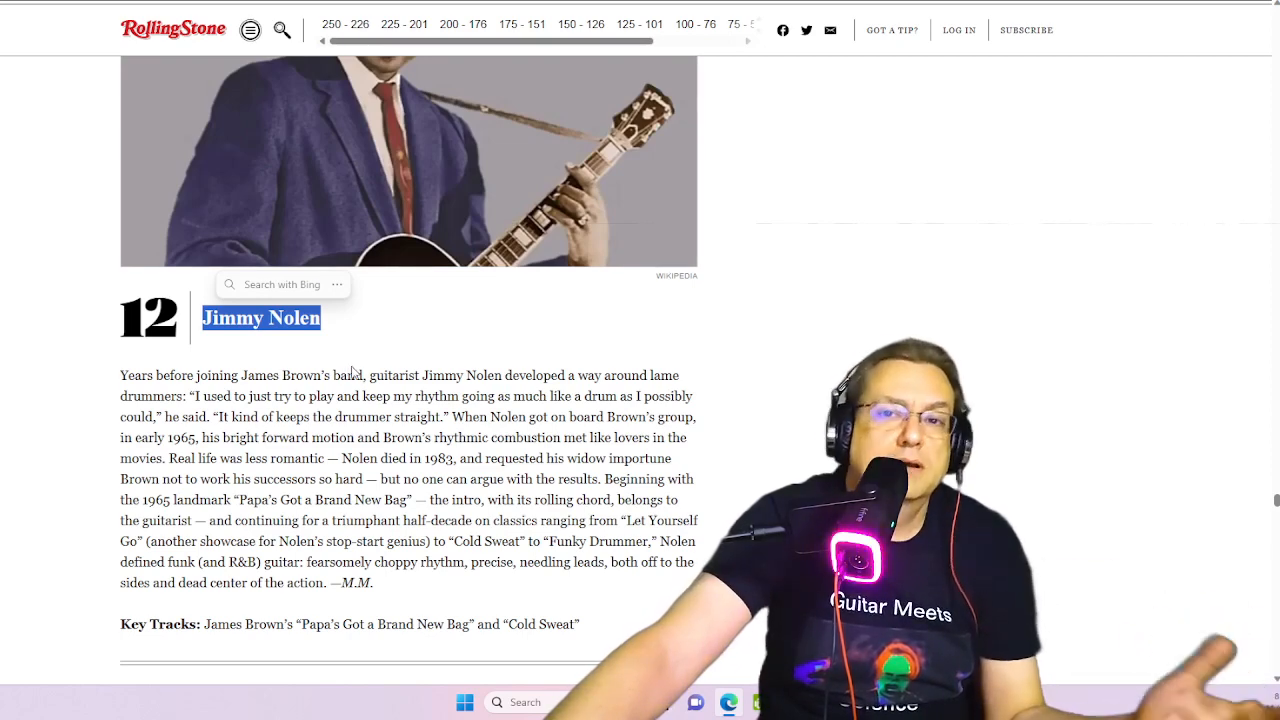
left_click(356, 372)
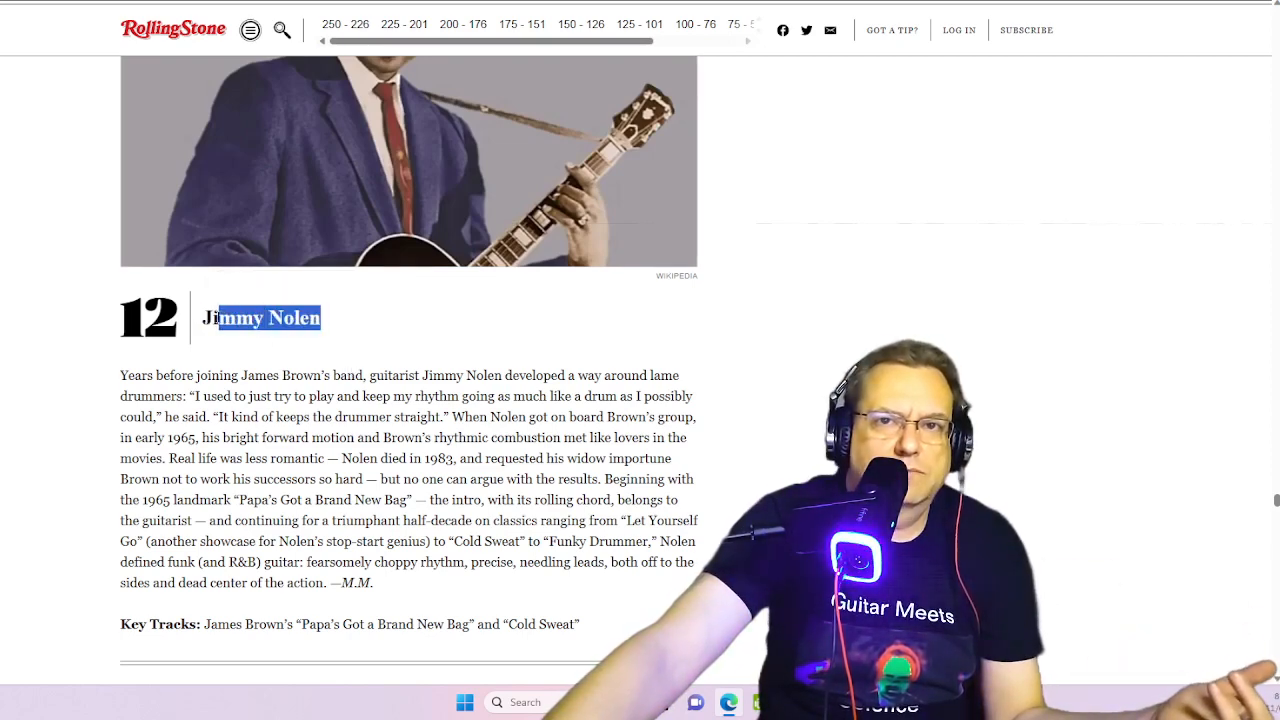
double_click(260, 318)
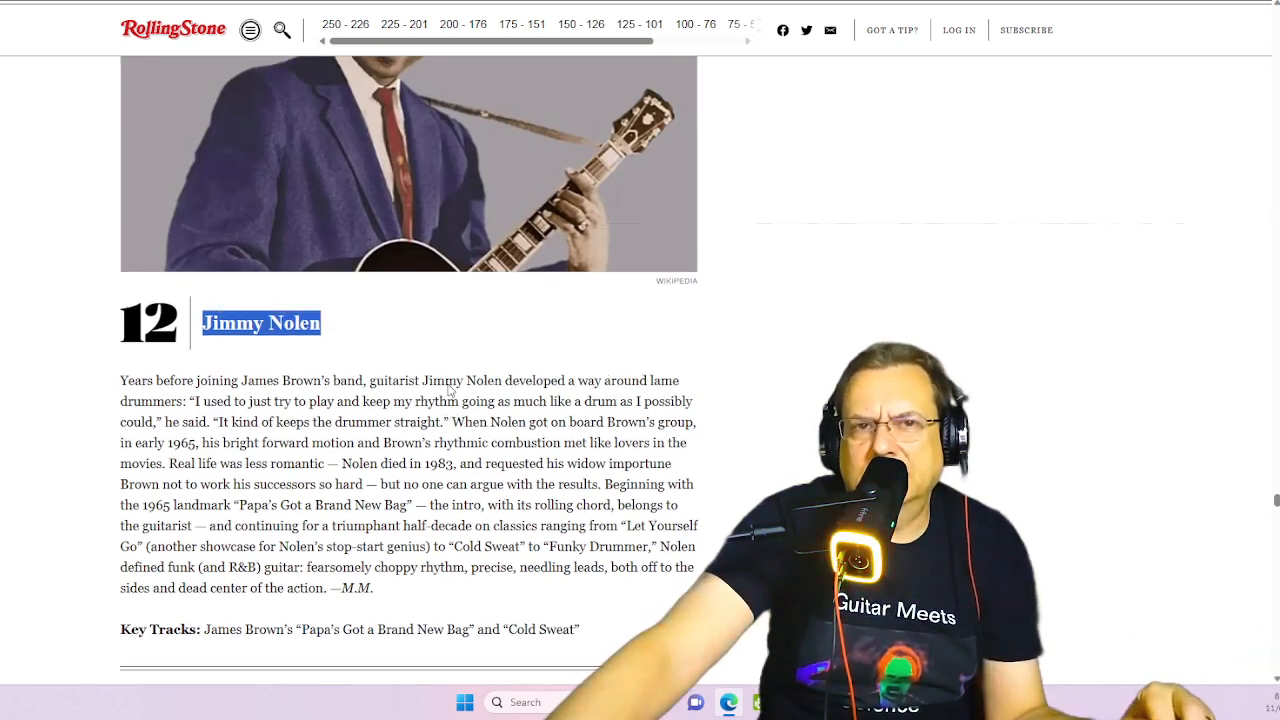
scroll("up", 3)
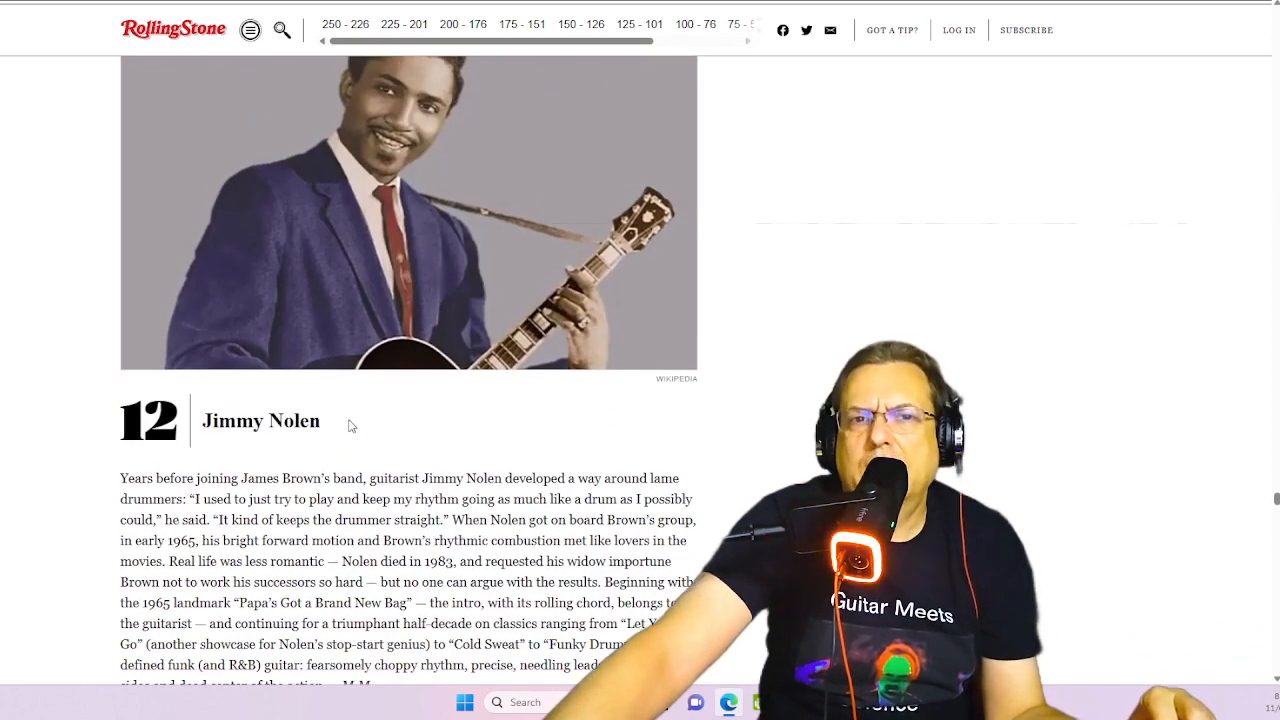
double_click(260, 420)
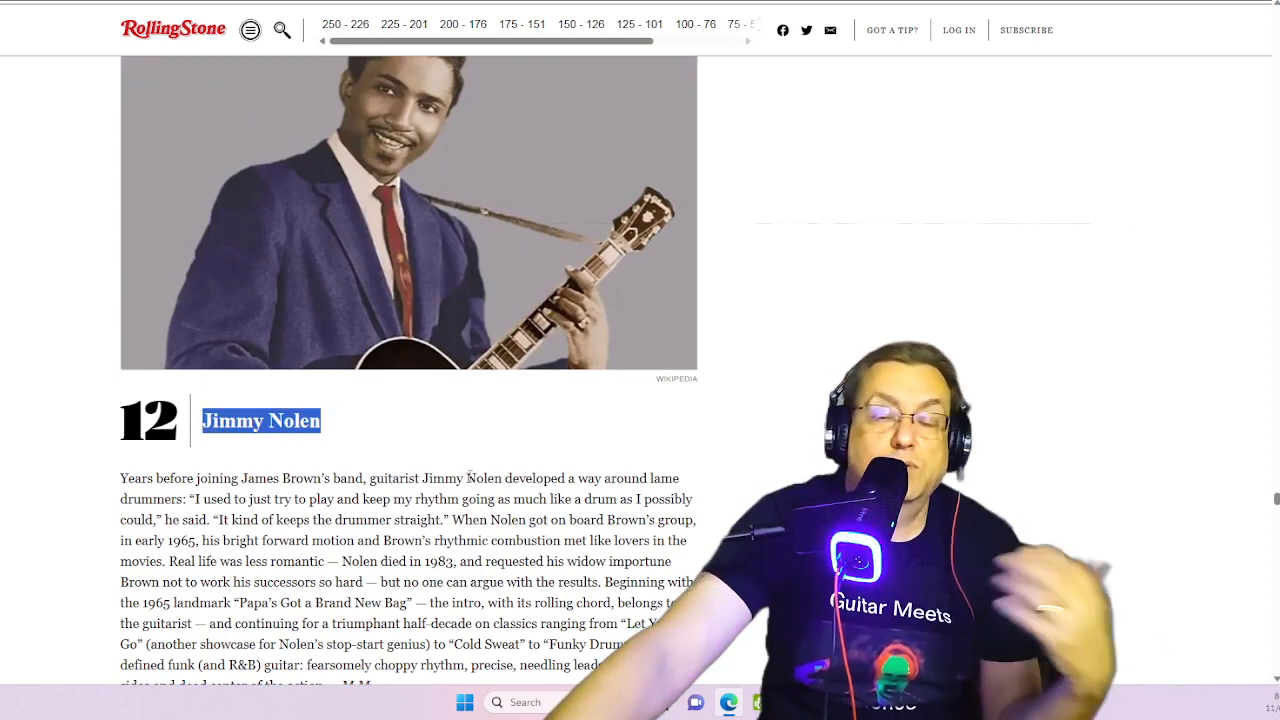
left_click(336, 438)
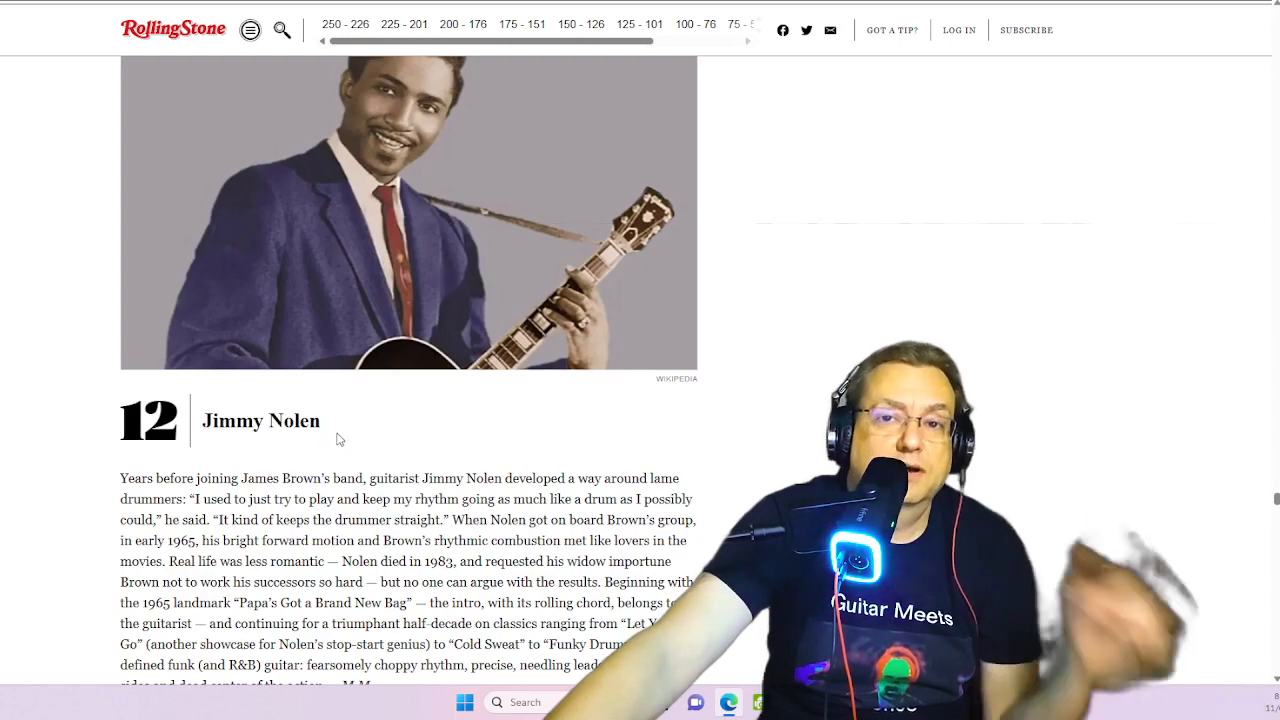
Highlight Tony Iommi's name at entry 13, then scroll back to the end of entry 11.
scroll("up", 3)
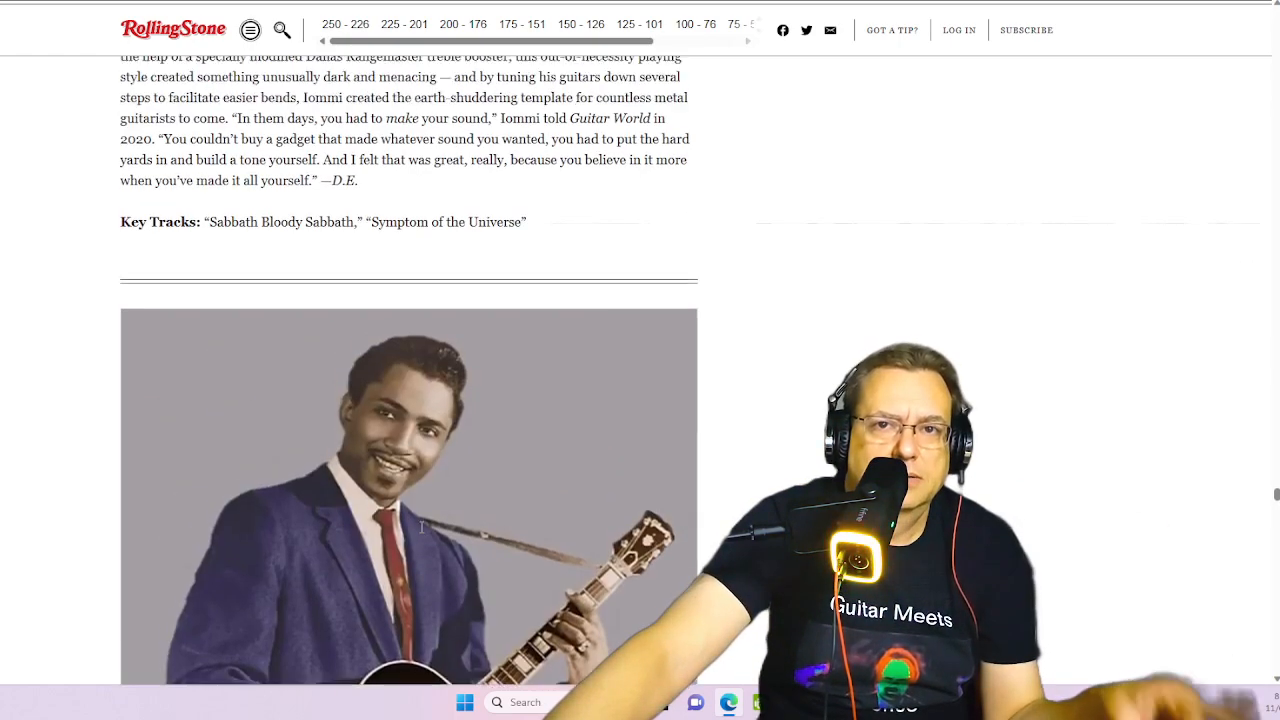
scroll("up", 3)
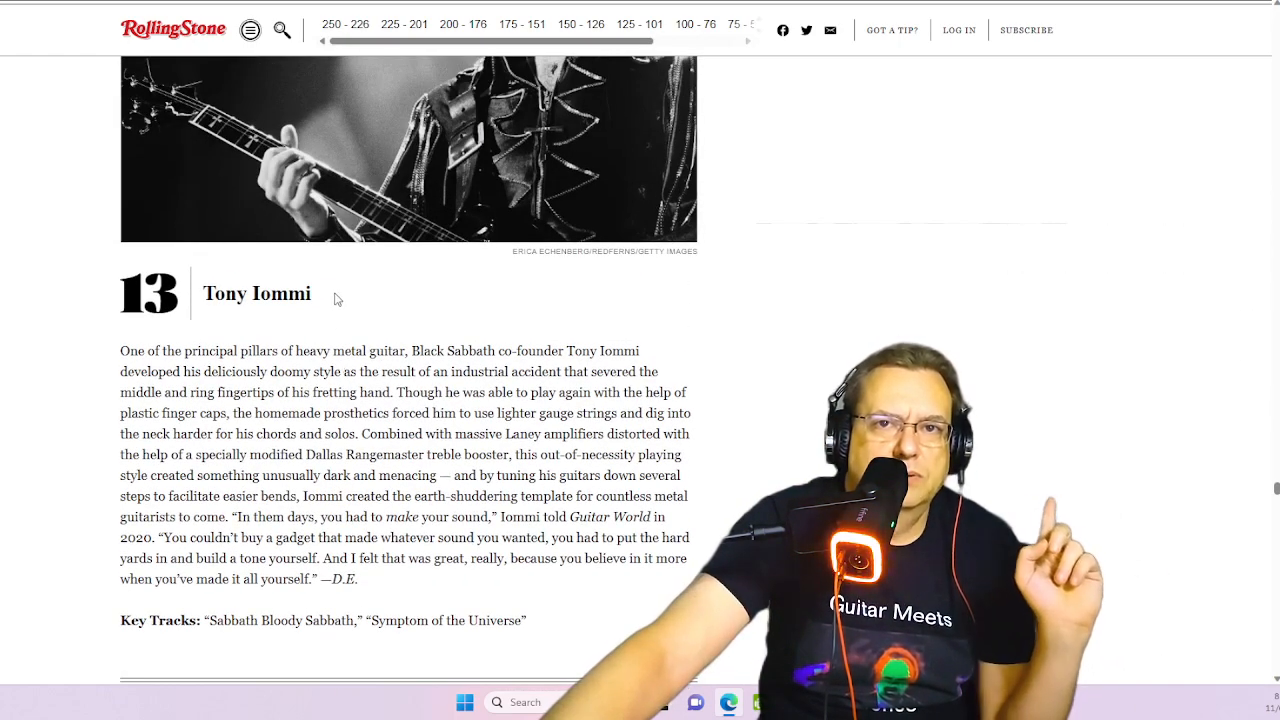
double_click(256, 292)
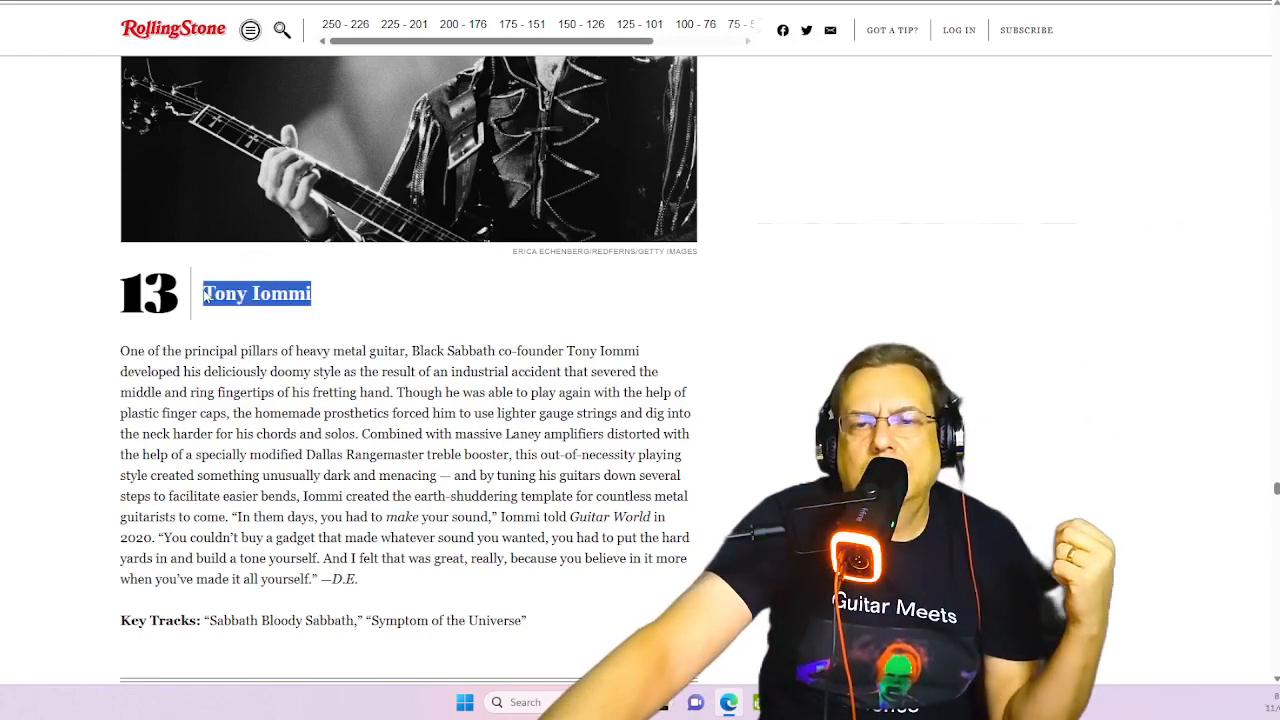
scroll("down", 3)
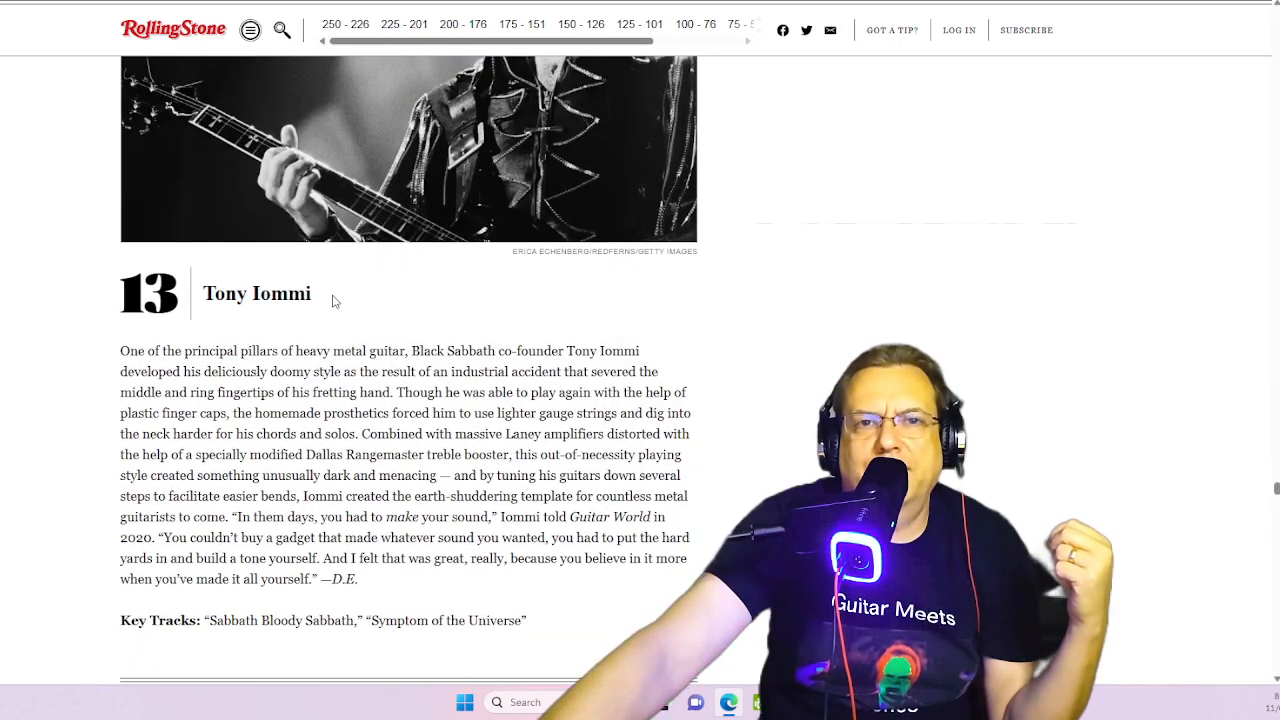
scroll("down", 3)
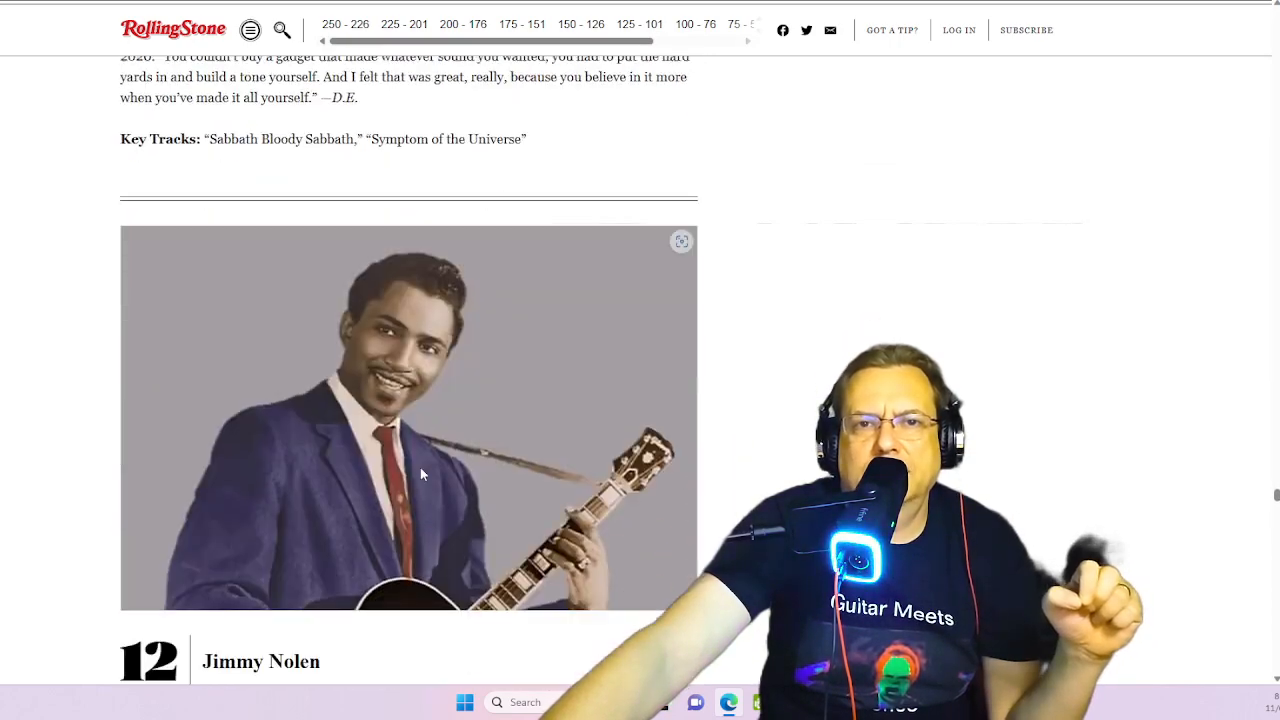
scroll("down", 3)
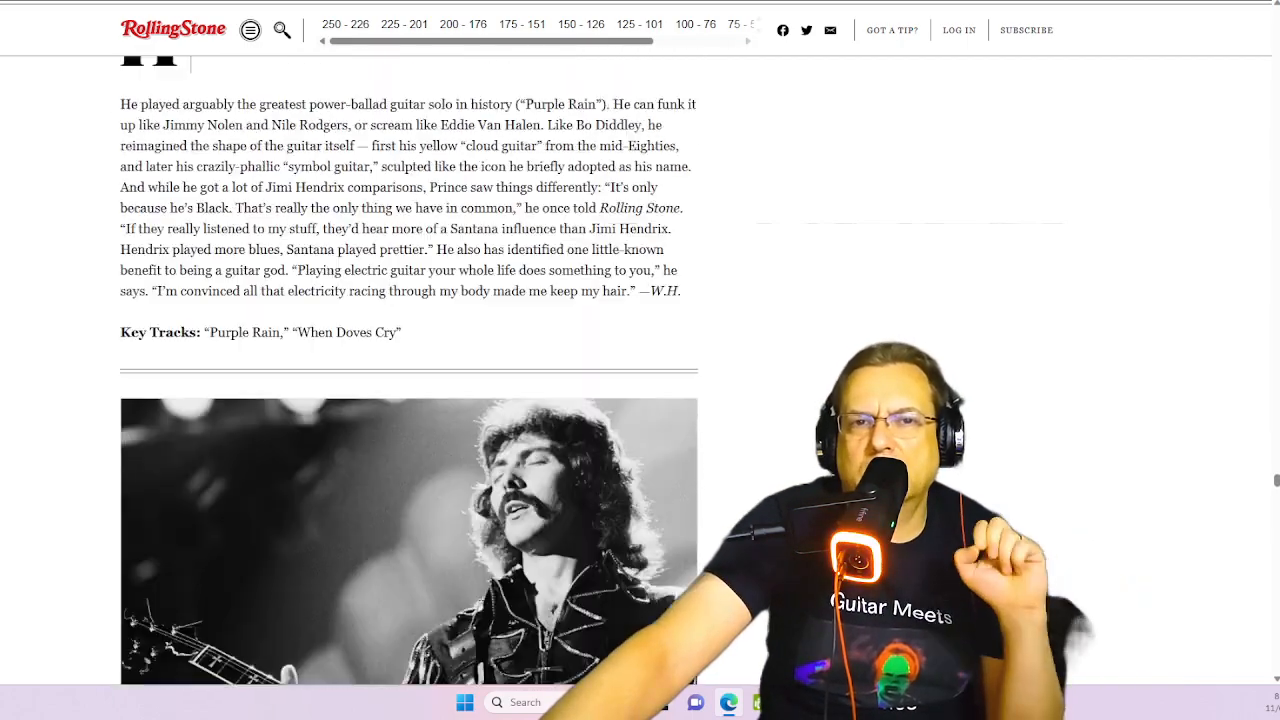
Scroll past Prince at 14 and Keith Richards at 15 down to Robert Johnson at 16.
scroll("up", 3)
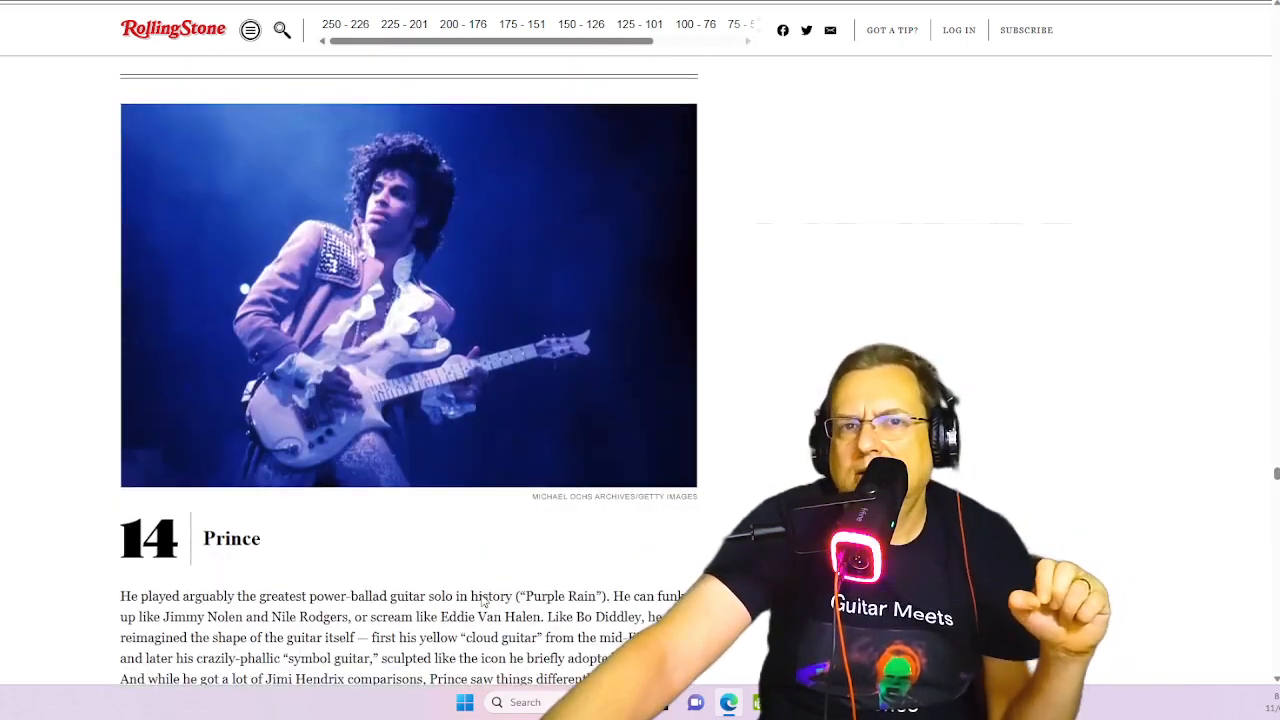
scroll("down", 3)
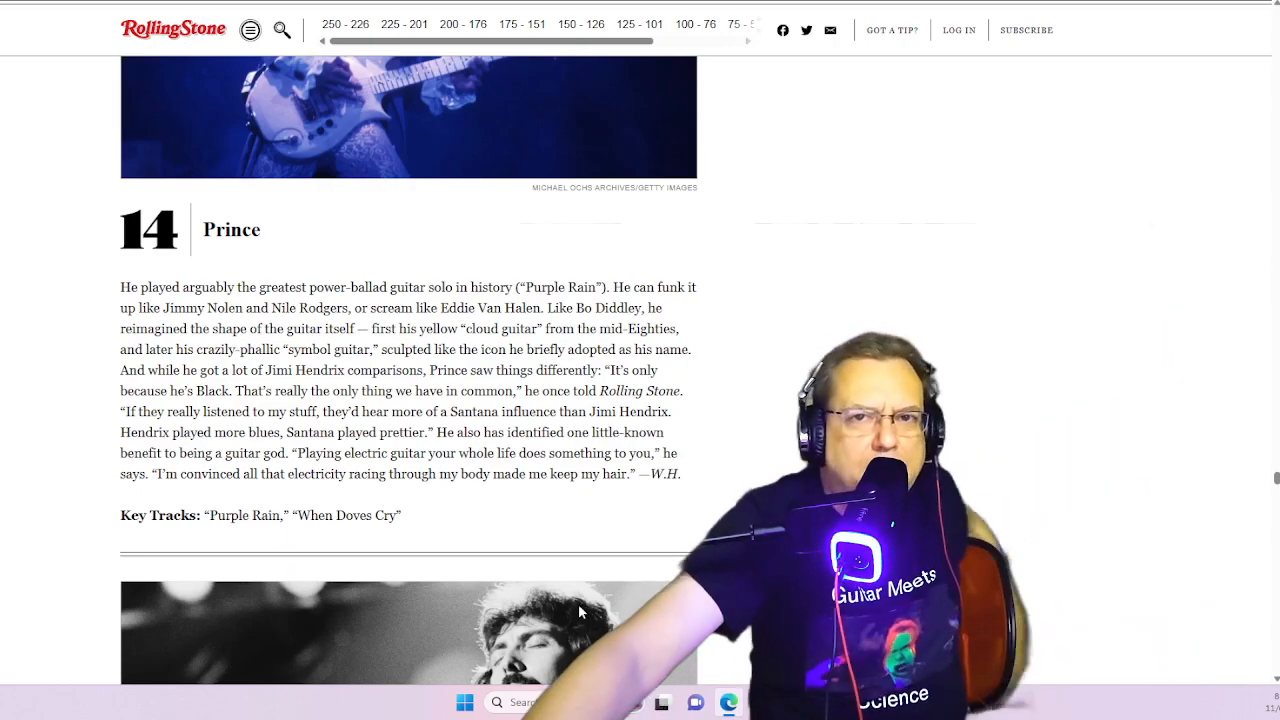
scroll("down", 3)
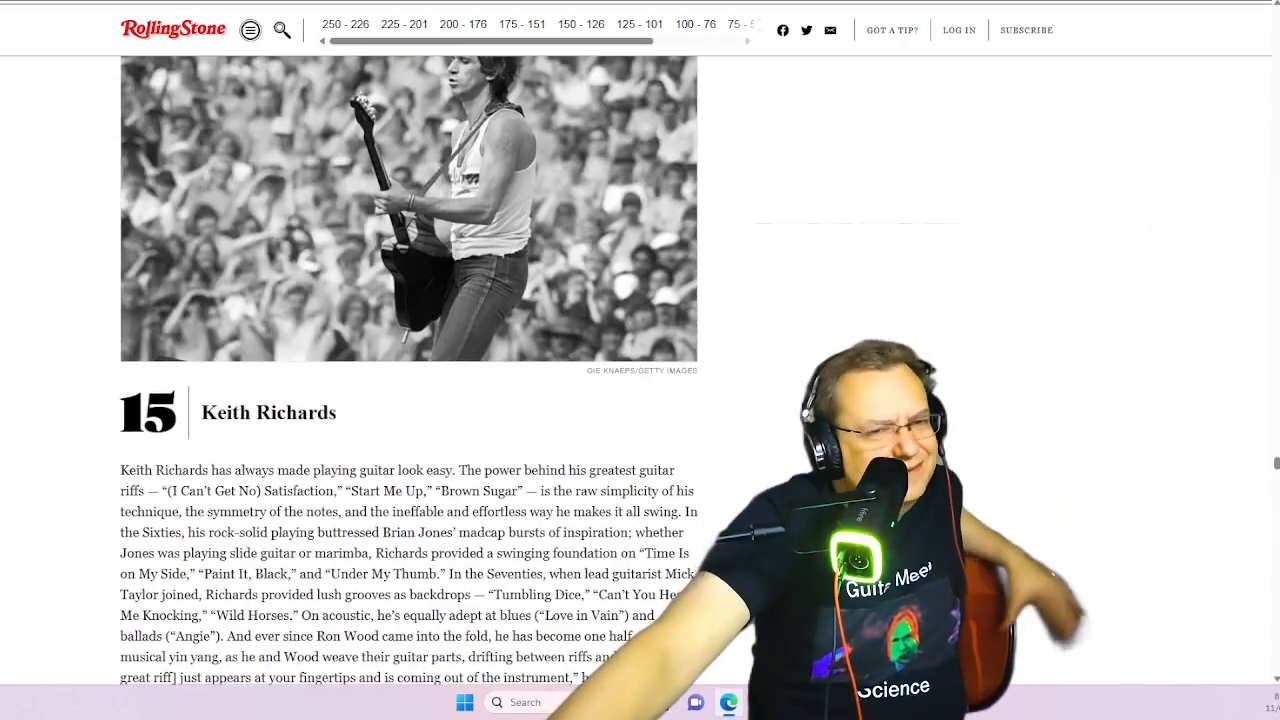
scroll("down", 3)
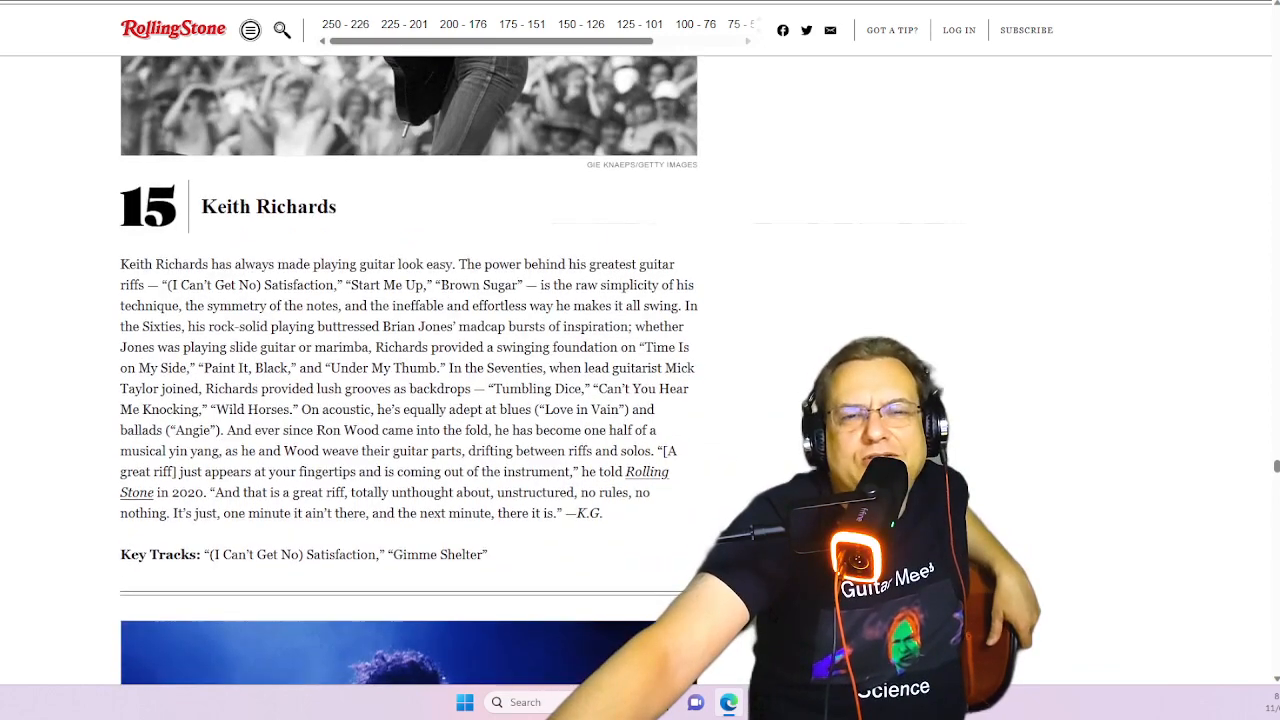
scroll("up", 3)
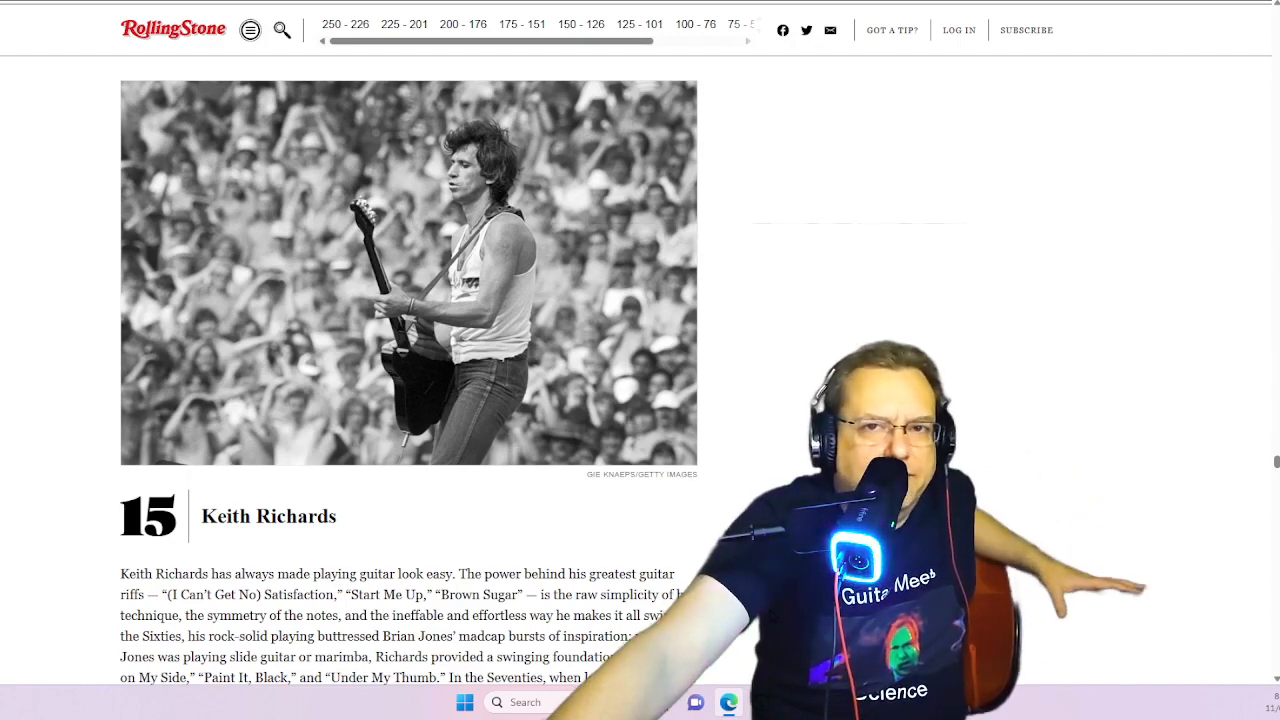
scroll("down", 3)
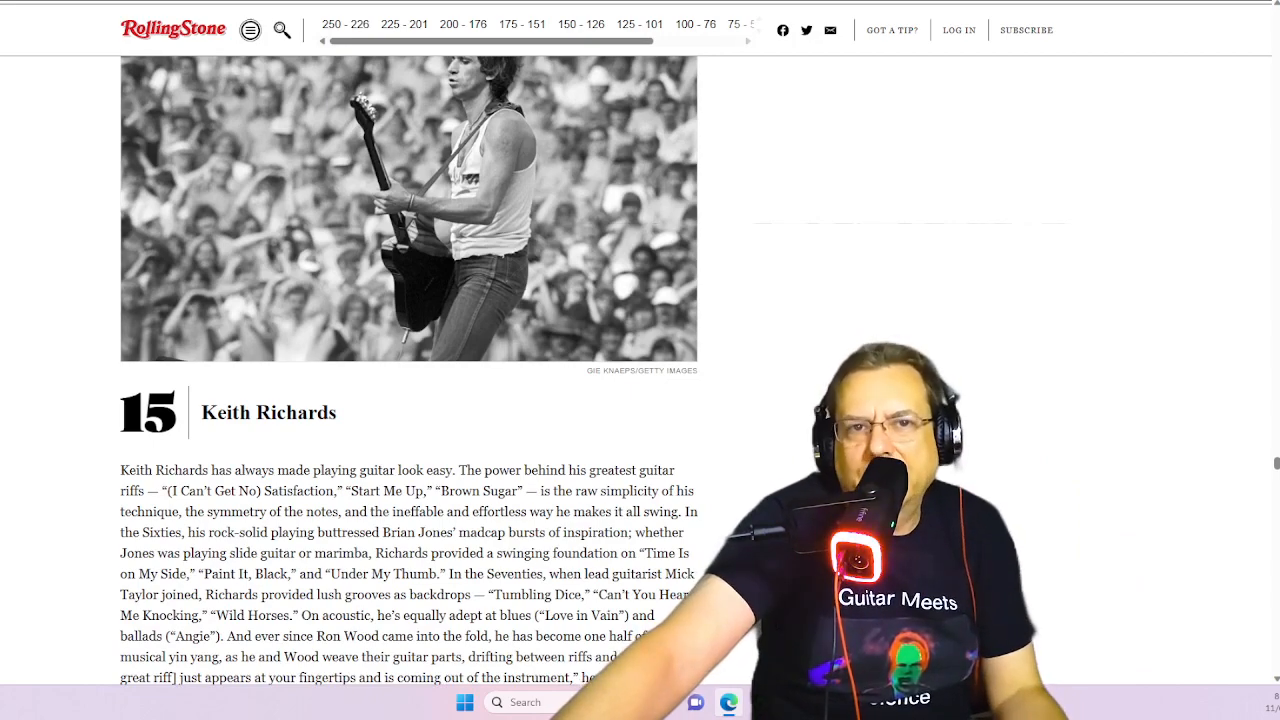
scroll("down", 3)
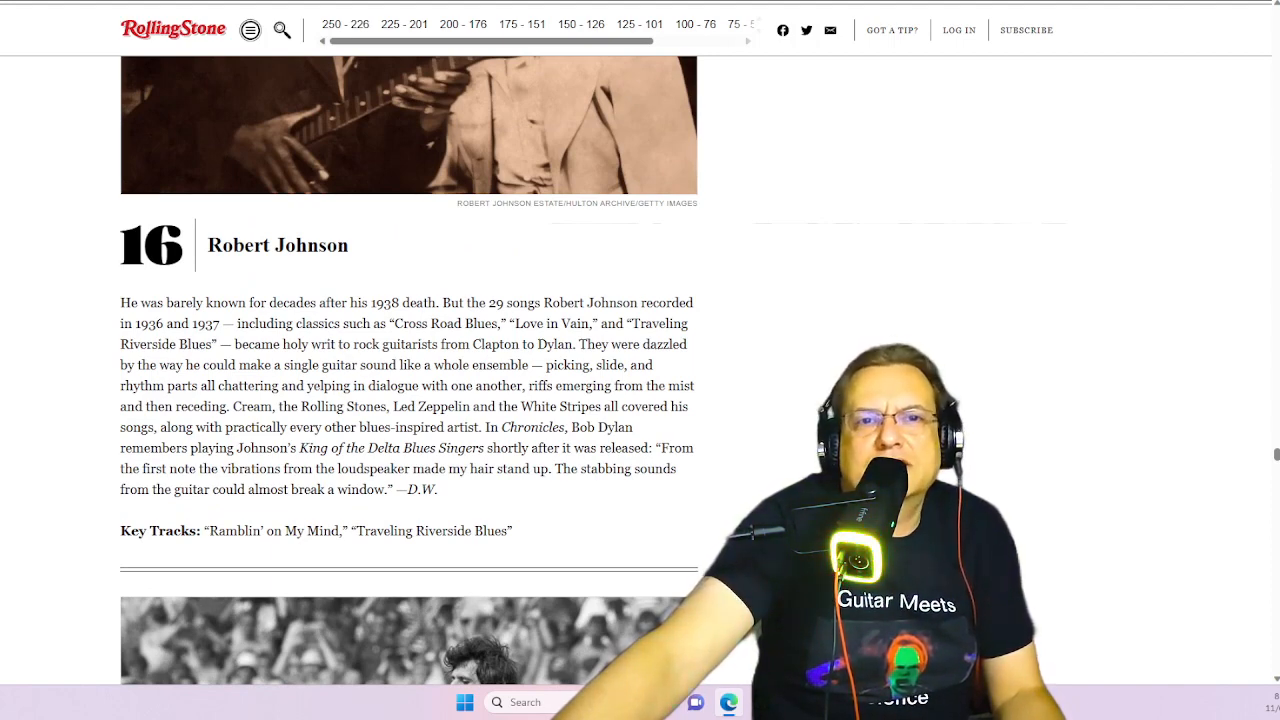
mouse_move(360, 250)
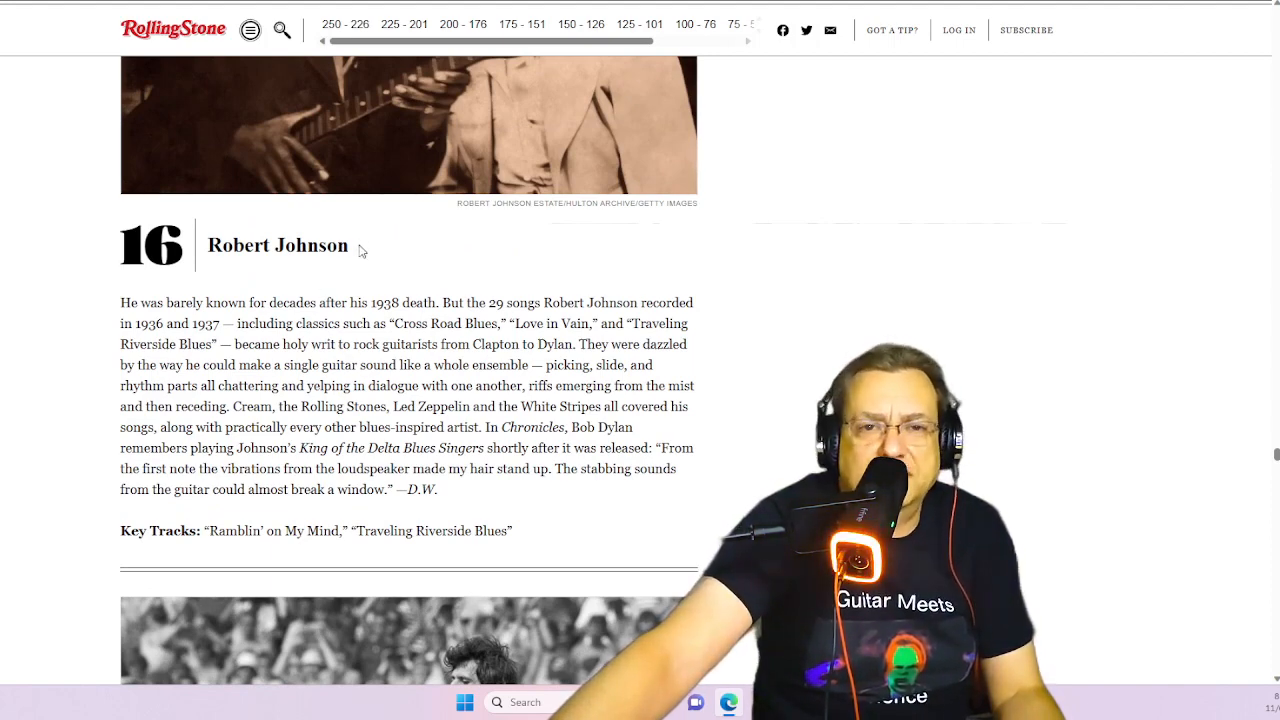
double_click(278, 244)
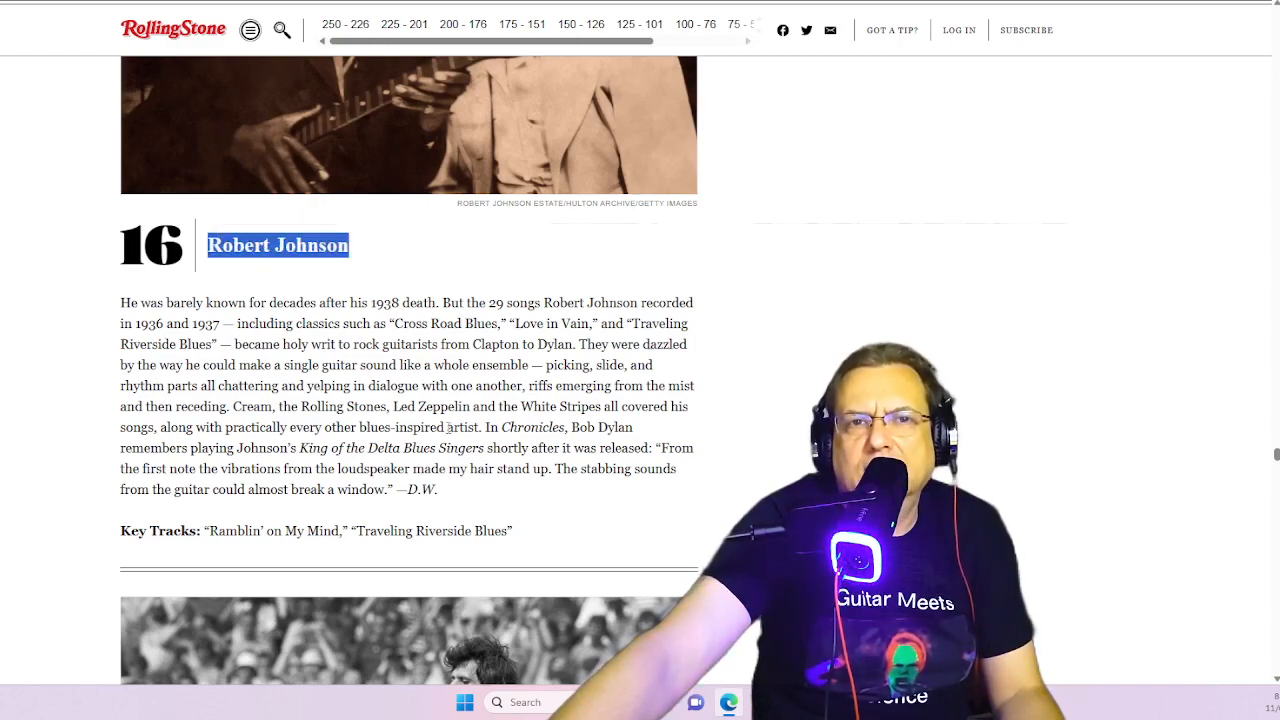
scroll("down", 3)
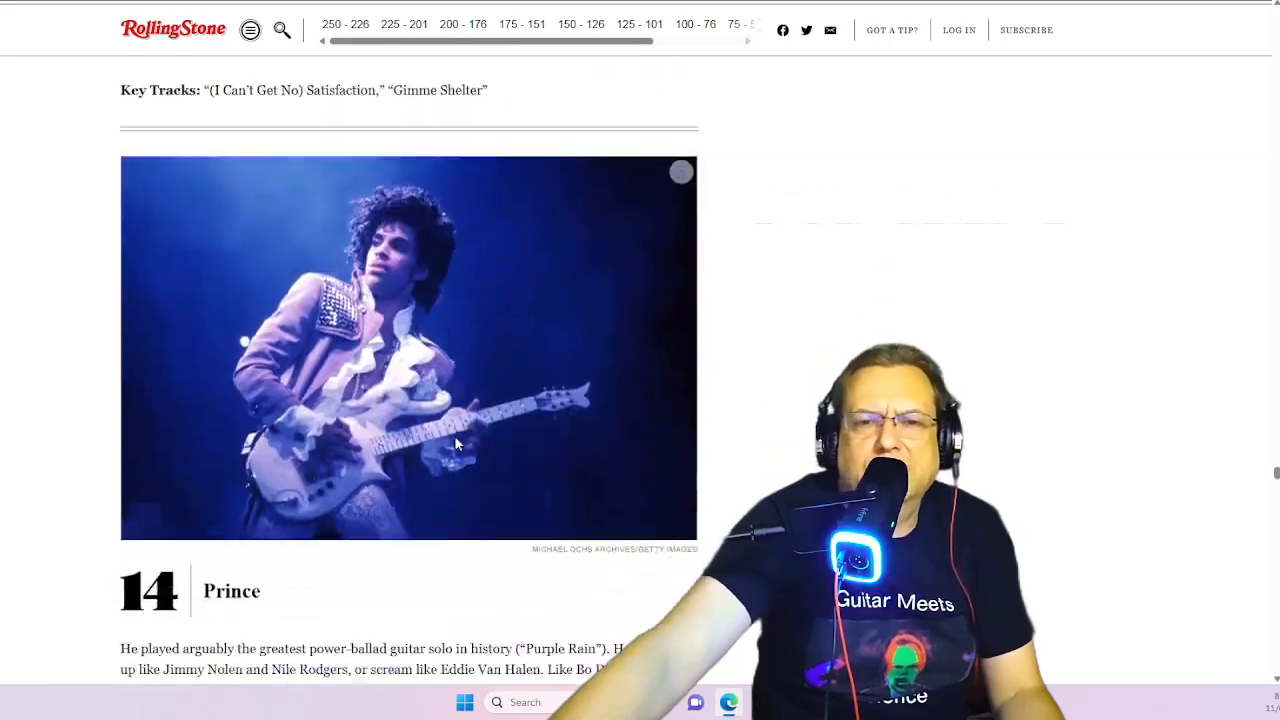
scroll("down", 3)
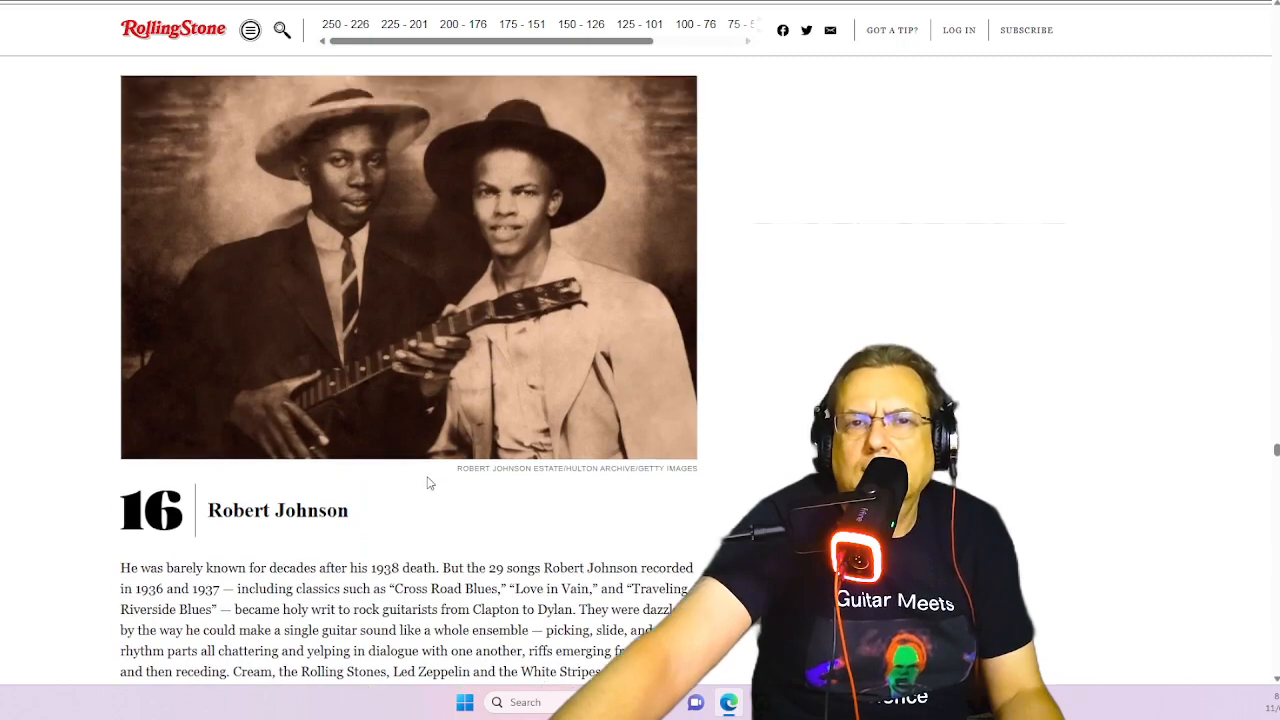
scroll("up", 3)
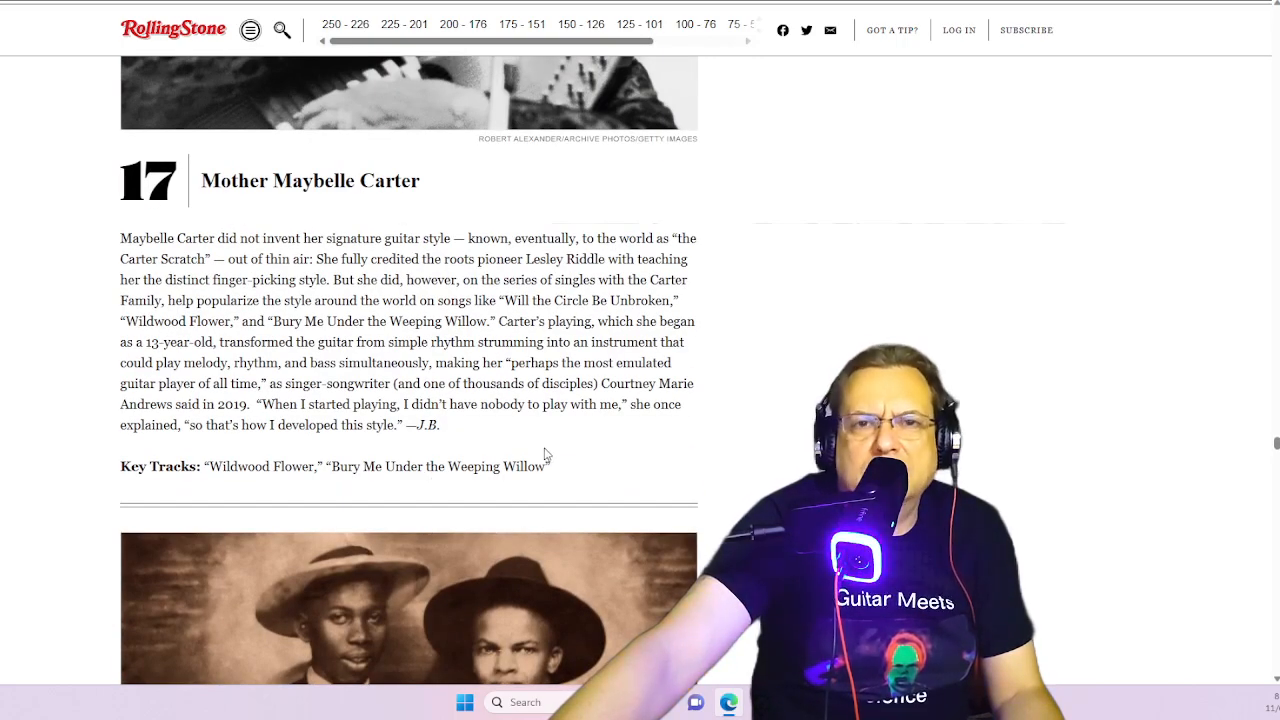
scroll("up", 3)
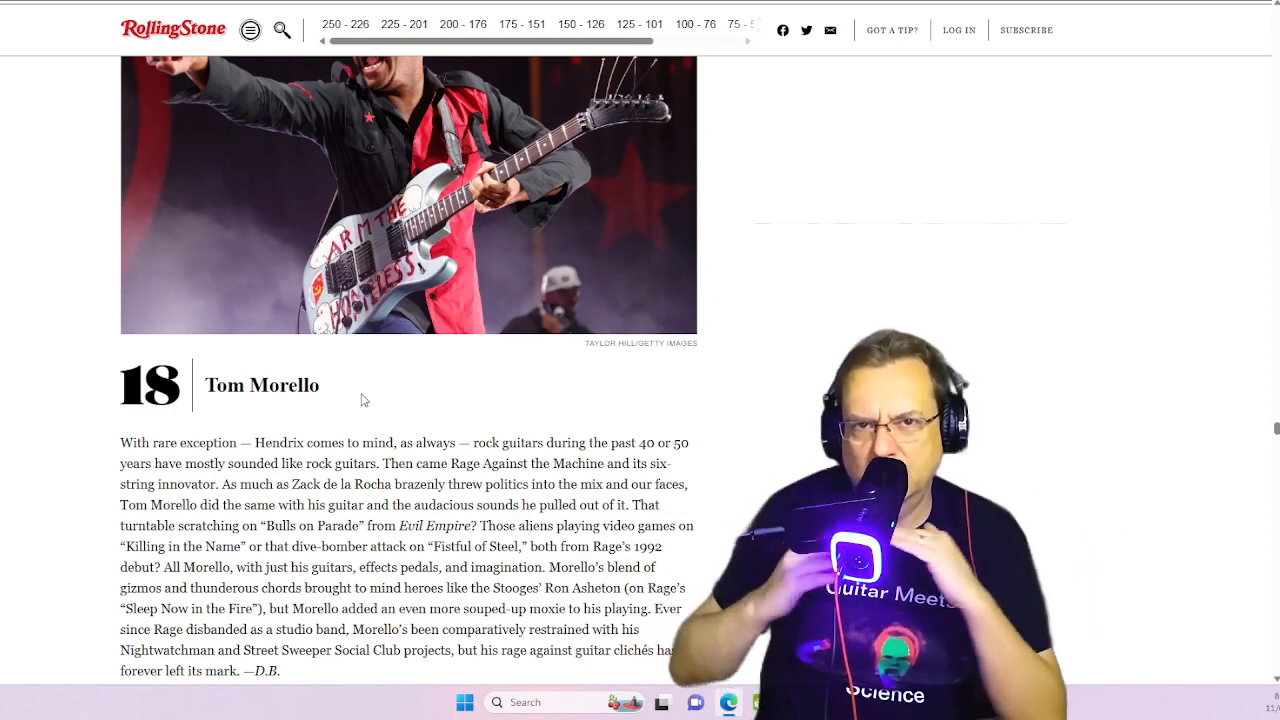
mouse_move(392, 392)
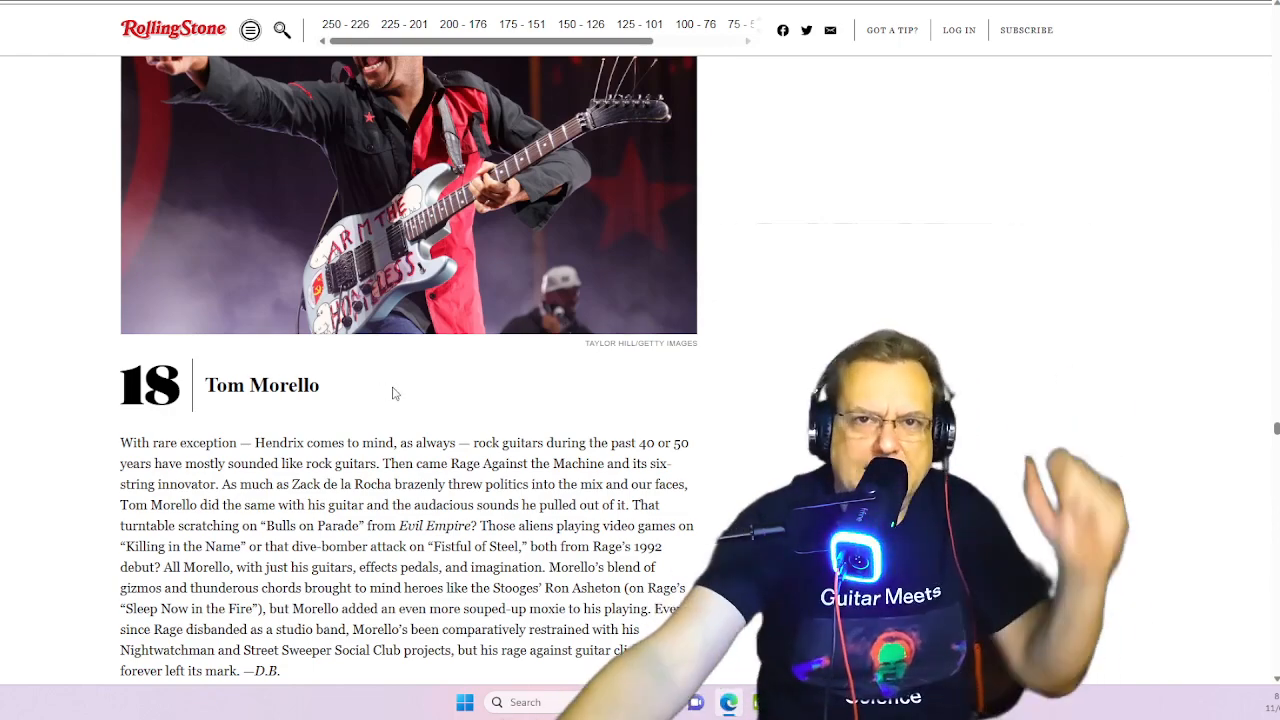
Scroll on past Maybelle Carter, Tom Morello, Freddy King and Stevie Ray Vaughan to Albert King.
scroll("up", 3)
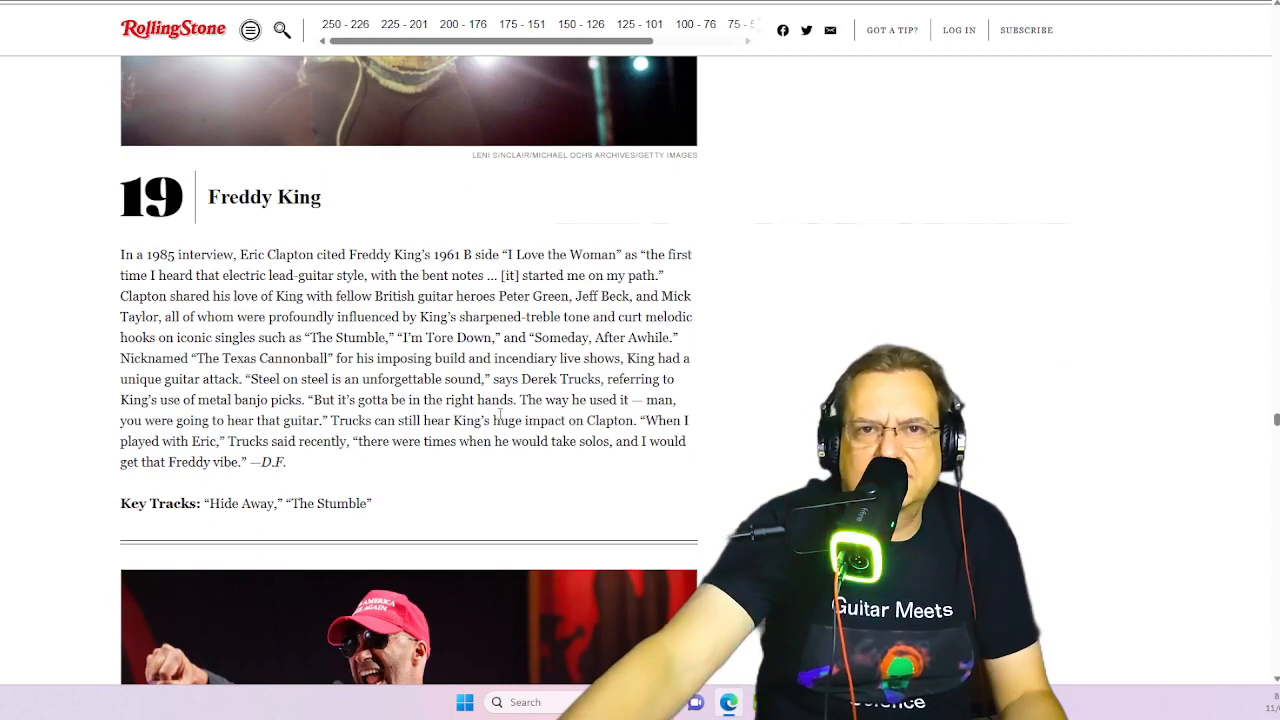
scroll("up", 3)
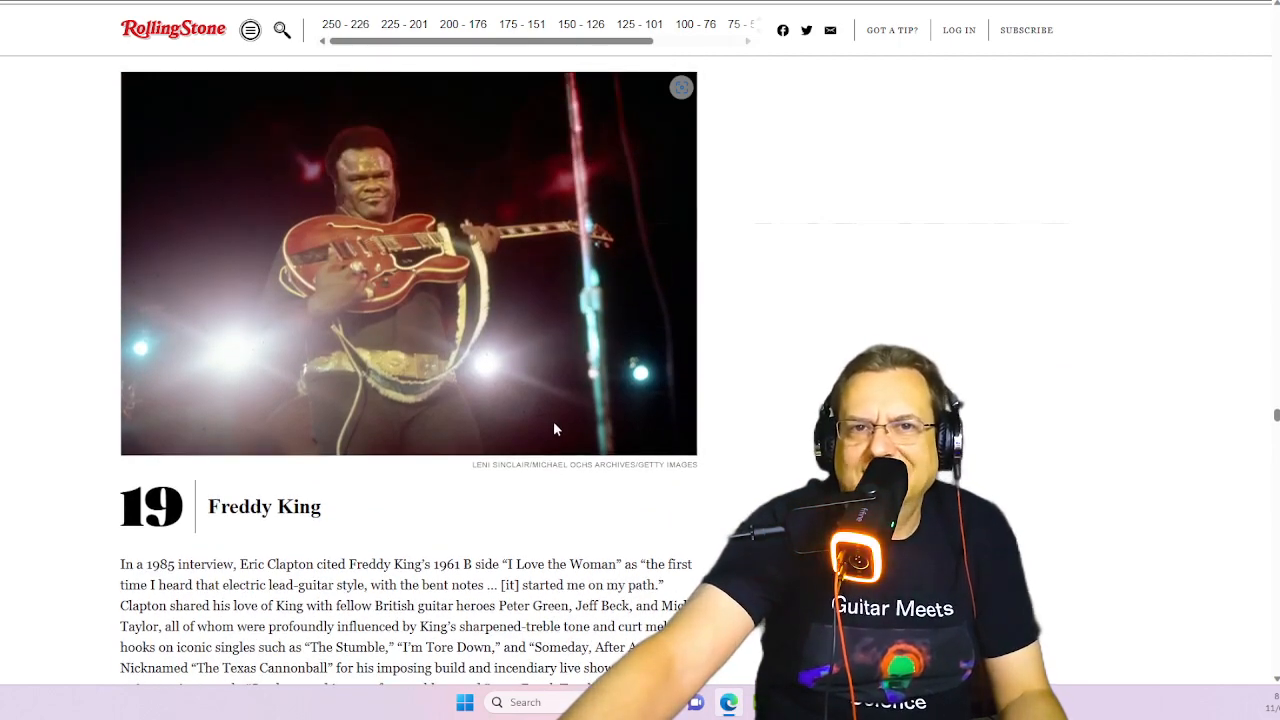
scroll("up", 3)
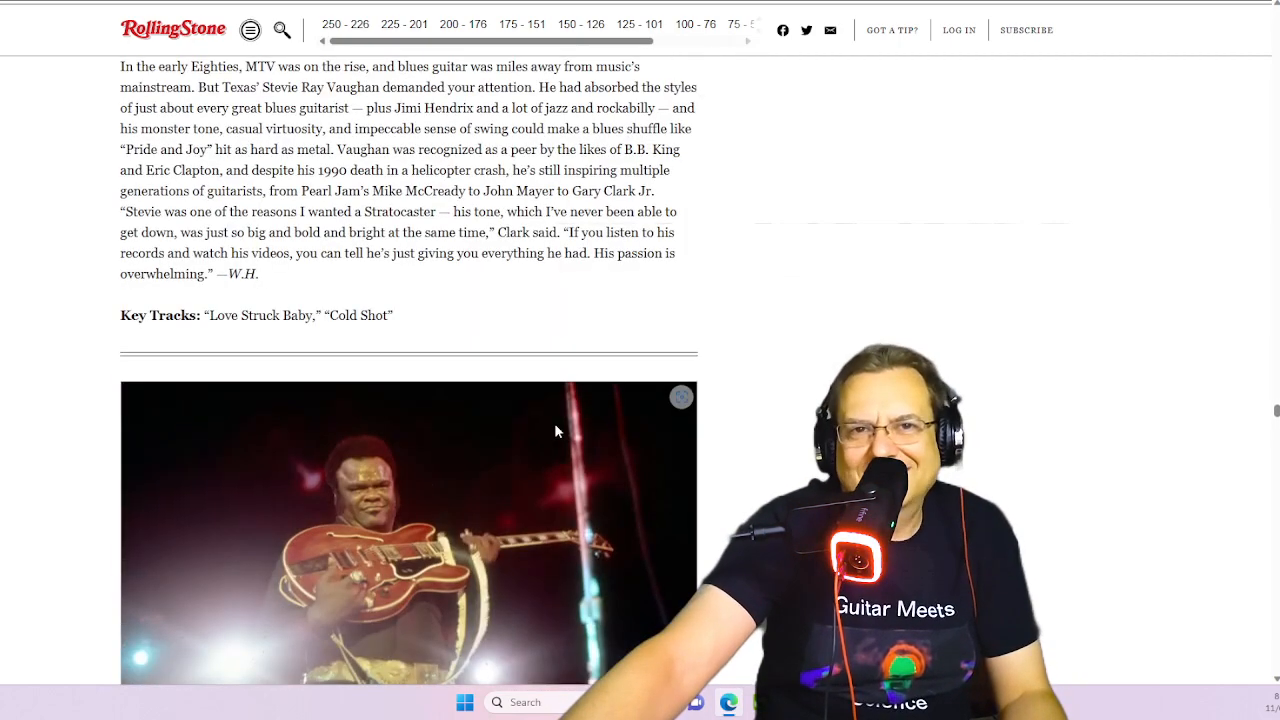
scroll("up", 3)
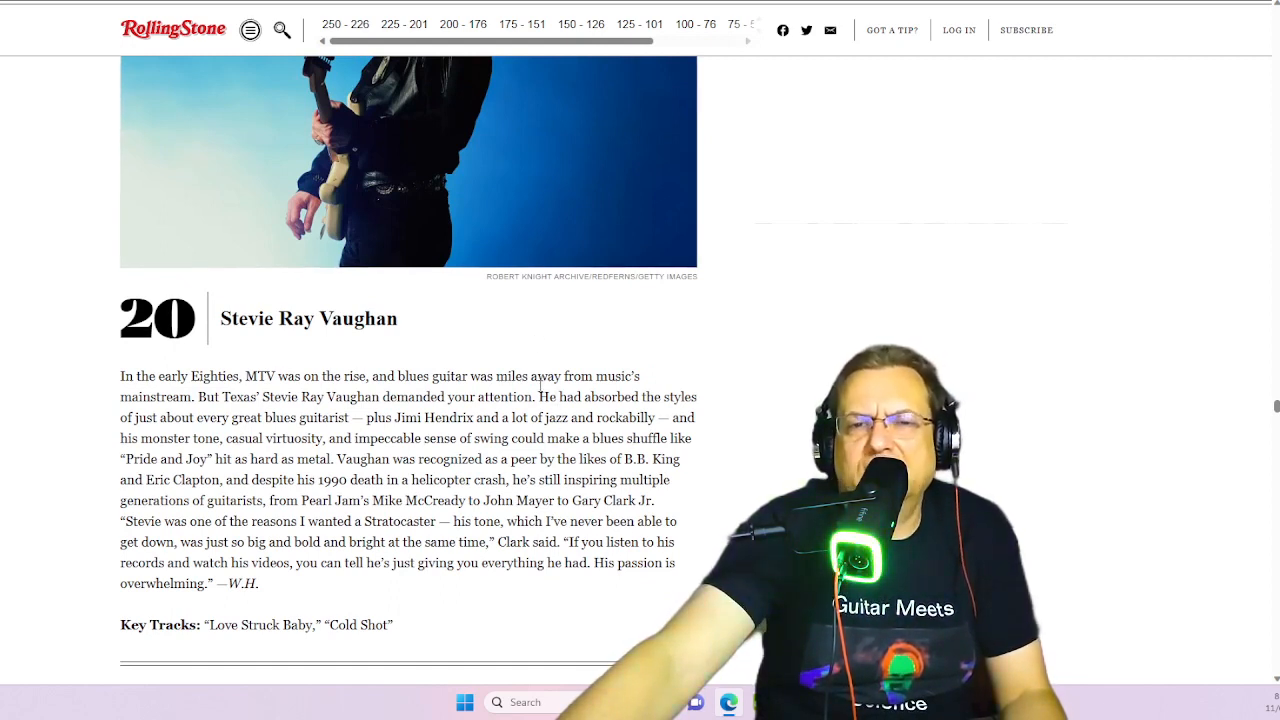
scroll("down", 3)
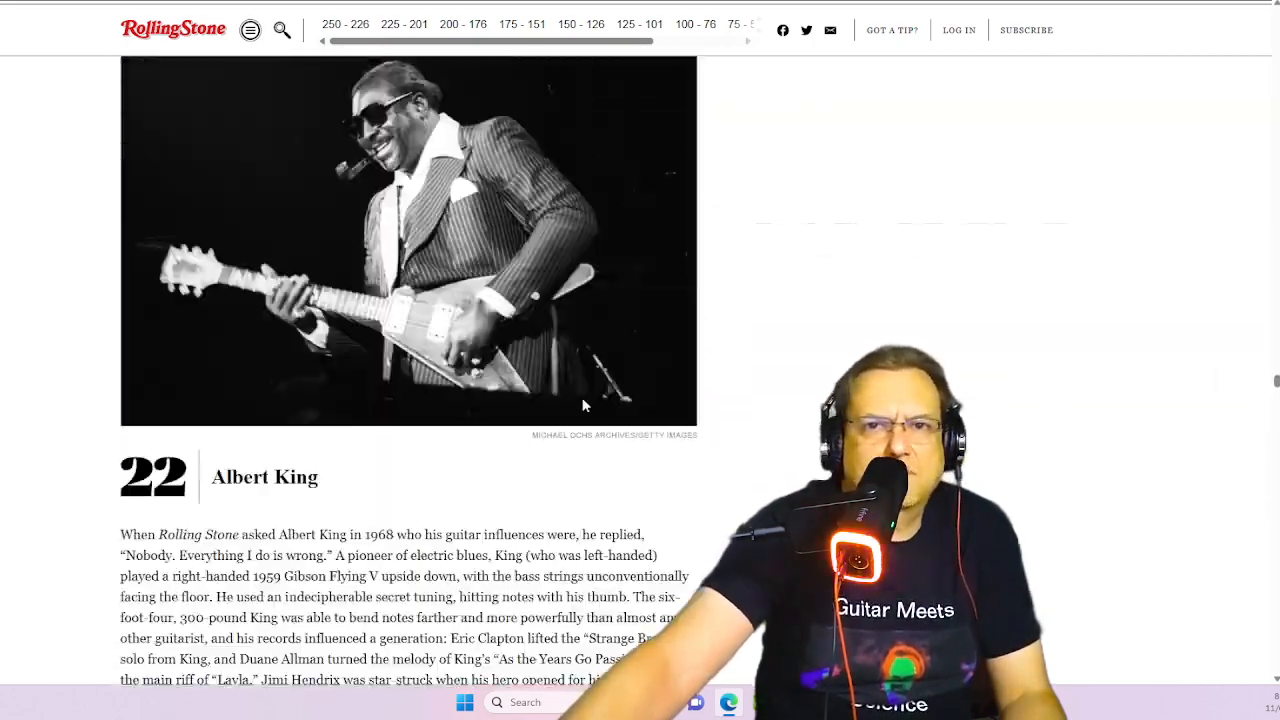
Review entry 23, James Hetfield and Kirk Hammett, briefly highlighting the surname Hammett.
scroll("down", 3)
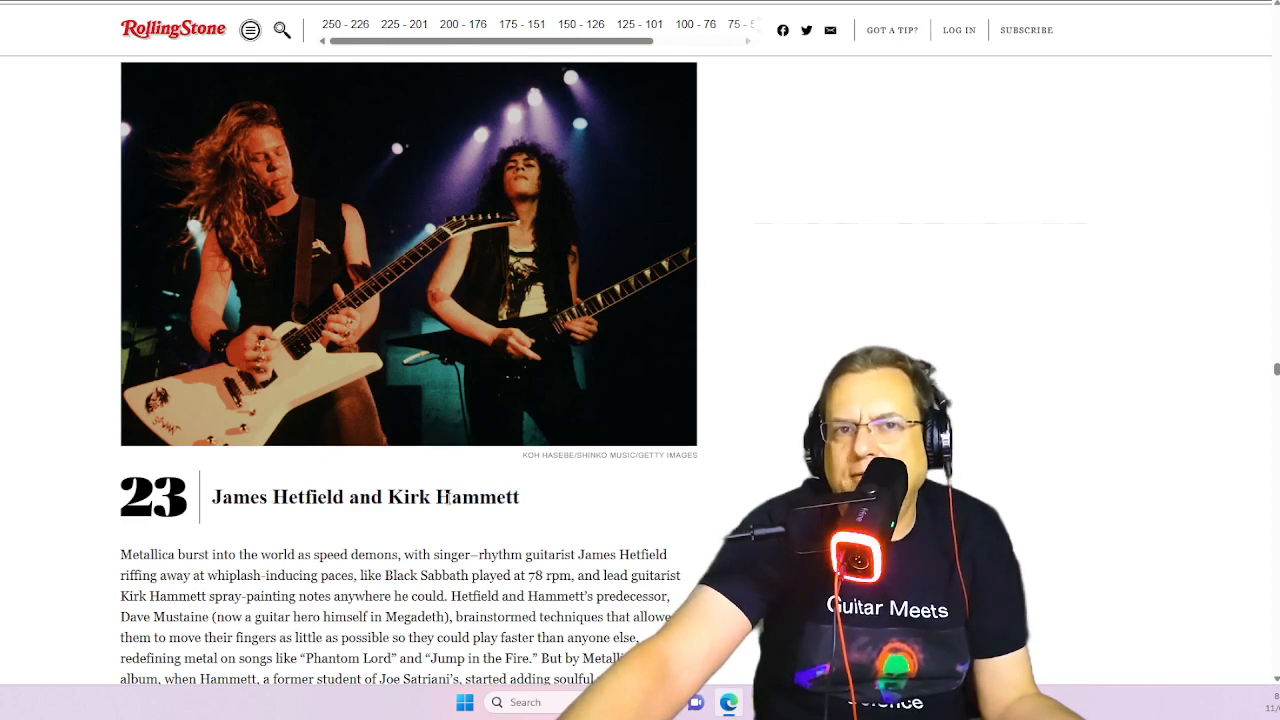
double_click(308, 496)
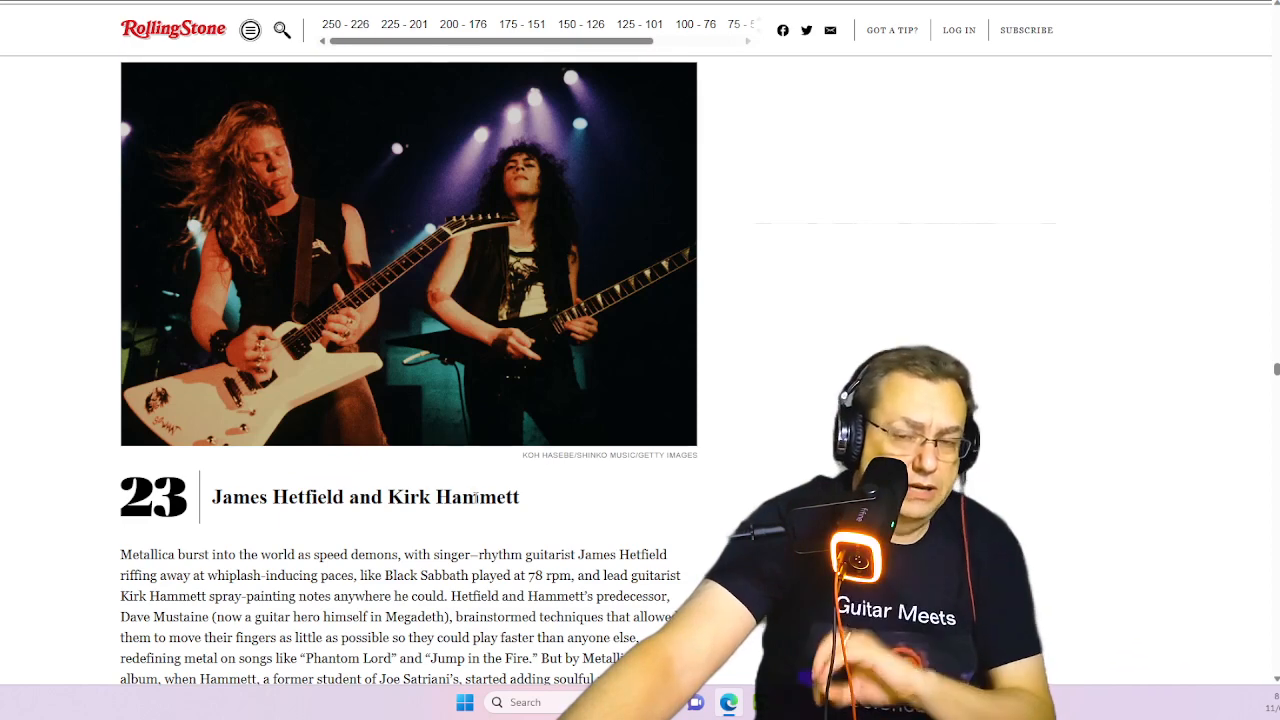
double_click(476, 496)
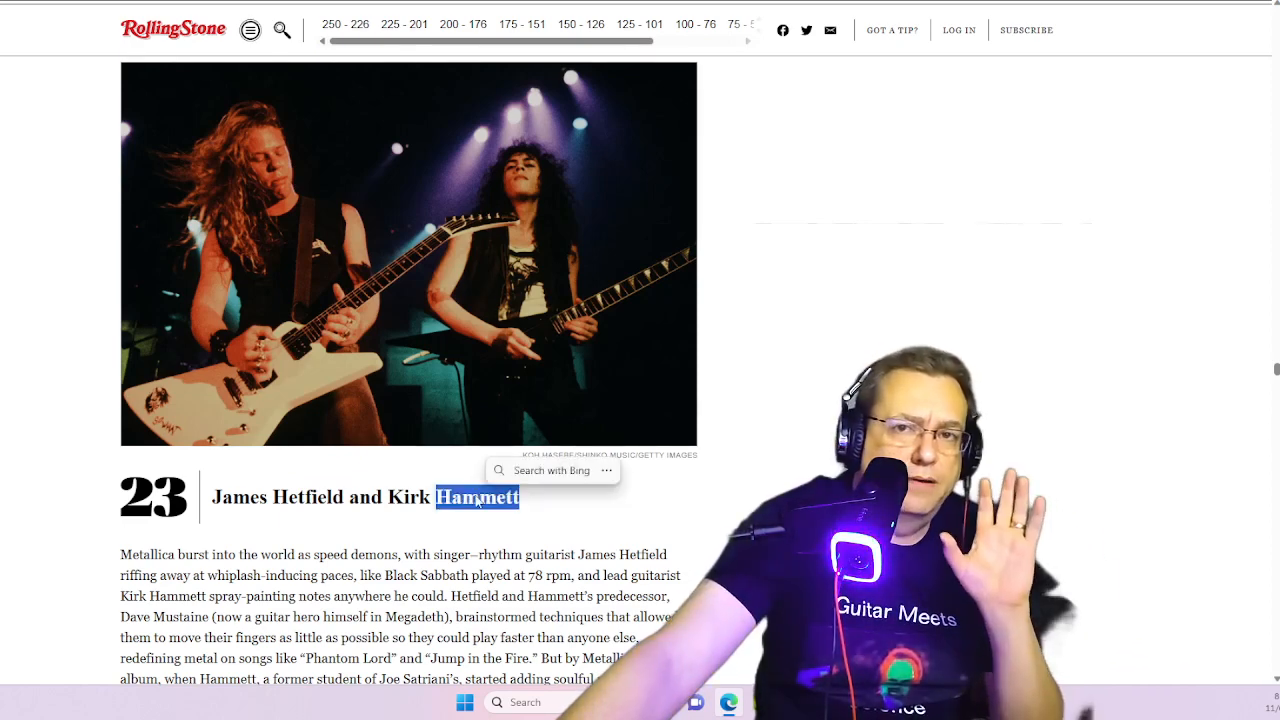
left_click(544, 500)
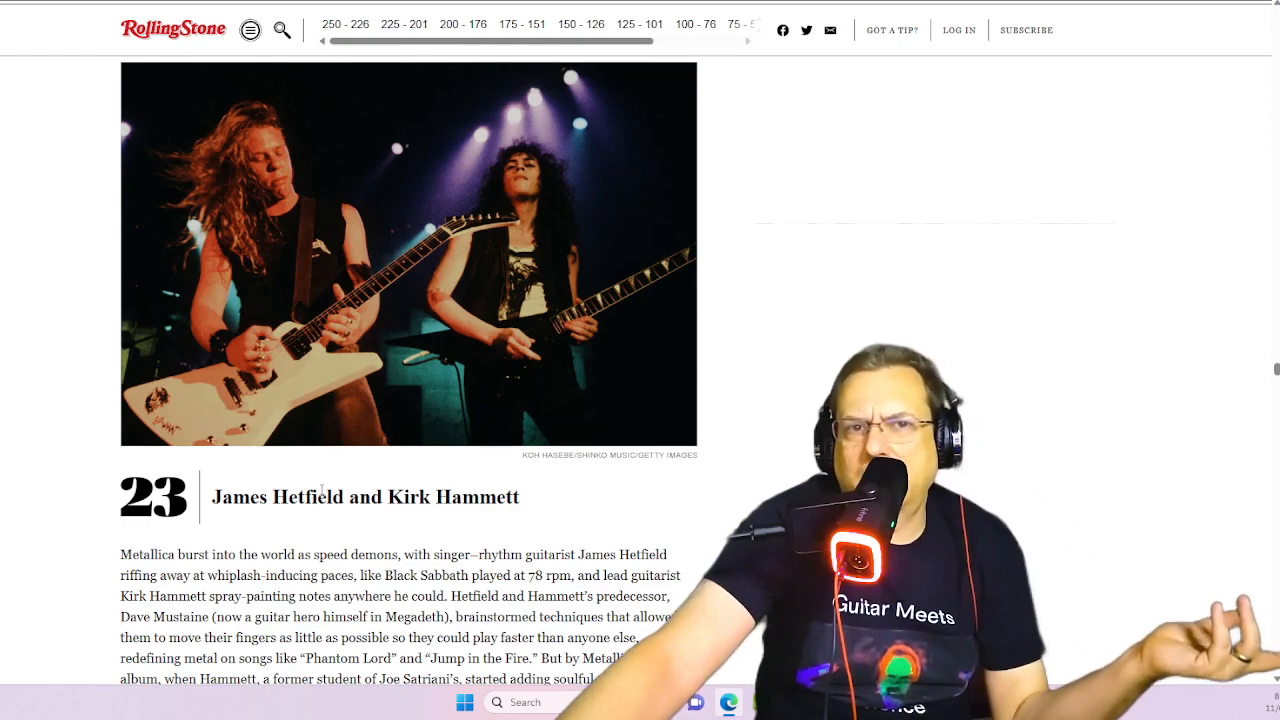
scroll("up", 3)
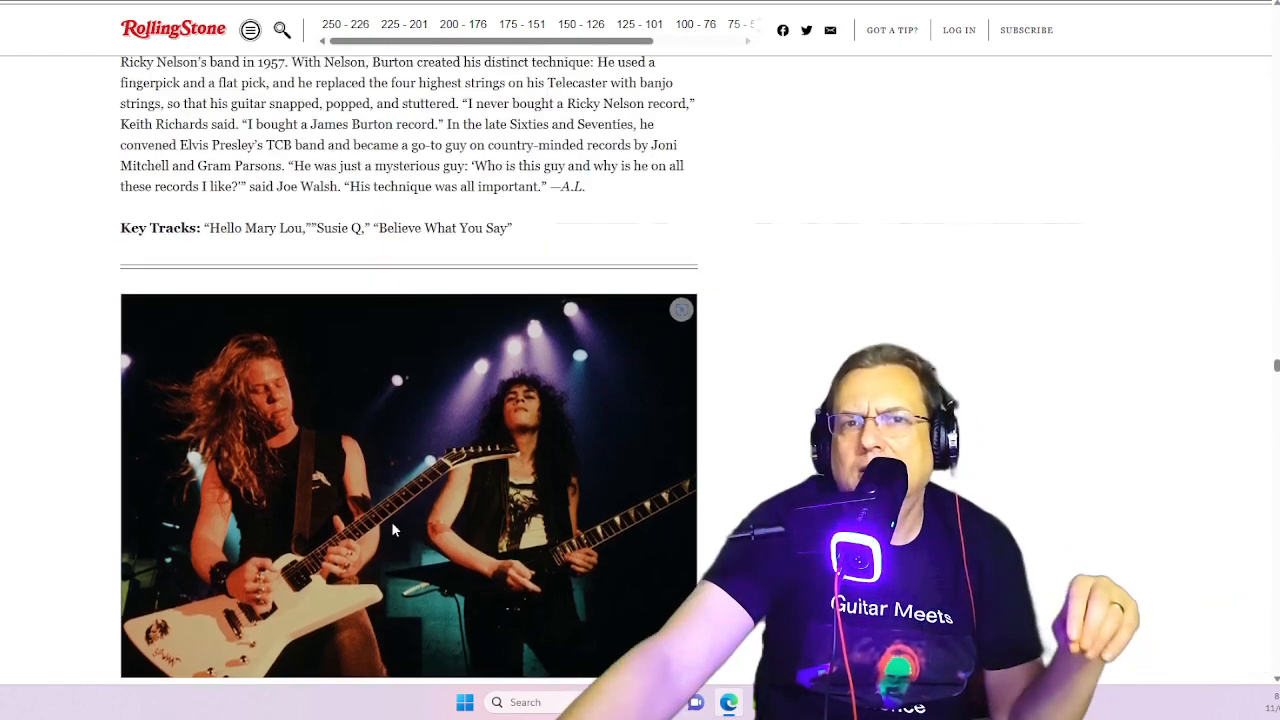
scroll("up", 3)
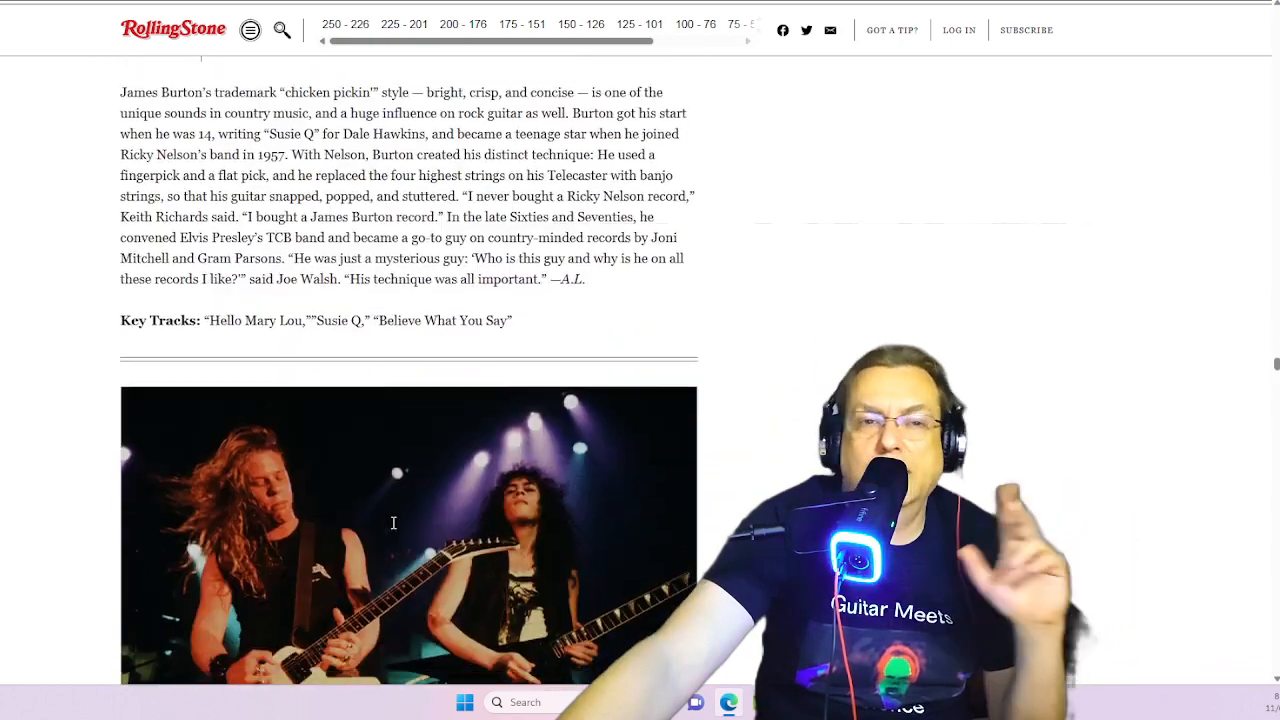
scroll("down", 3)
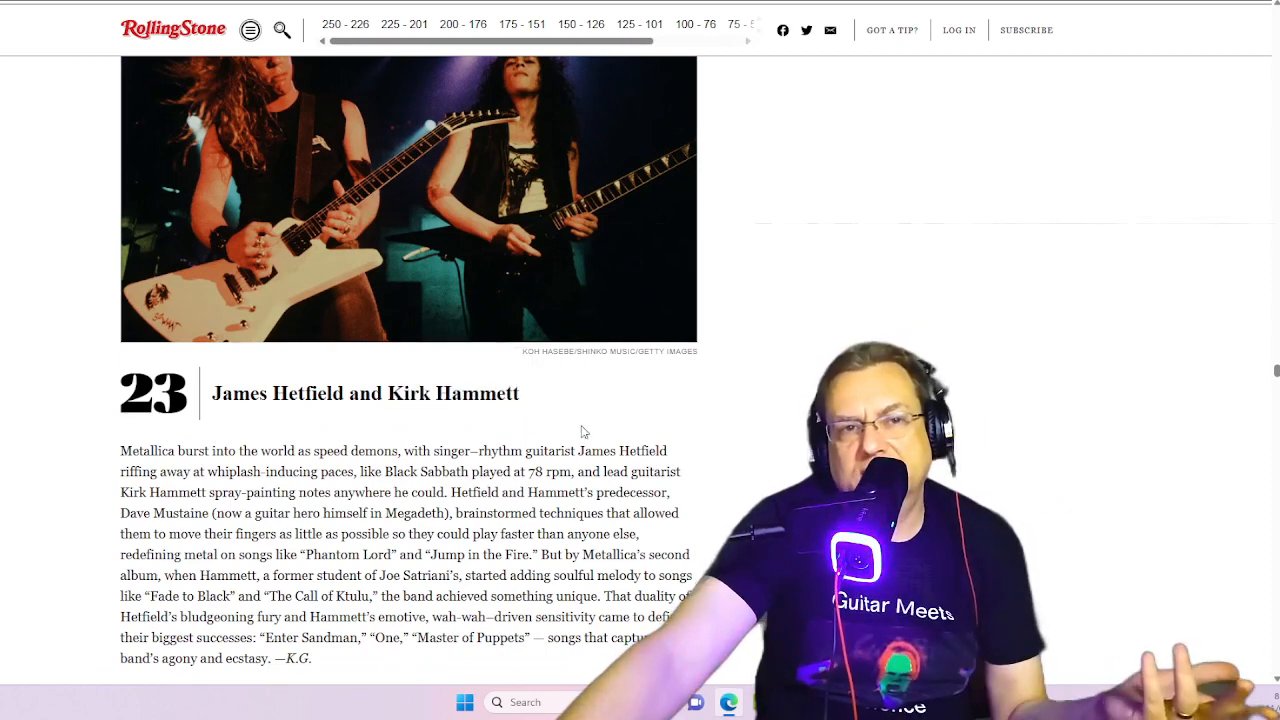
mouse_move(570, 400)
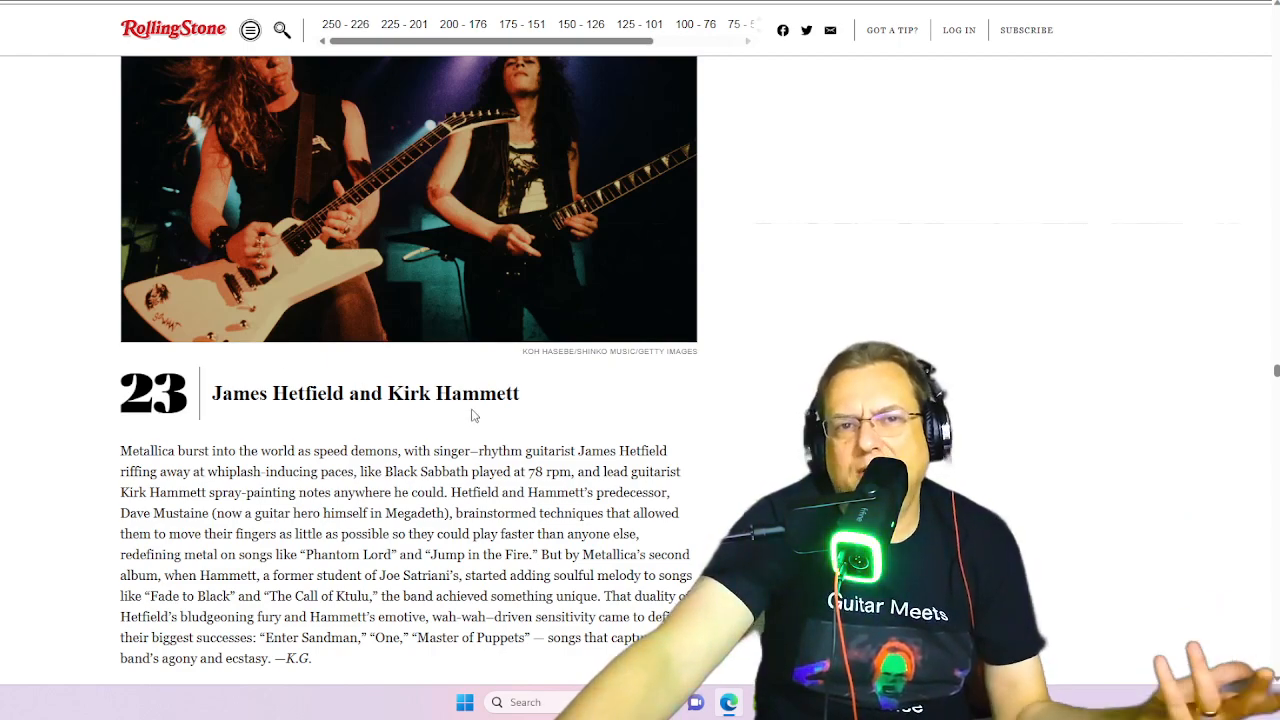
scroll("down", 3)
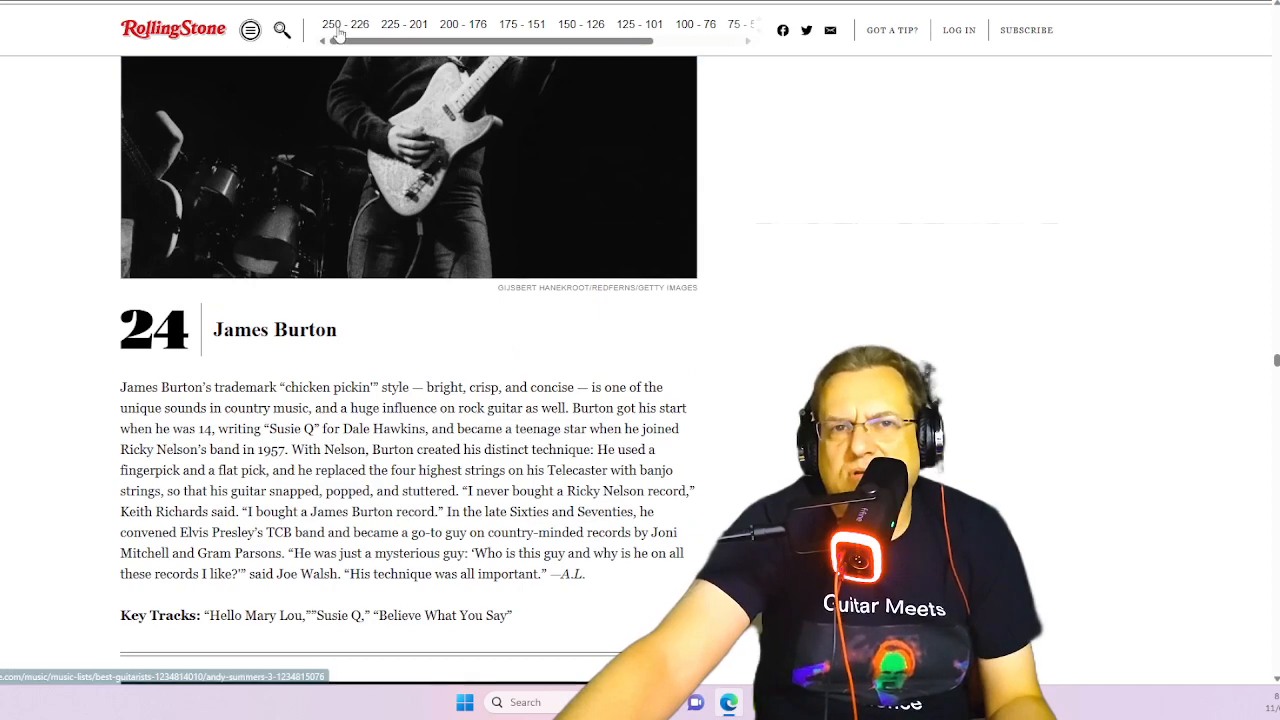
Jump via the '250 - 226' link to Andy Summers at 250, then scroll up to the article title and intro.
left_click(344, 24)
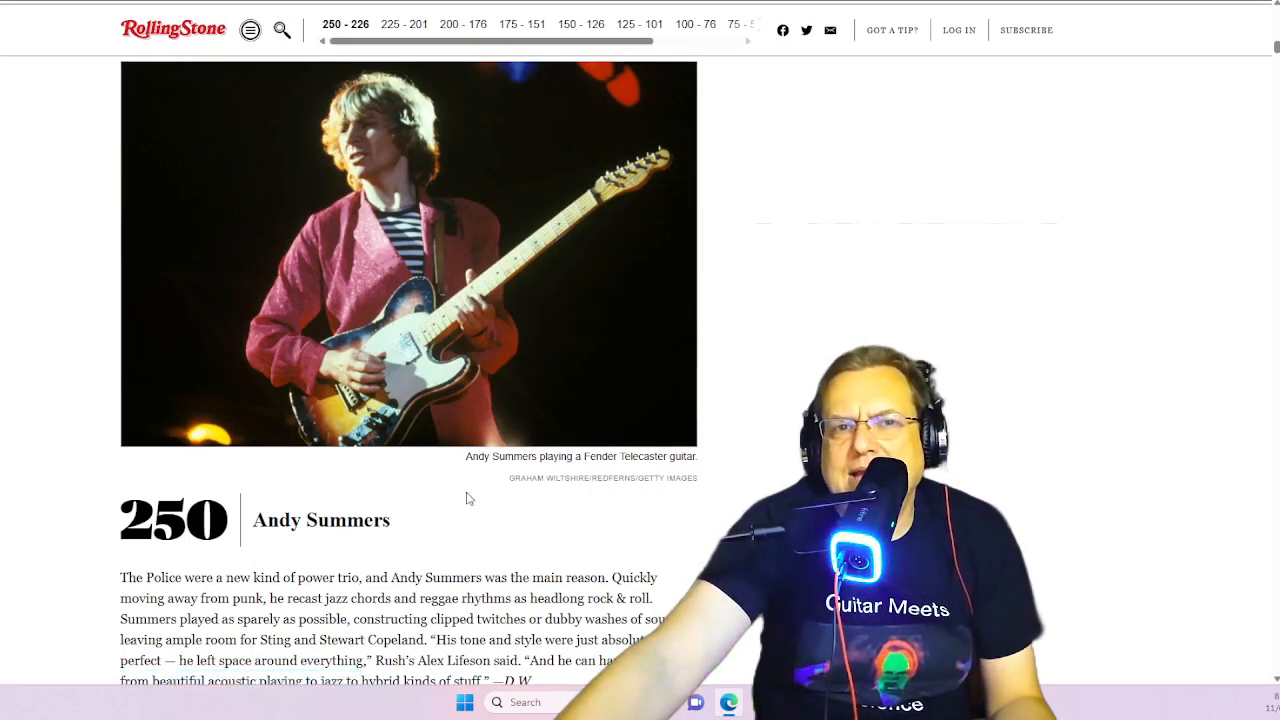
scroll("down", 3)
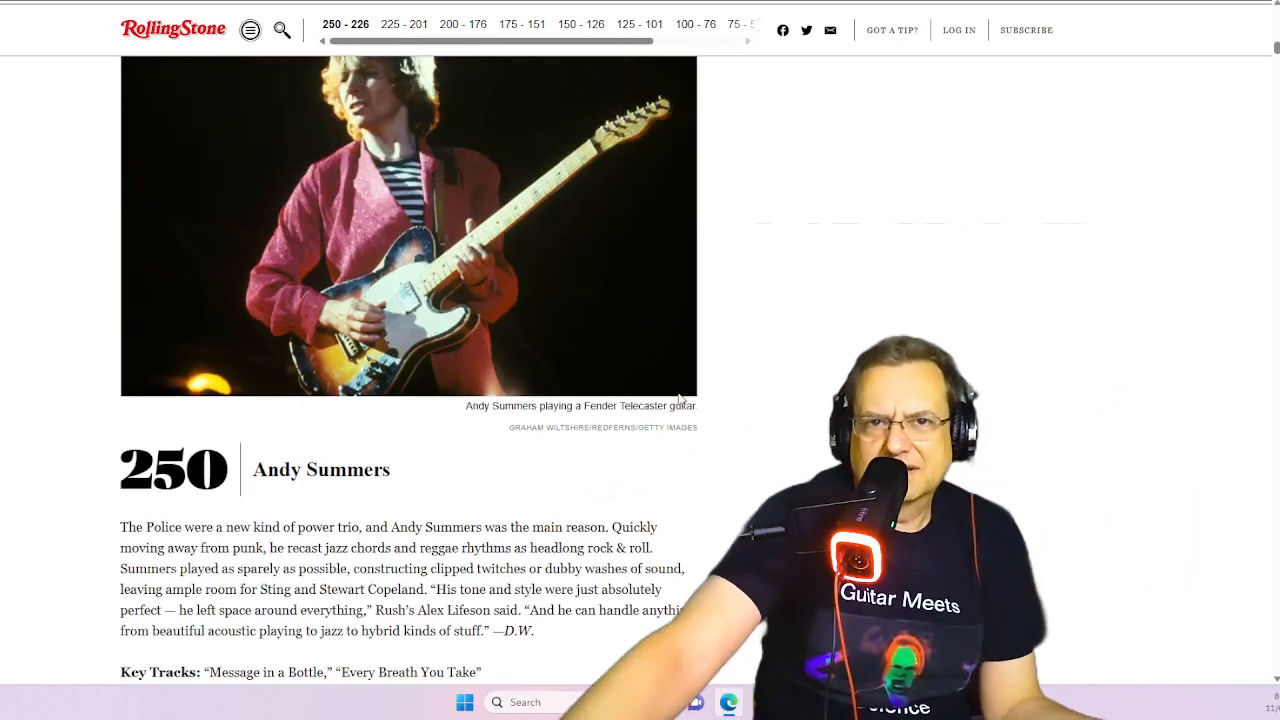
scroll("up", 3)
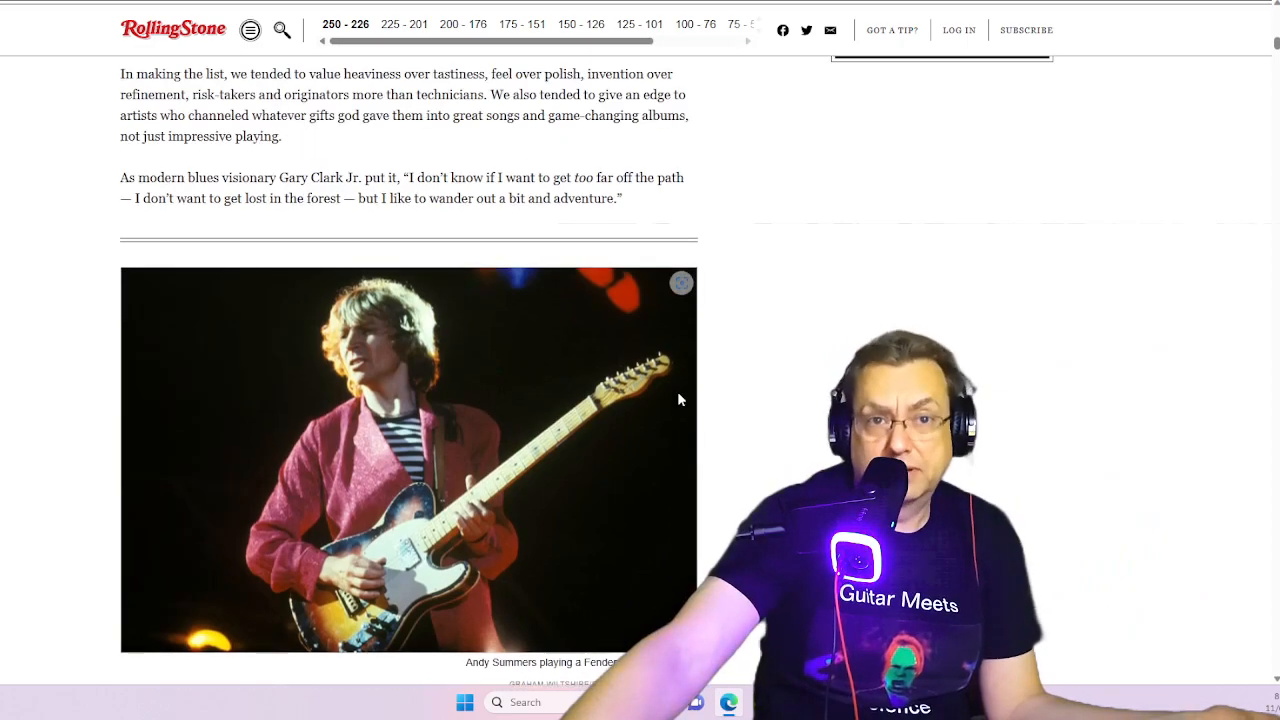
scroll("up", 3)
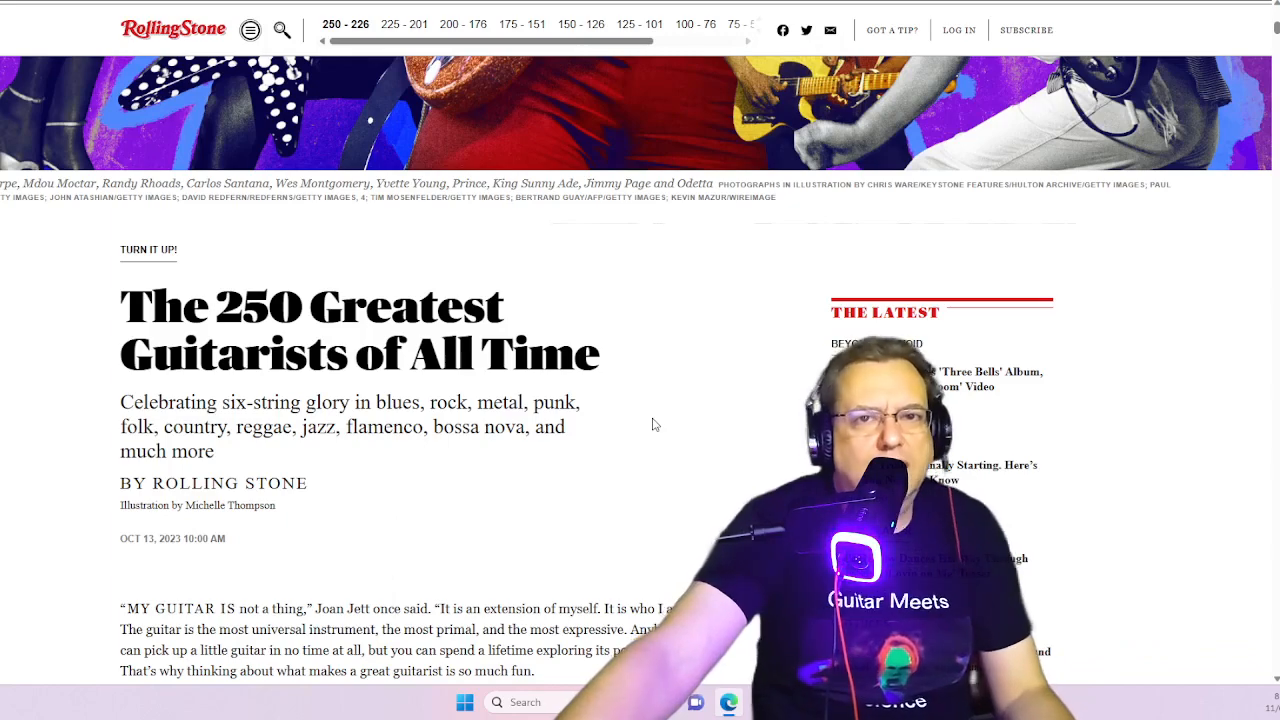
scroll("down", 3)
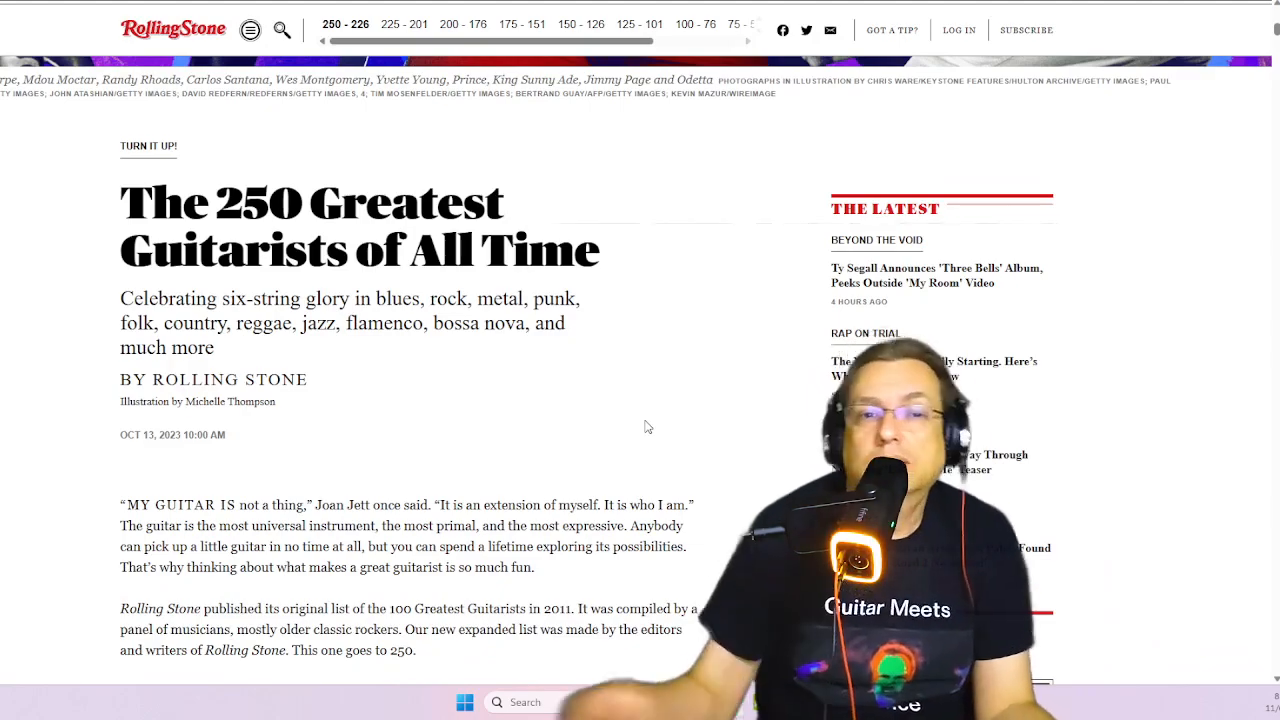
scroll("down", 3)
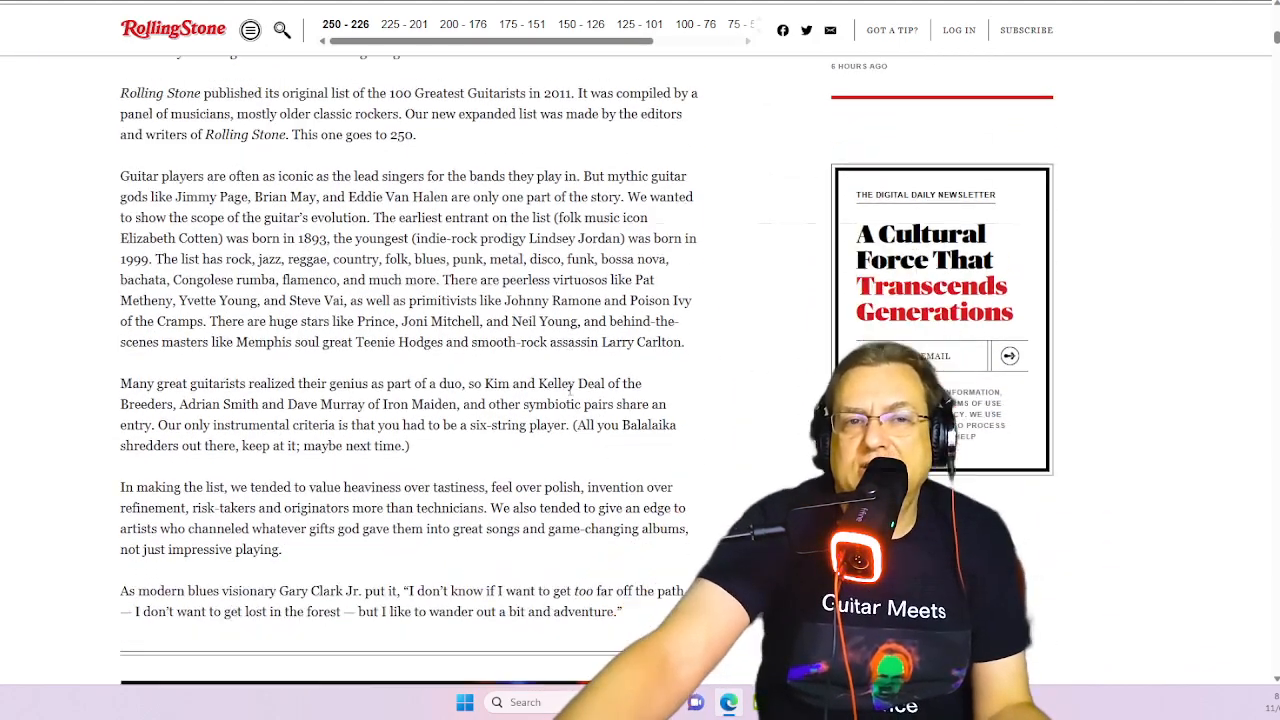
scroll("down", 3)
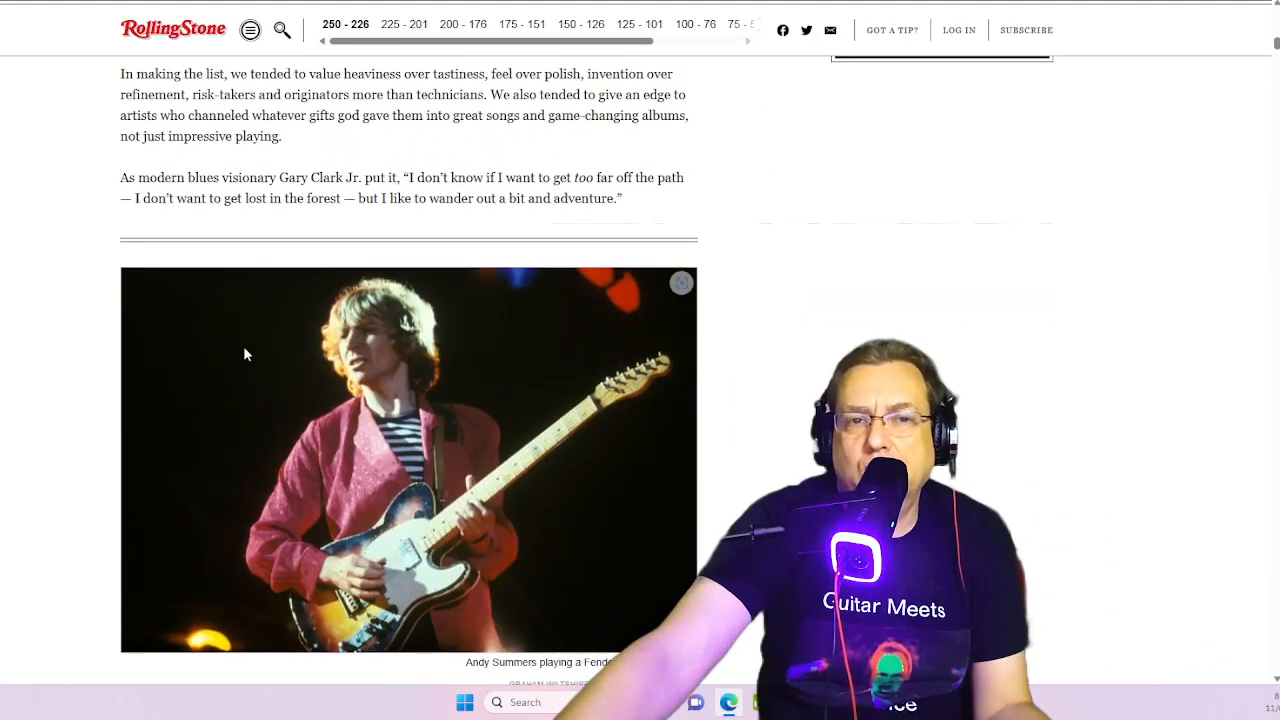
scroll("down", 3)
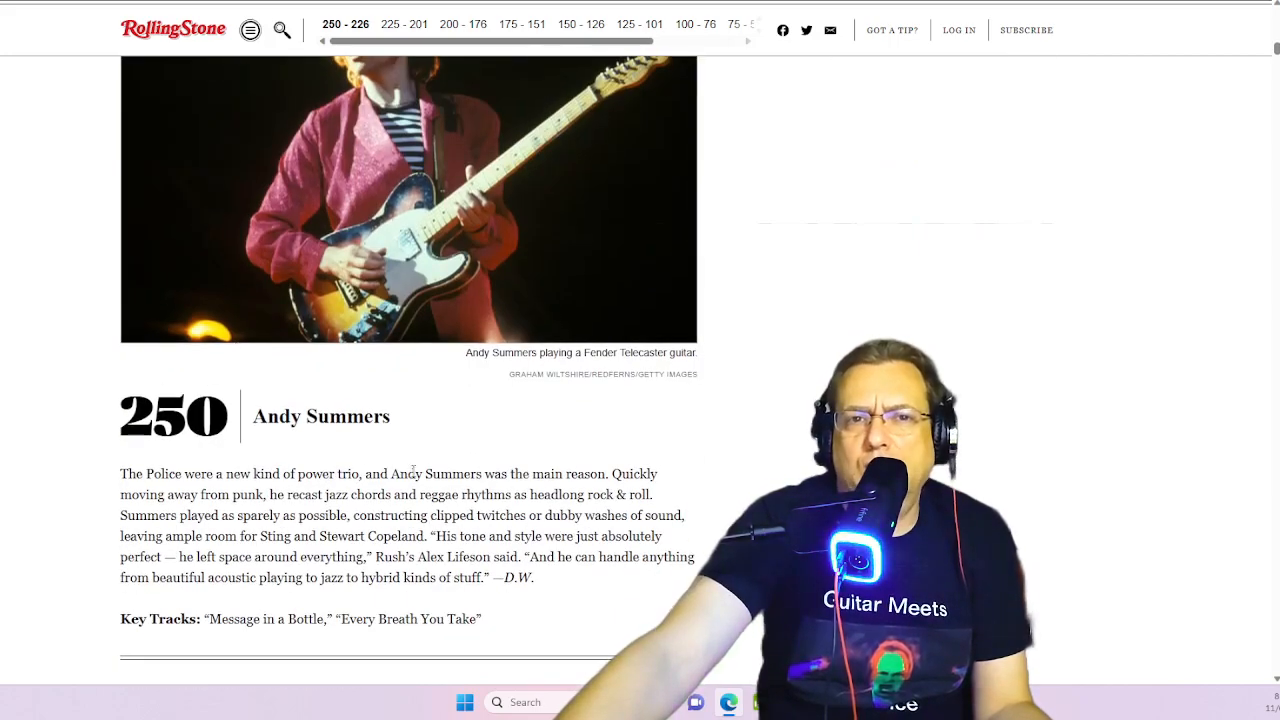
scroll("up", 3)
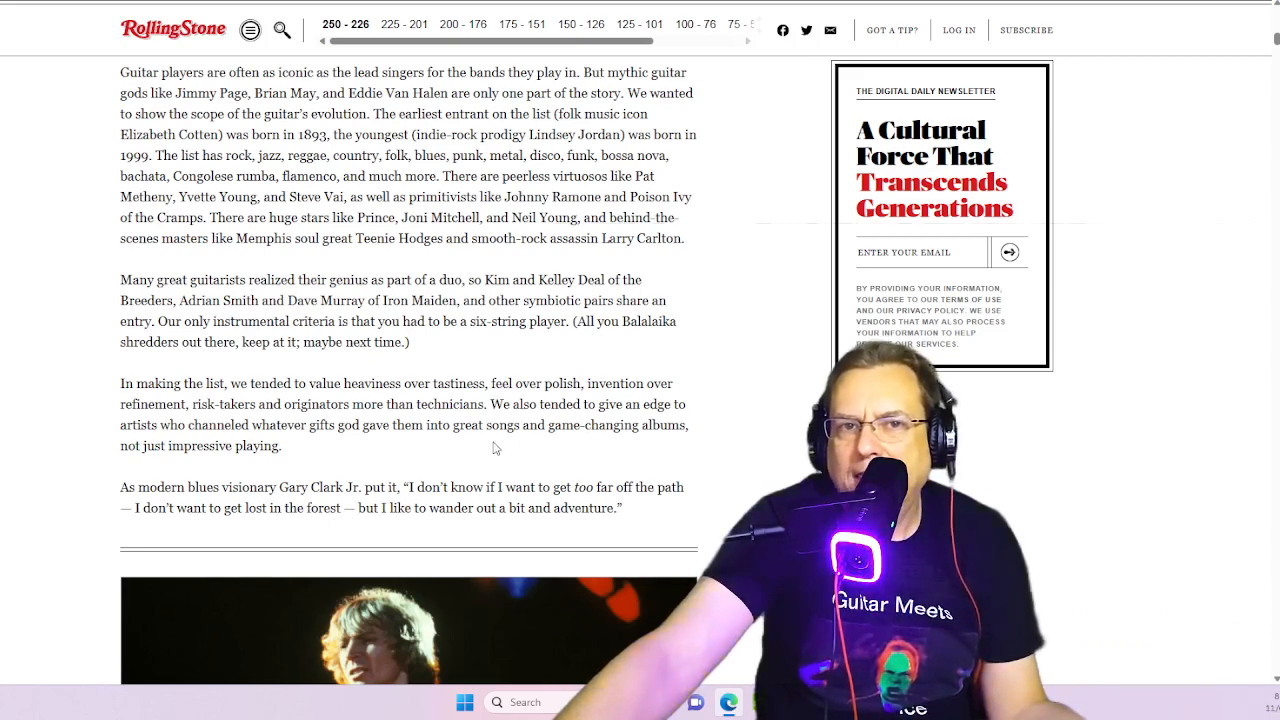
scroll("down", 3)
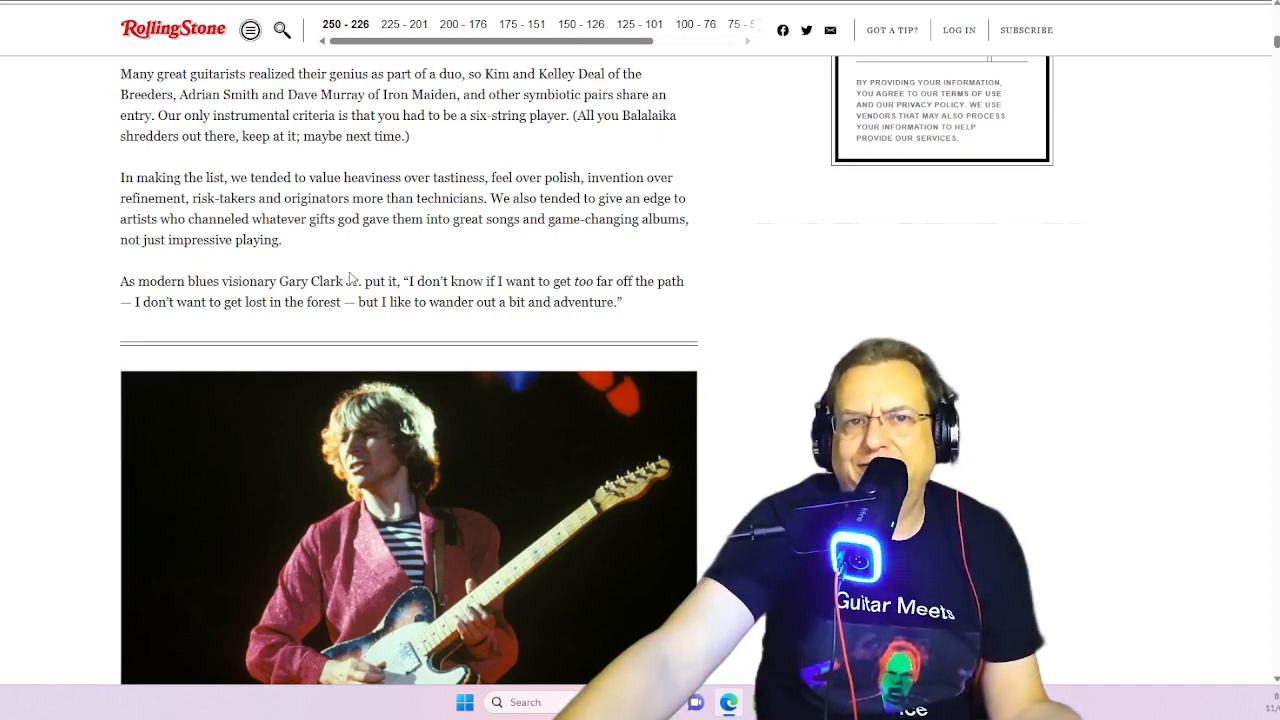
scroll("up", 3)
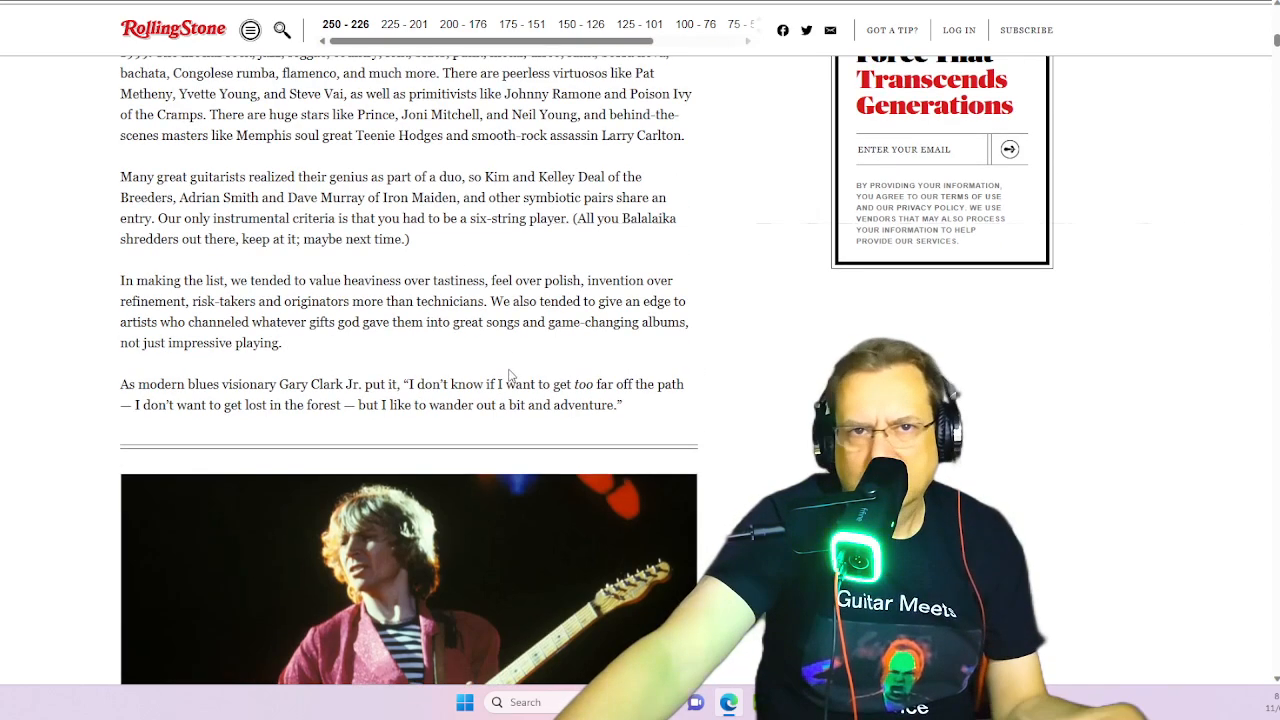
scroll("up", 3)
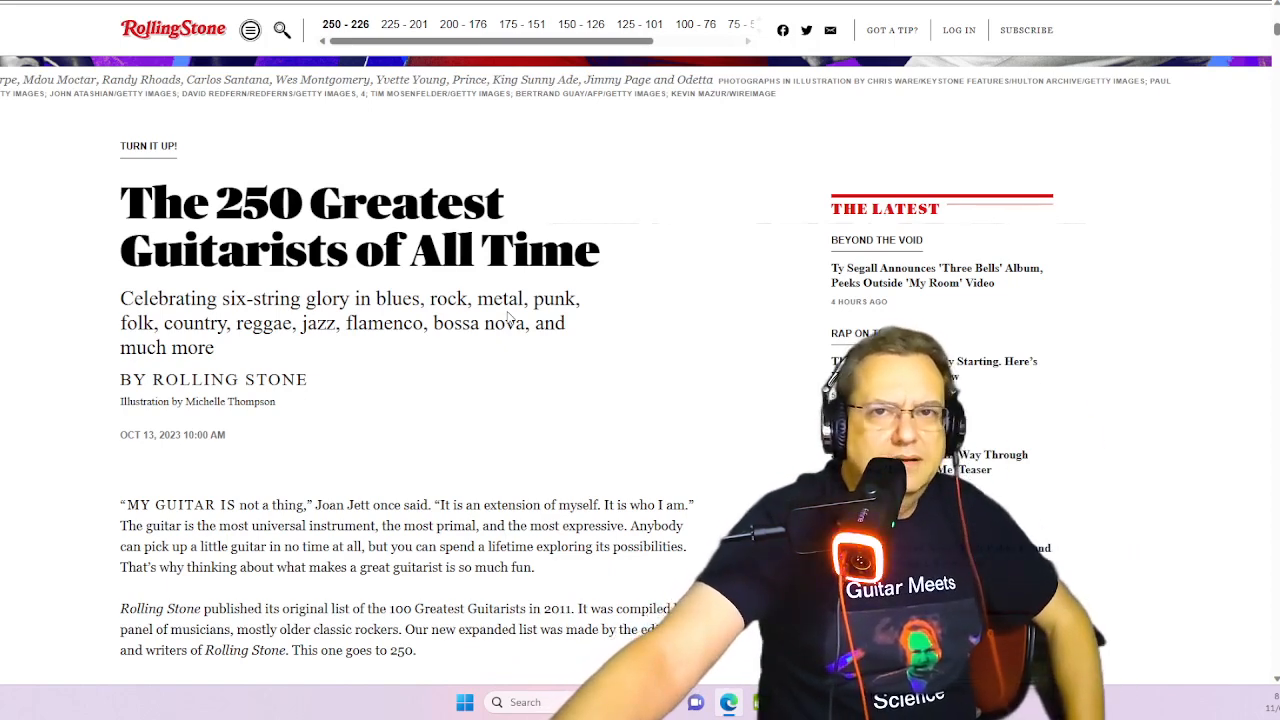
mouse_move(384, 414)
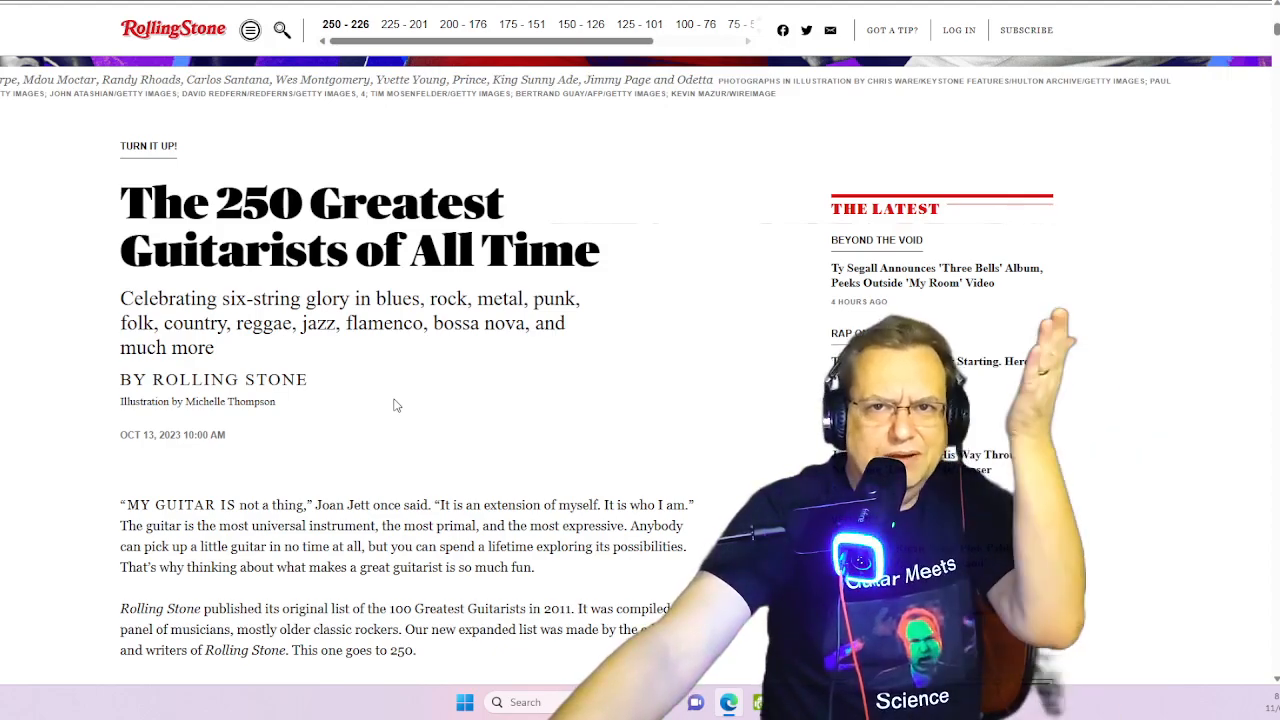
scroll("down", 3)
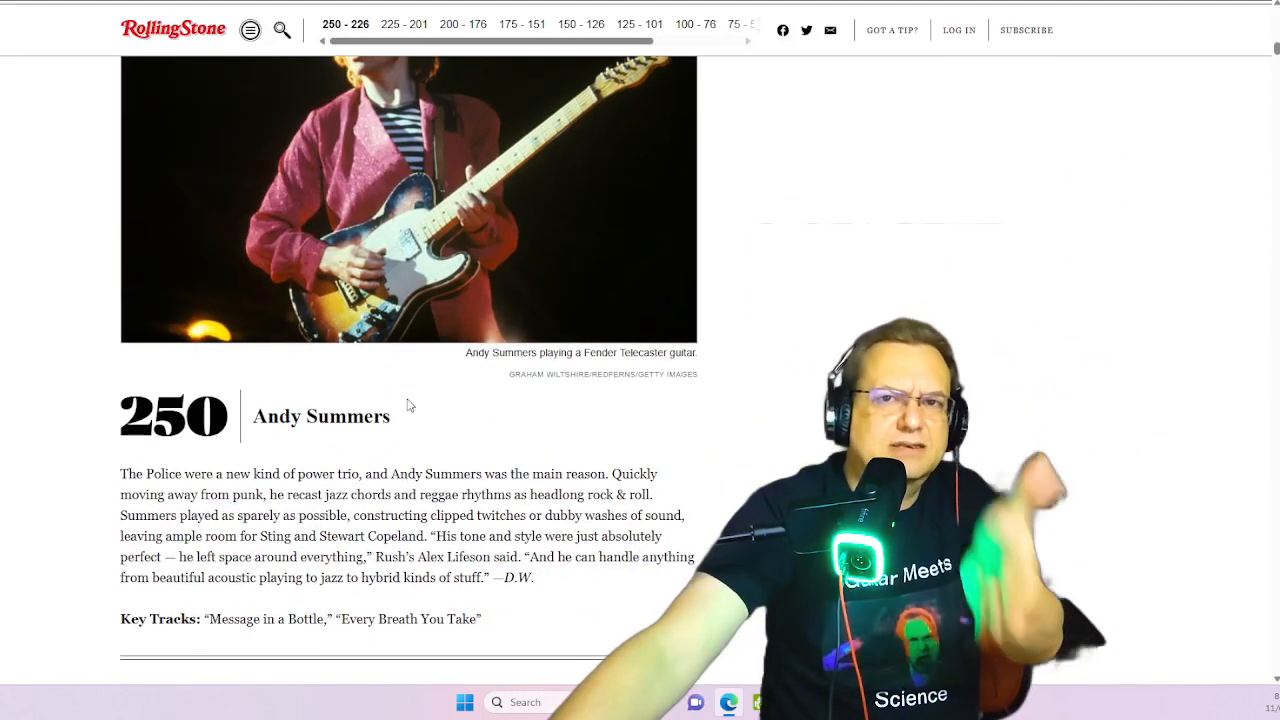
scroll("down", 3)
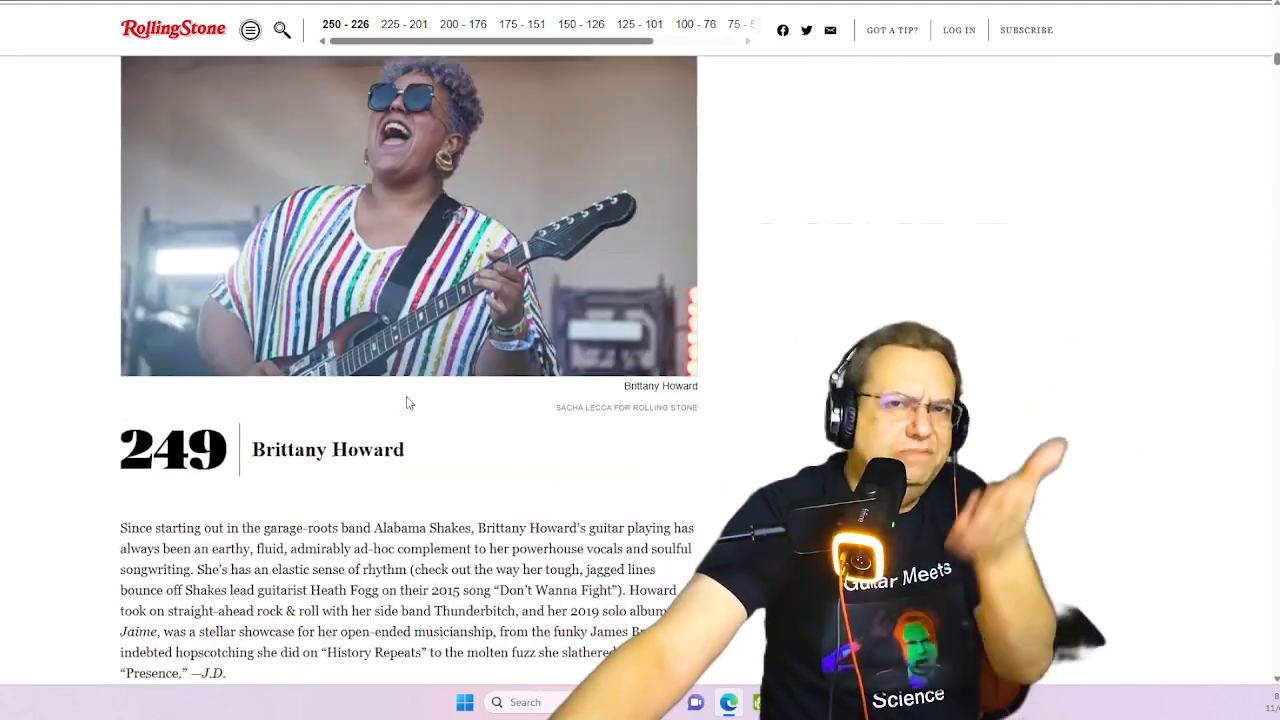
scroll("up", 3)
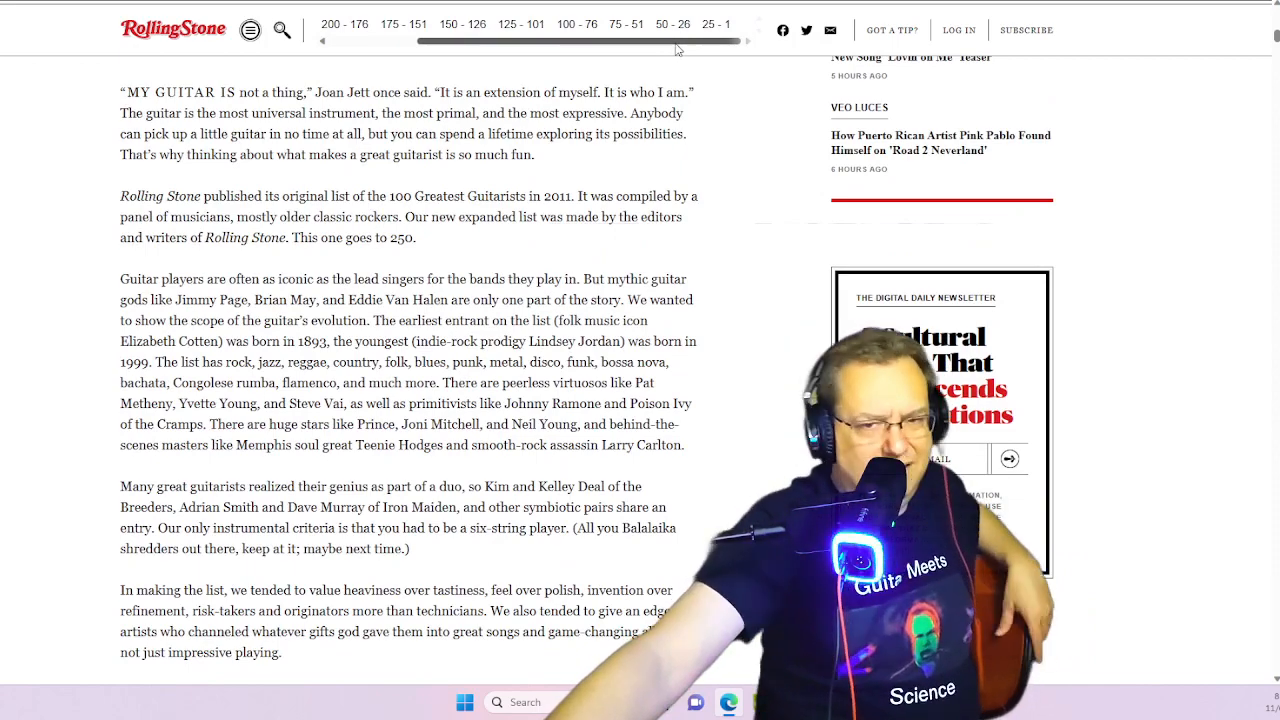
mouse_move(656, 48)
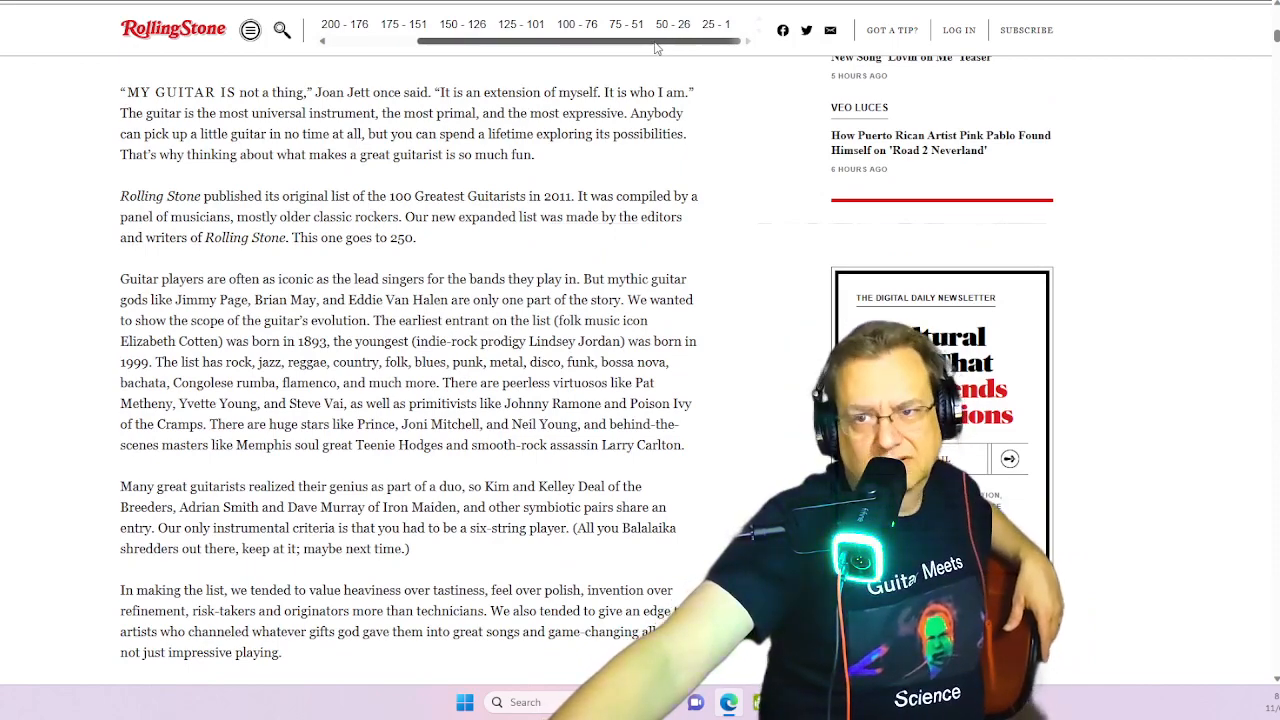
scroll("up", 3)
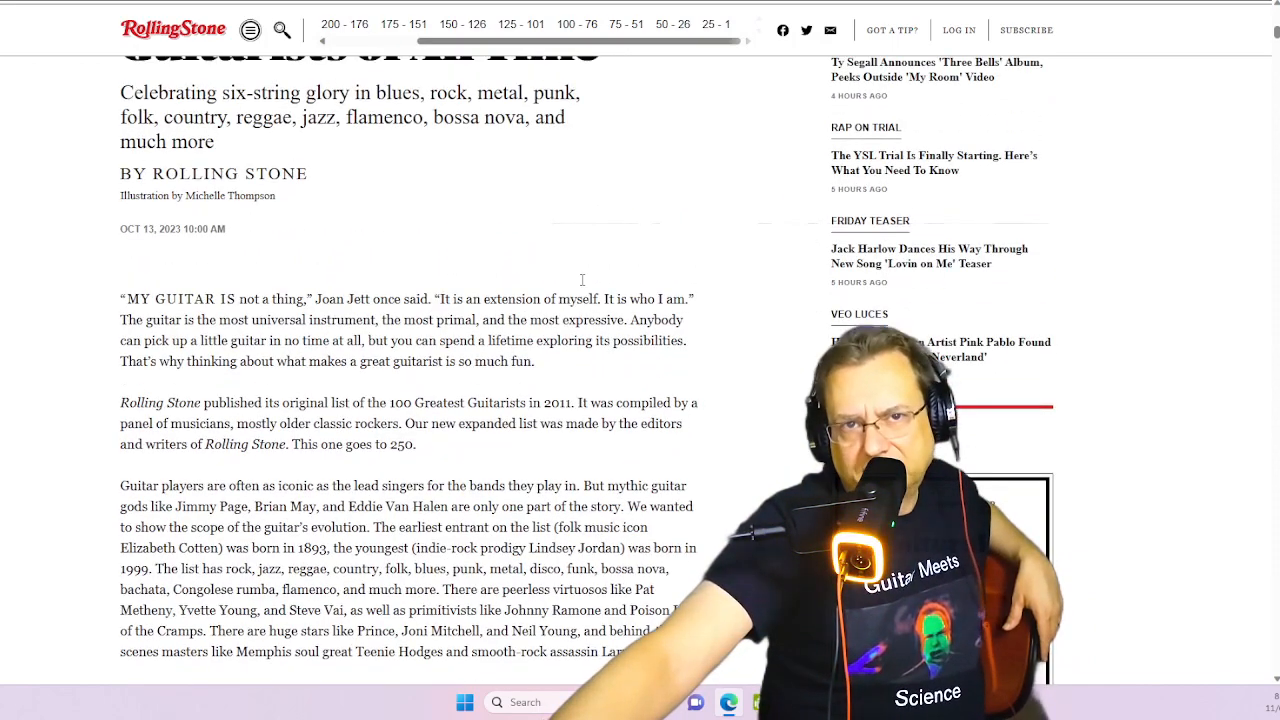
scroll("up", 3)
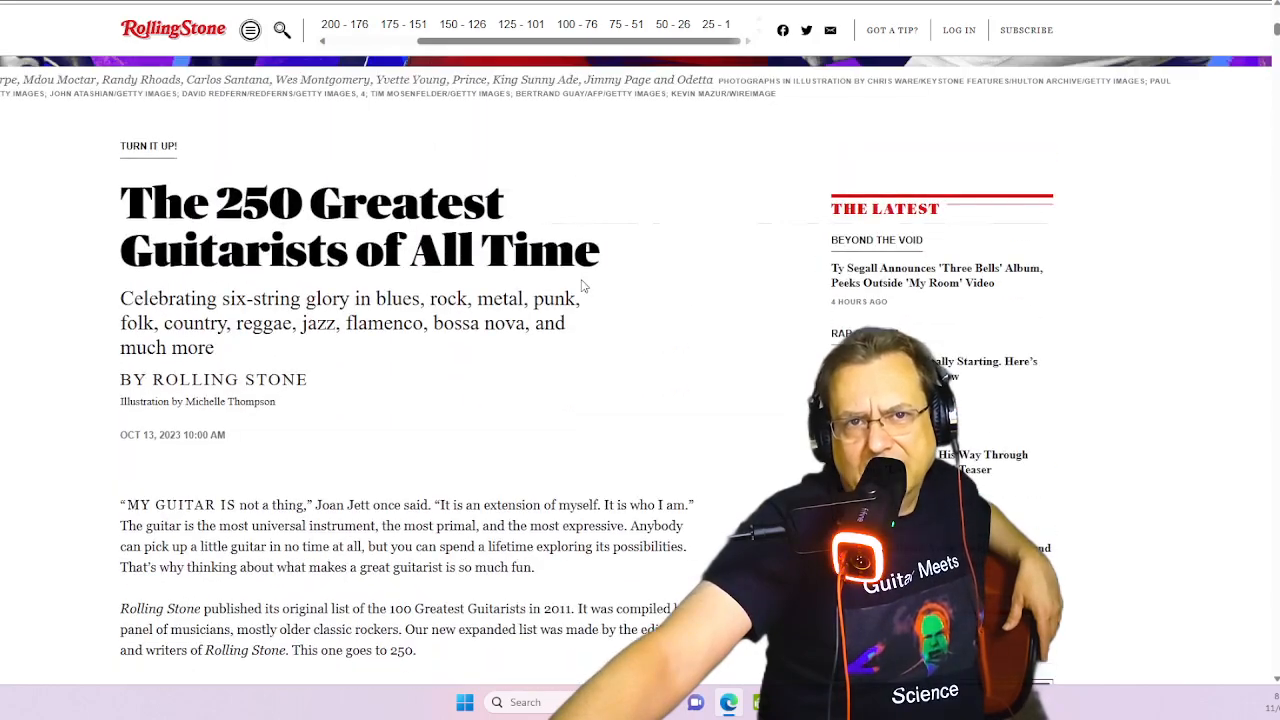
scroll("up", 3)
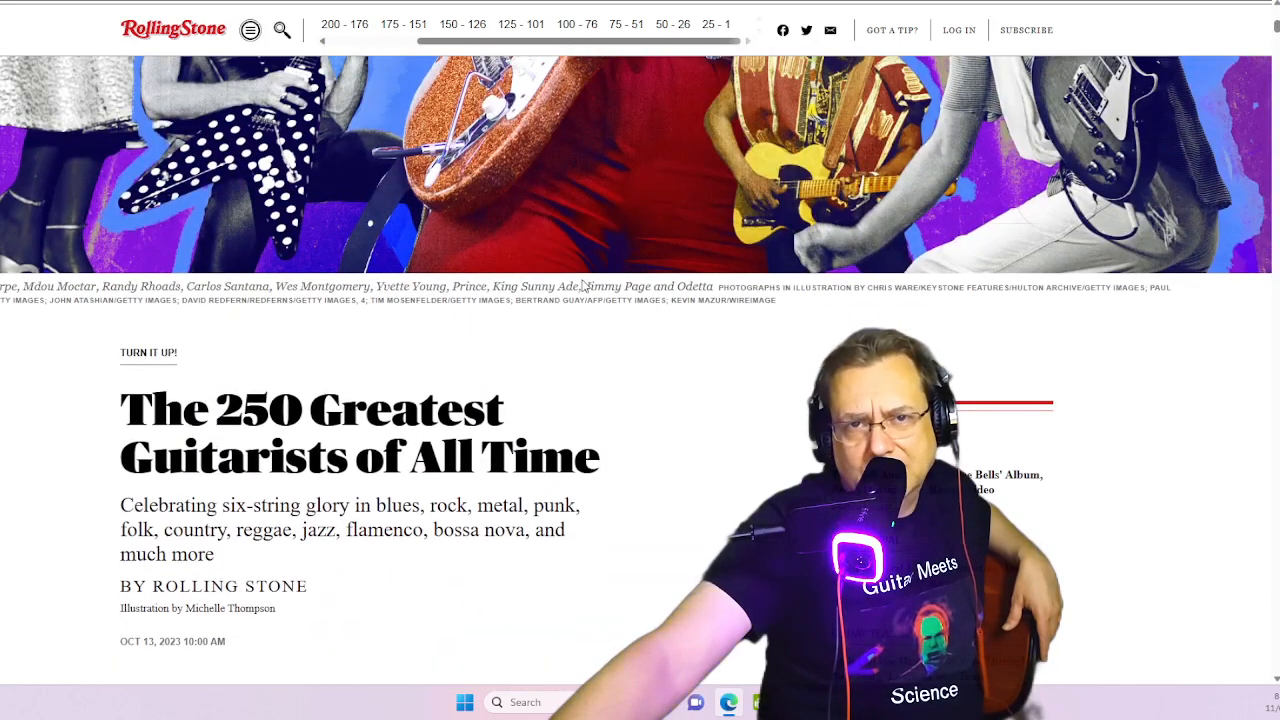
scroll("down", 3)
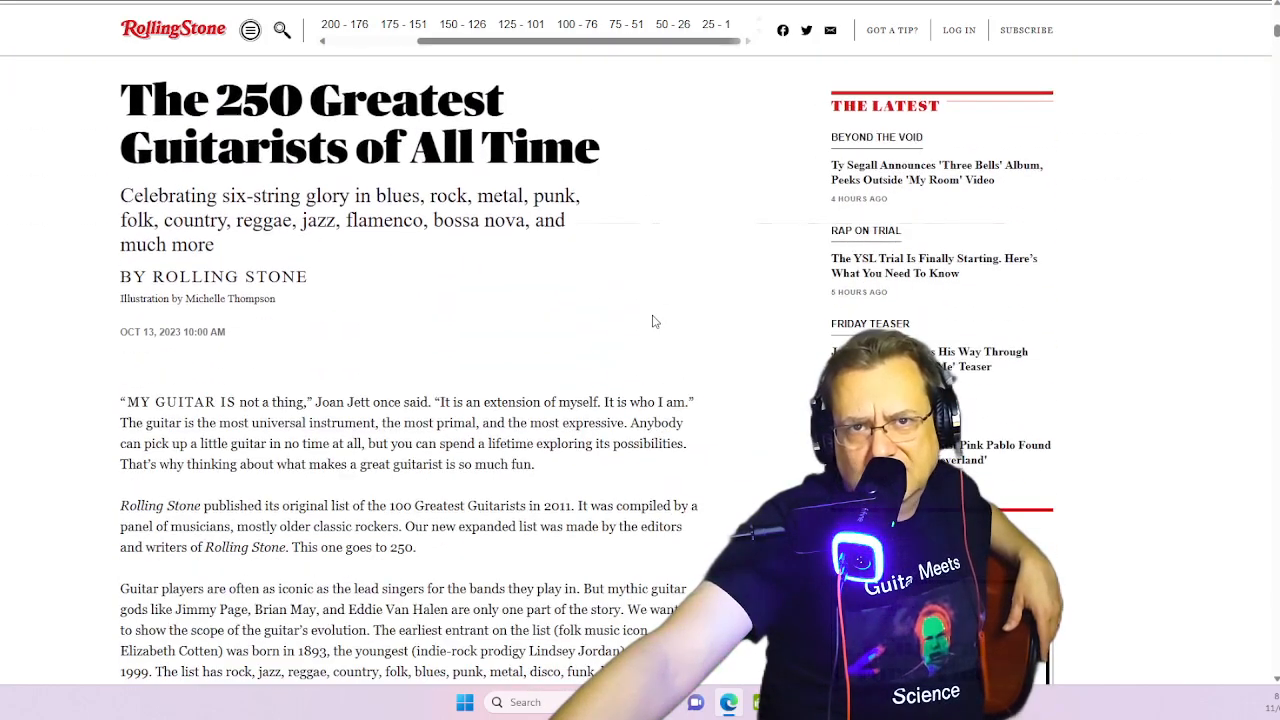
scroll("down", 3)
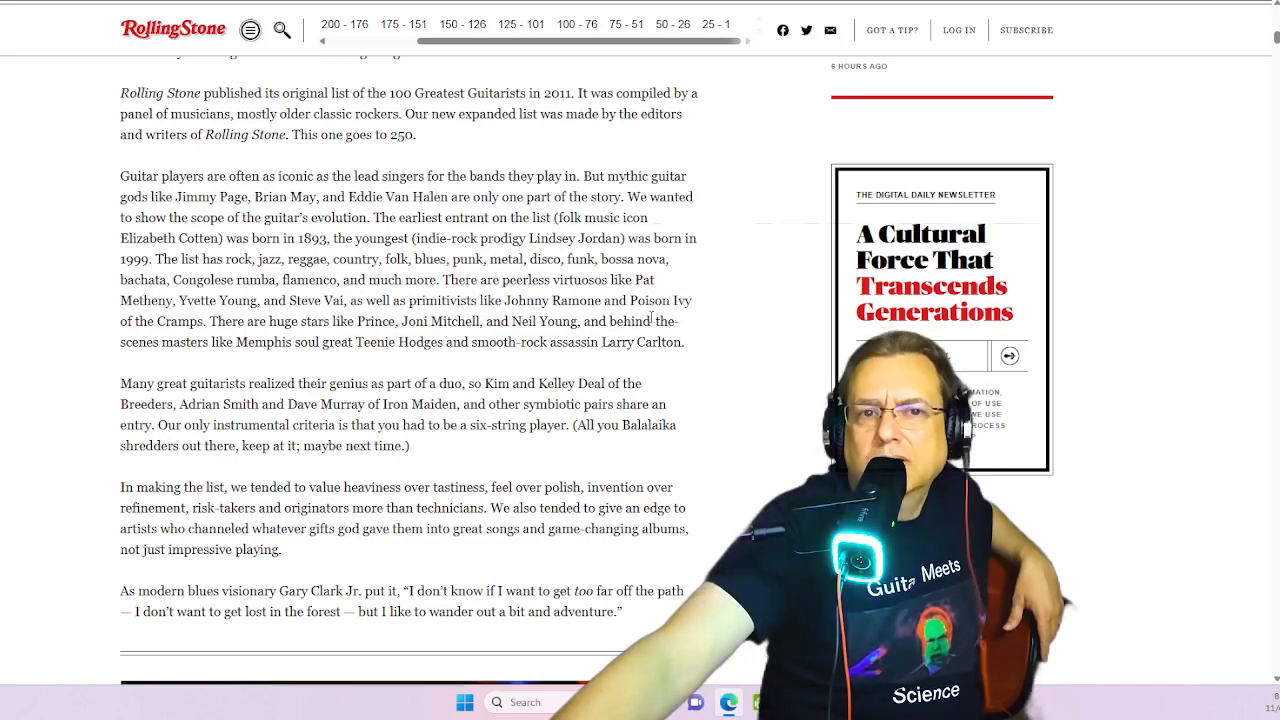
scroll("up", 3)
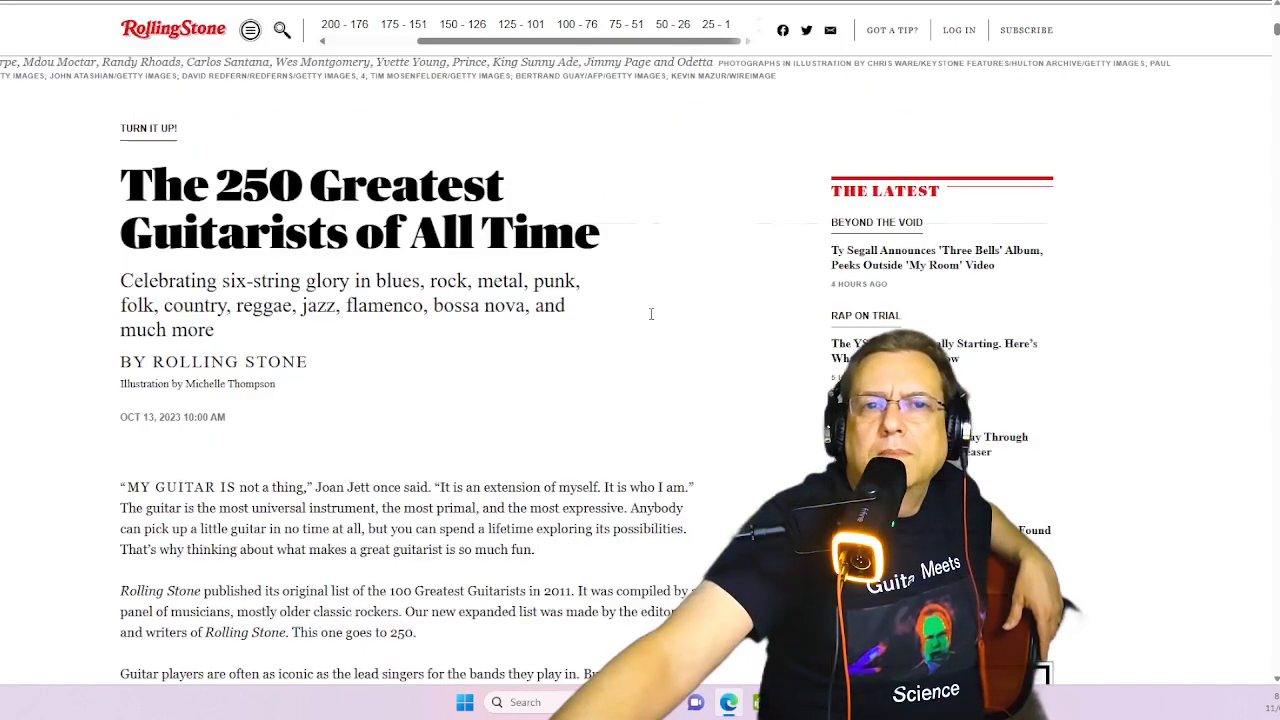
scroll("down", 3)
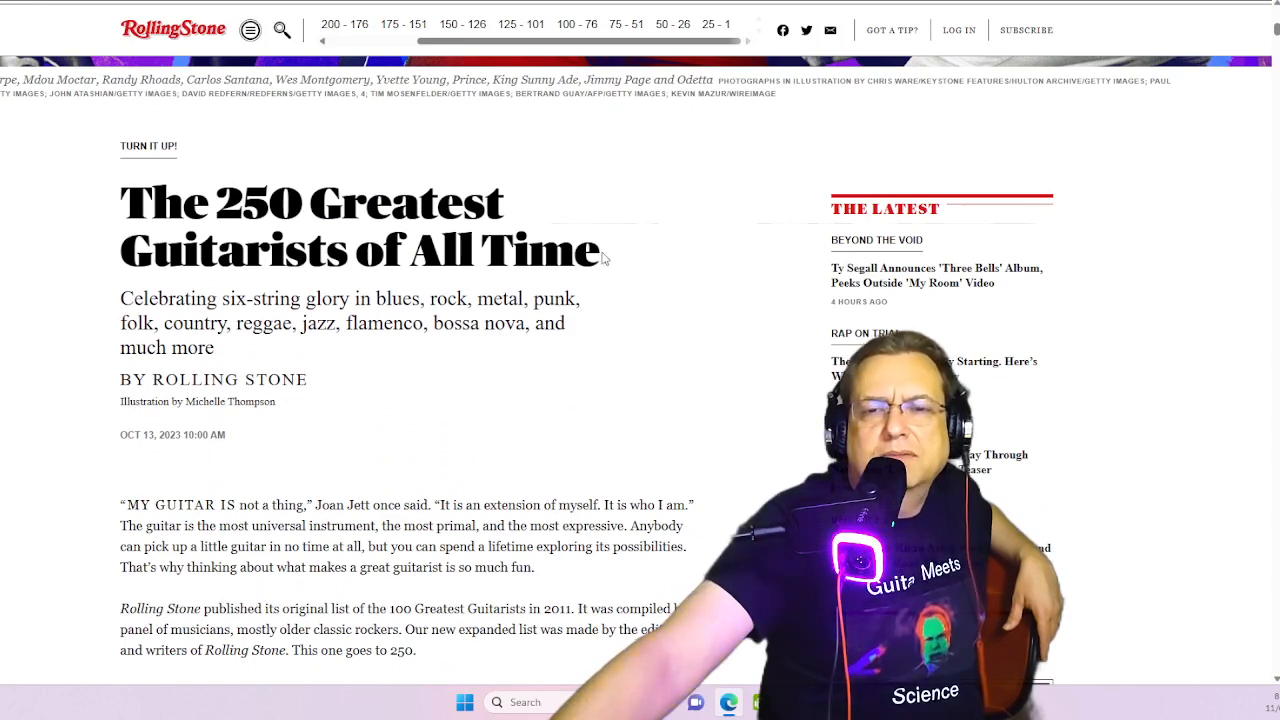
mouse_move(590, 310)
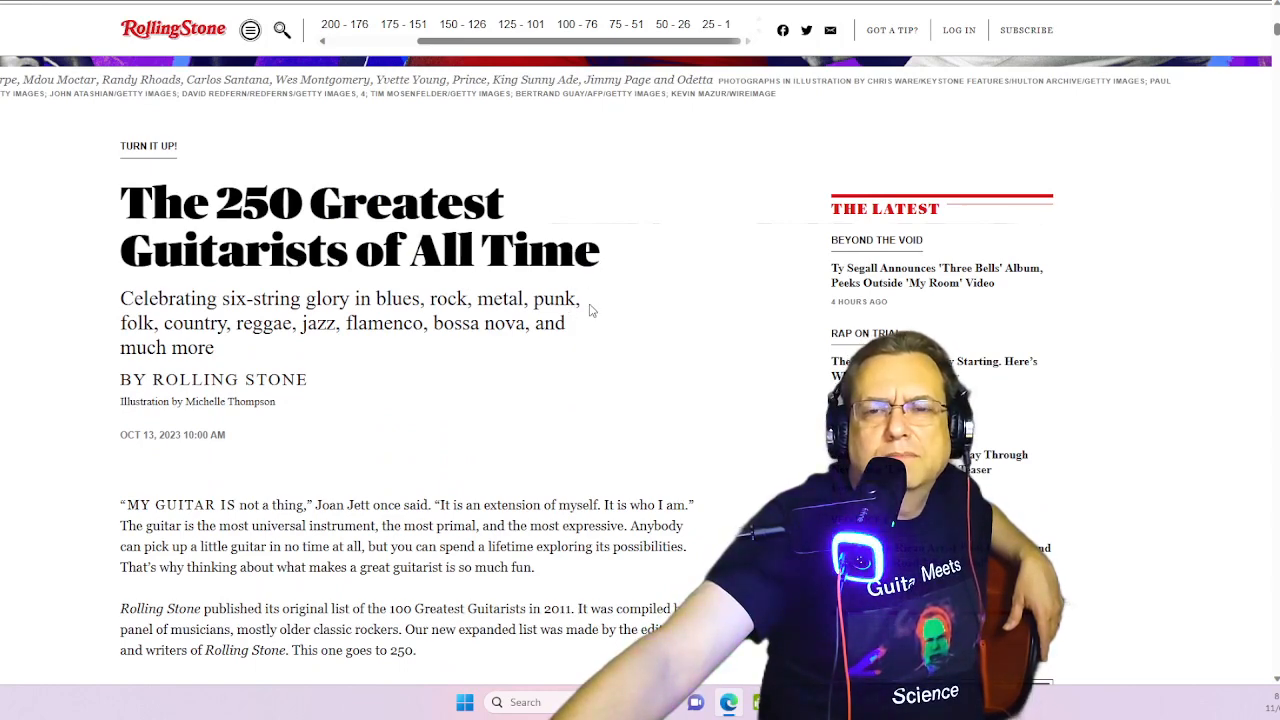